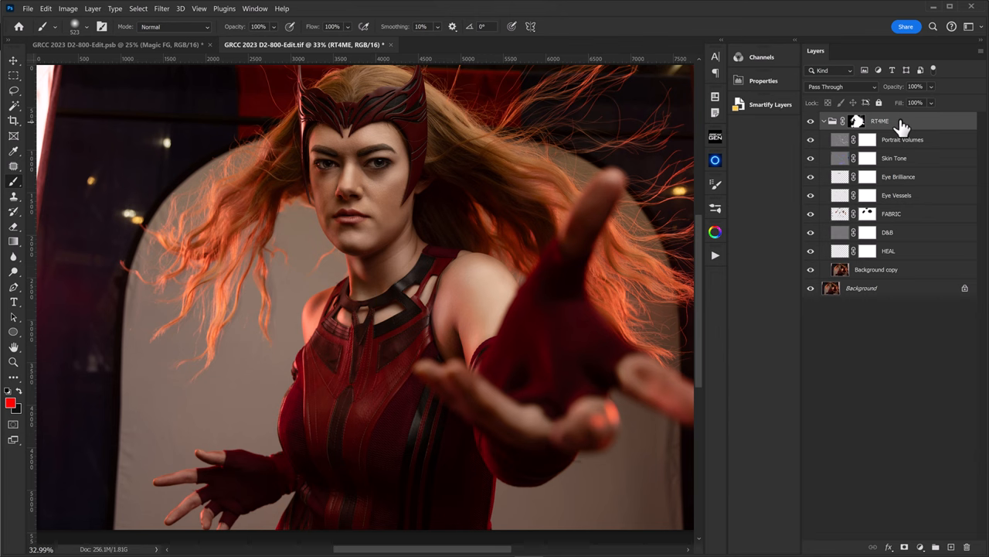
pyautogui.moveTo(864, 120)
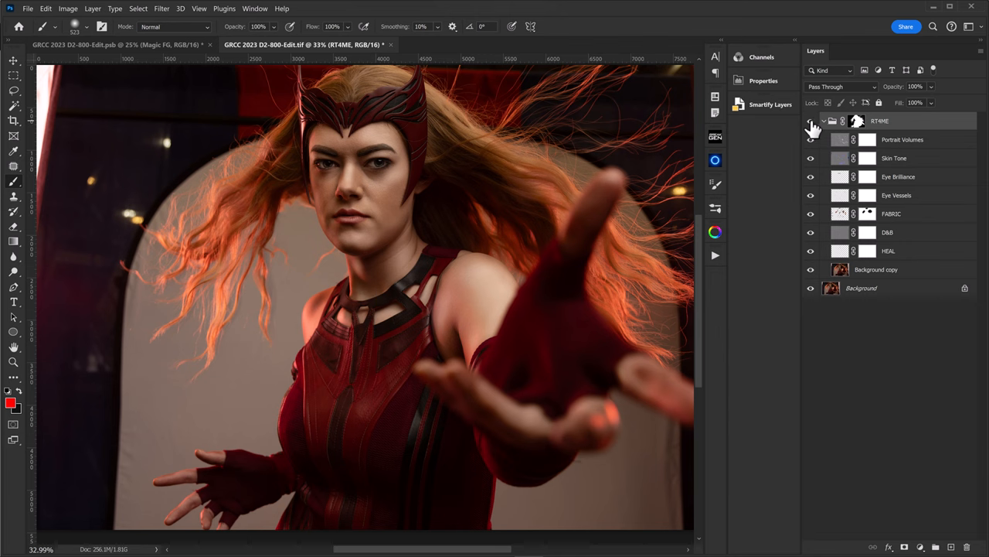
pyautogui.moveTo(810, 121)
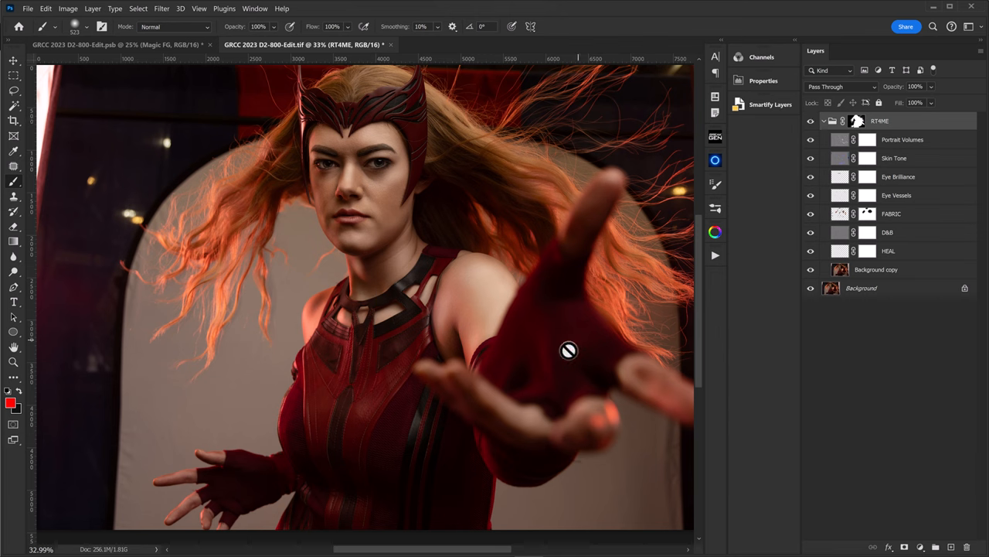
pyautogui.moveTo(481, 376)
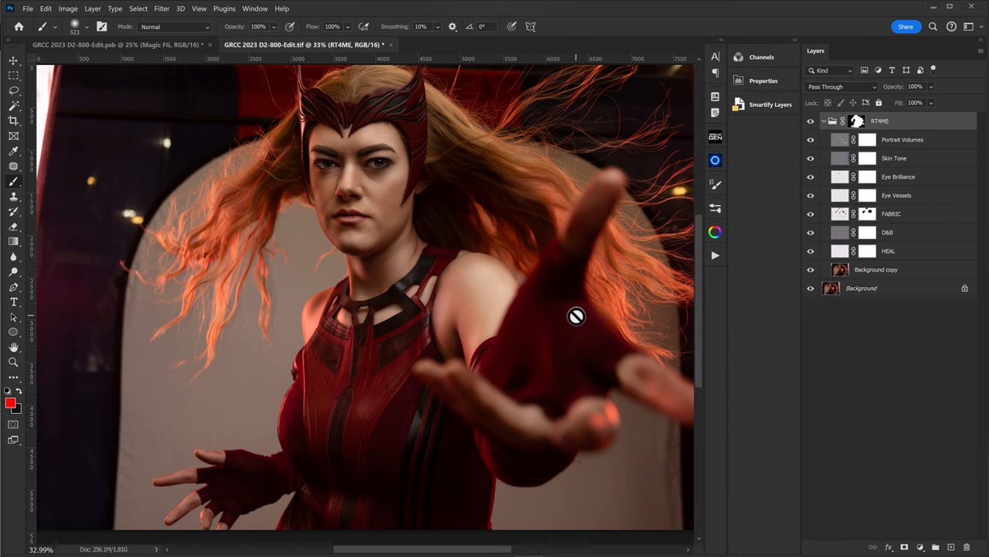
pyautogui.moveTo(841, 162)
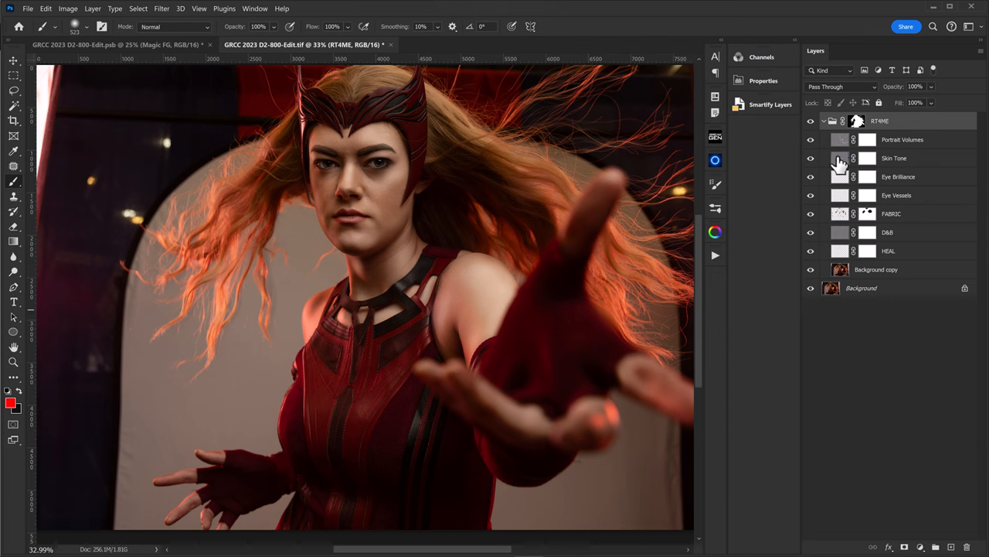
pyautogui.moveTo(852, 254)
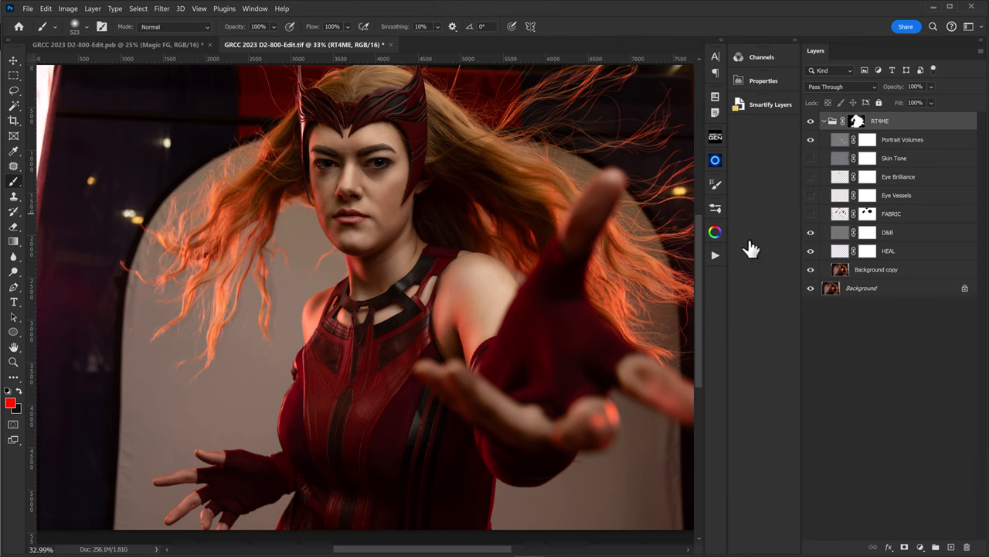
# Zoom to about 100% on the face and toggle the retouch layers to compare before and after.
pyautogui.click(430, 181)
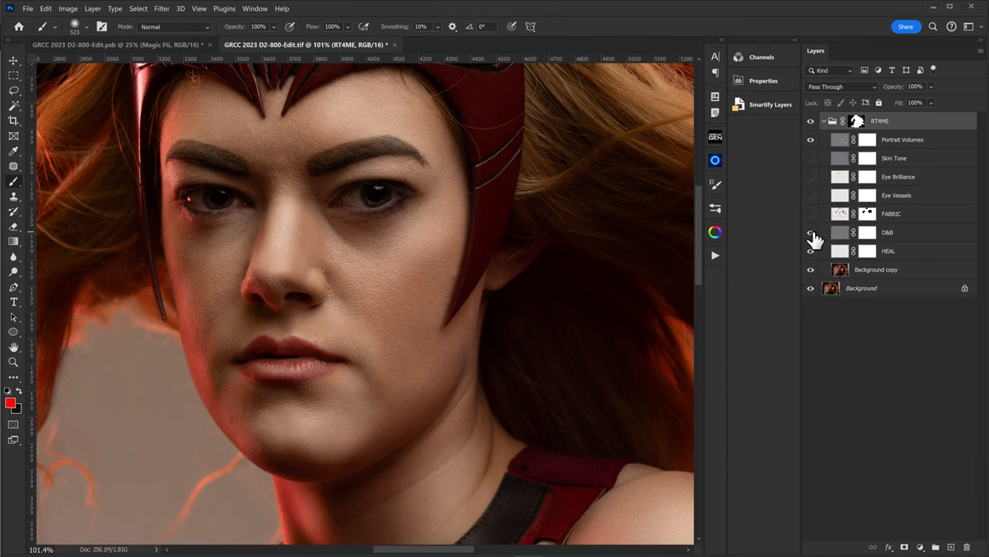
pyautogui.moveTo(813, 232)
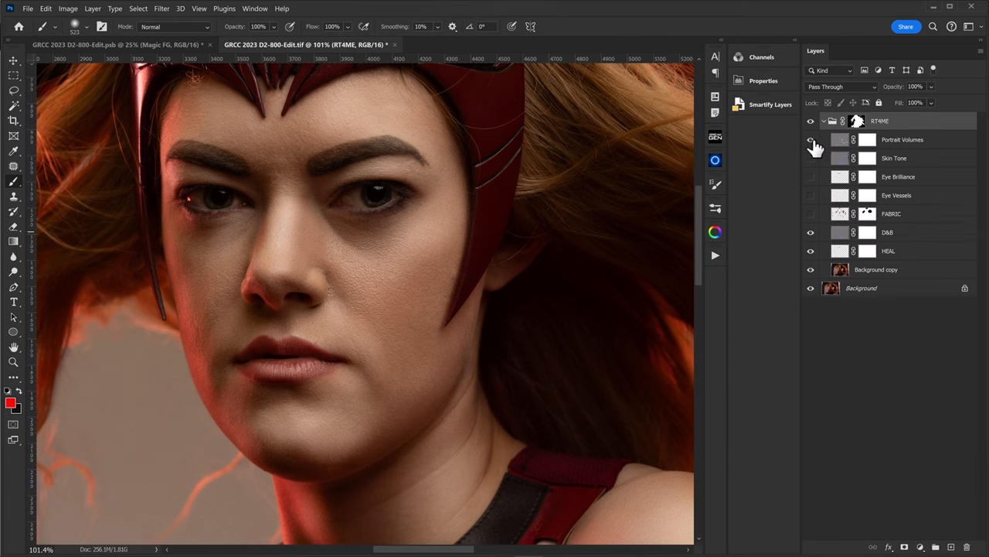
pyautogui.click(811, 139)
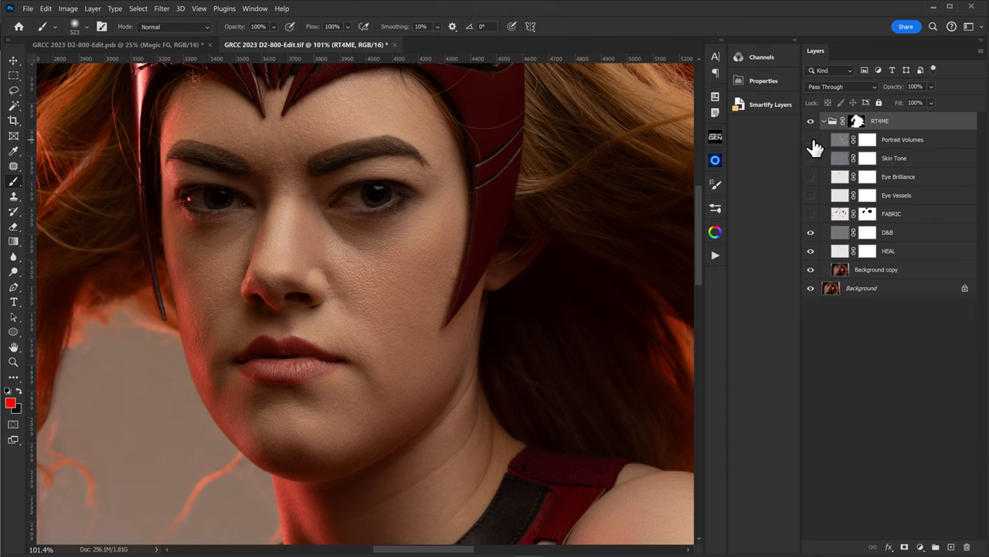
pyautogui.click(810, 139)
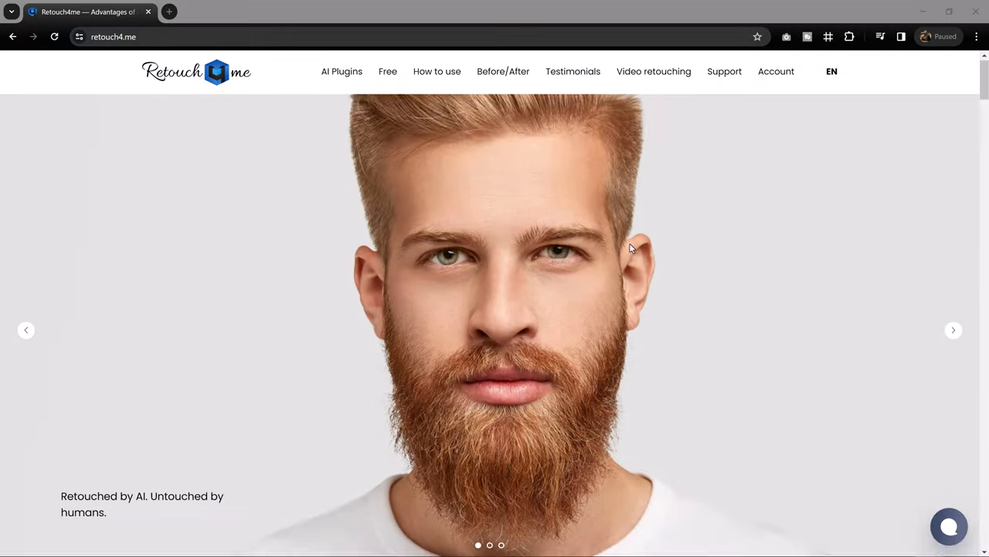
pyautogui.scroll(-3)
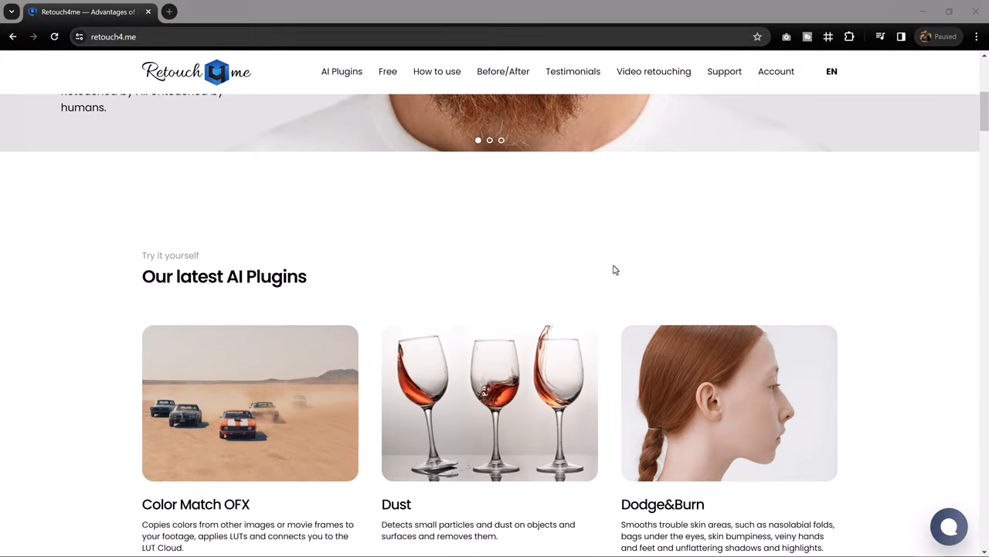
pyautogui.scroll(-3)
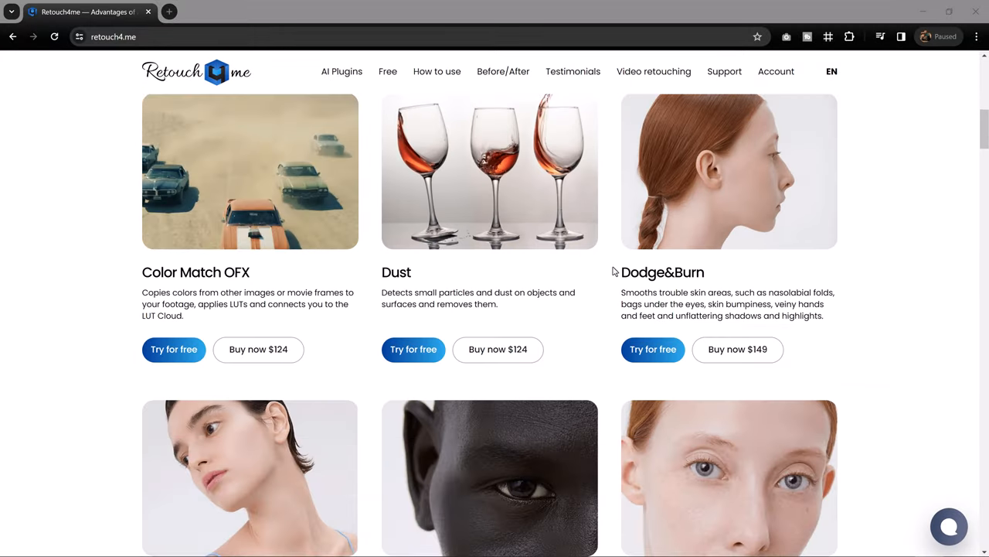
pyautogui.scroll(-3)
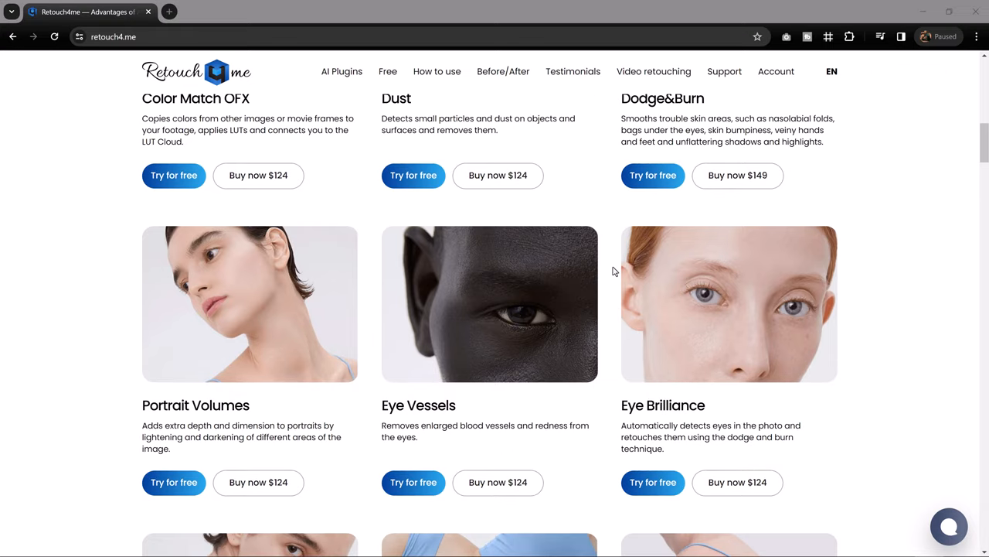
pyautogui.scroll(-3)
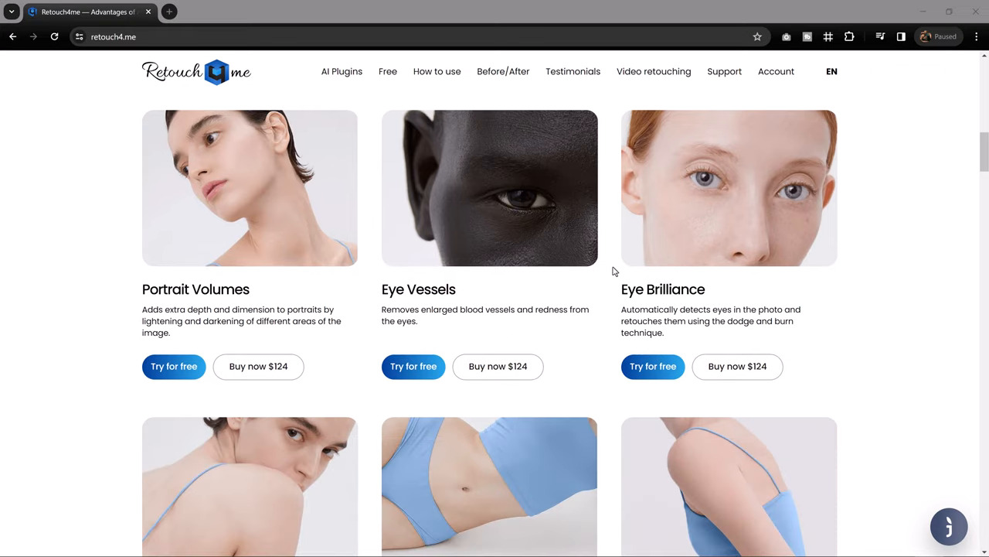
pyautogui.scroll(-3)
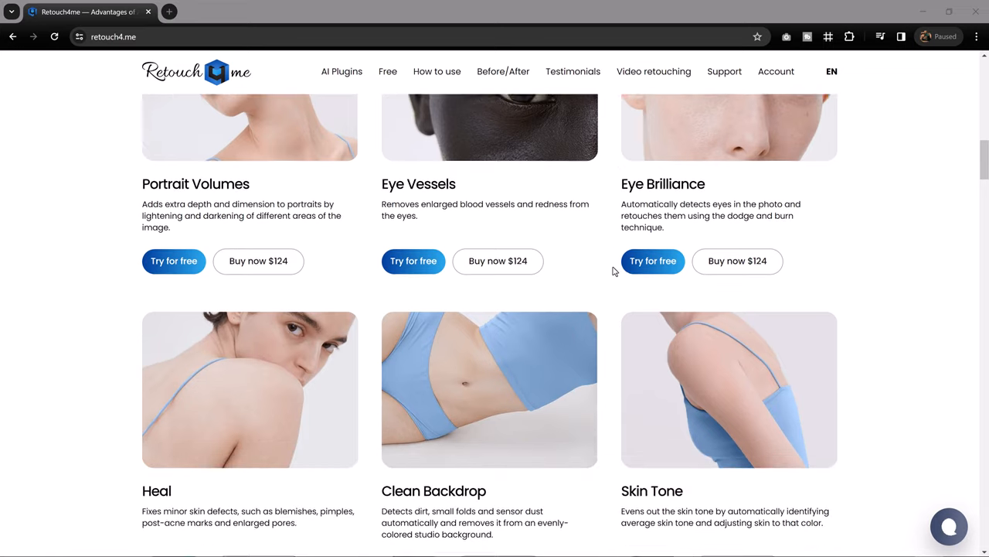
pyautogui.scroll(-3)
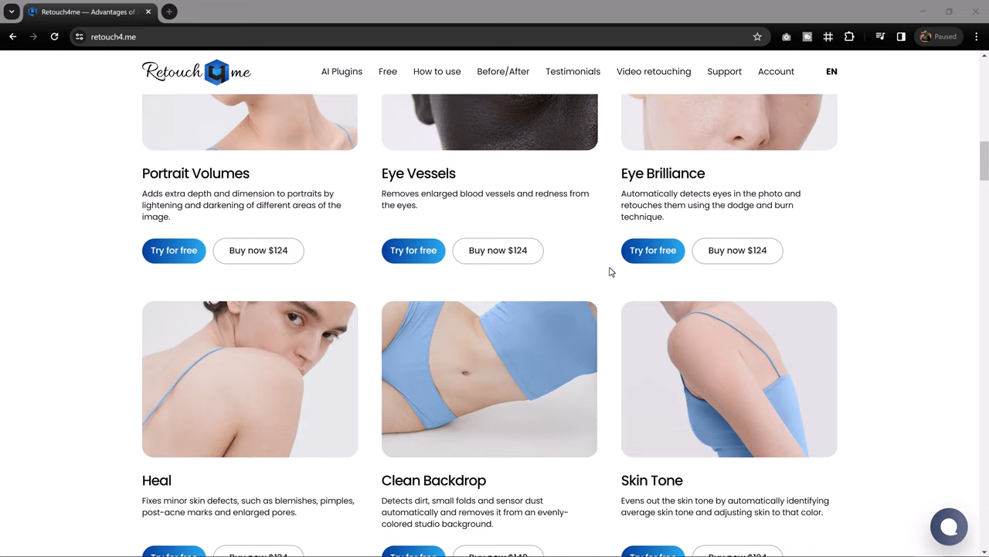
pyautogui.scroll(-3)
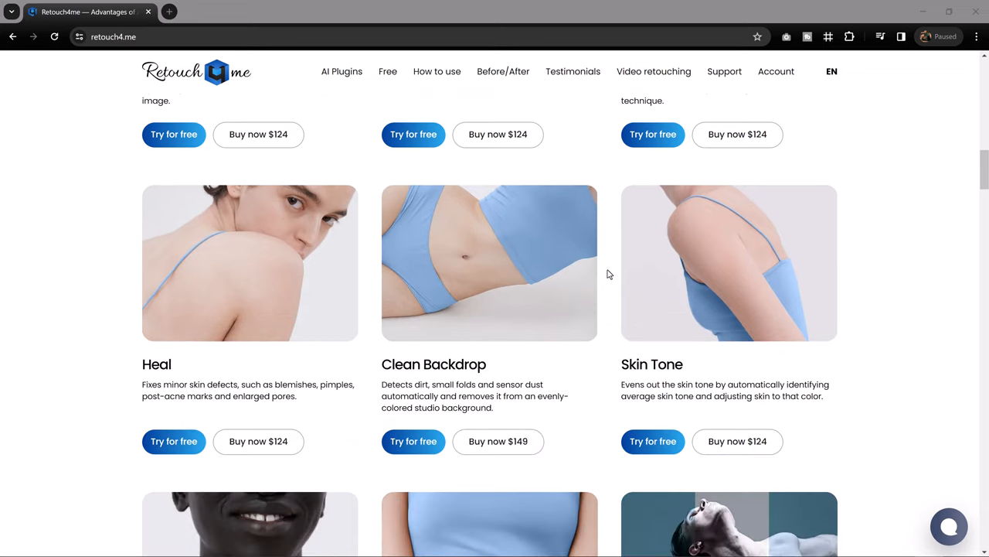
pyautogui.scroll(-3)
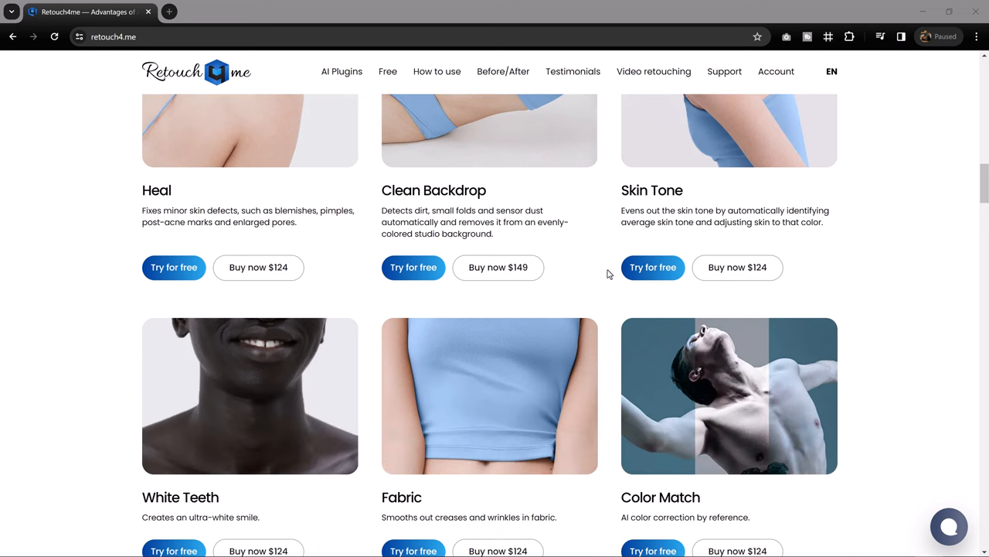
pyautogui.scroll(-3)
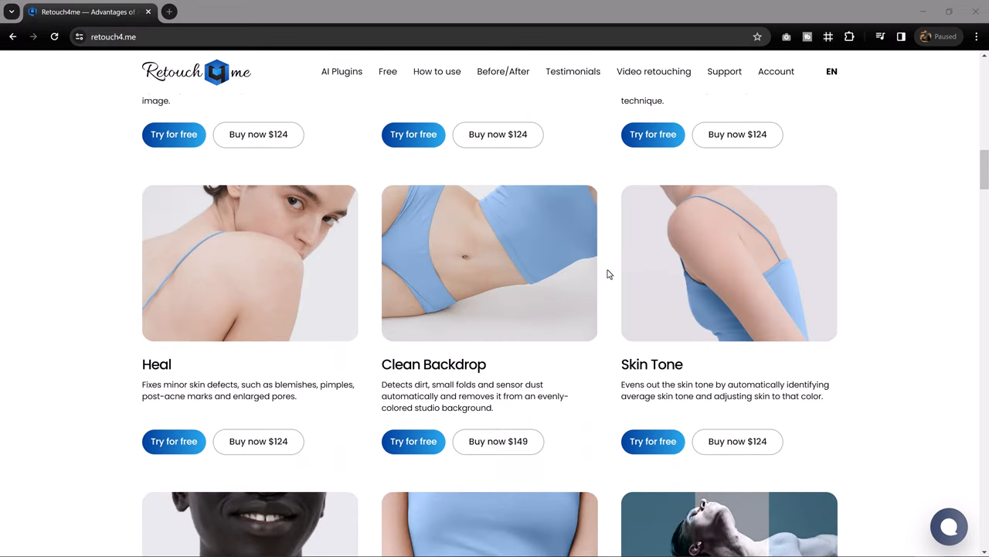
pyautogui.scroll(3)
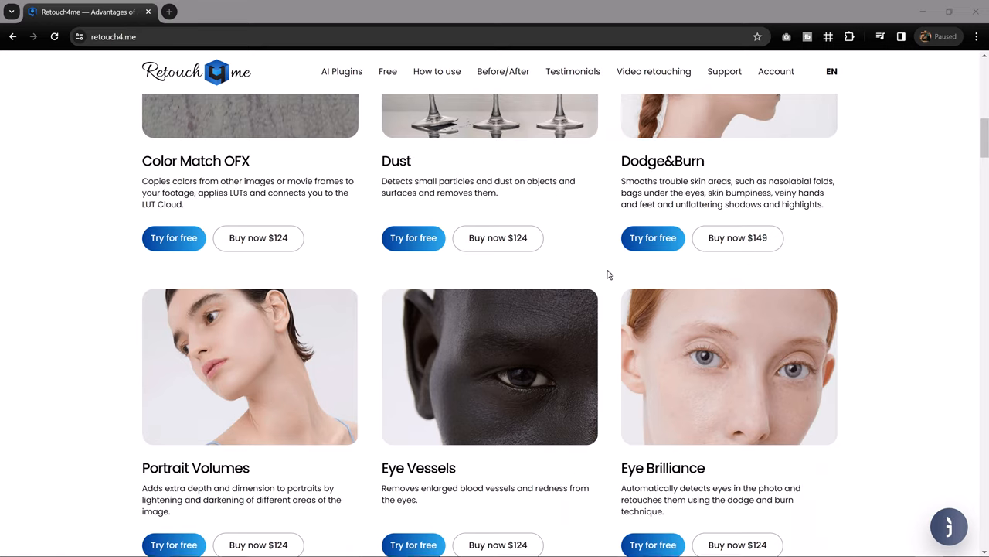
pyautogui.scroll(3)
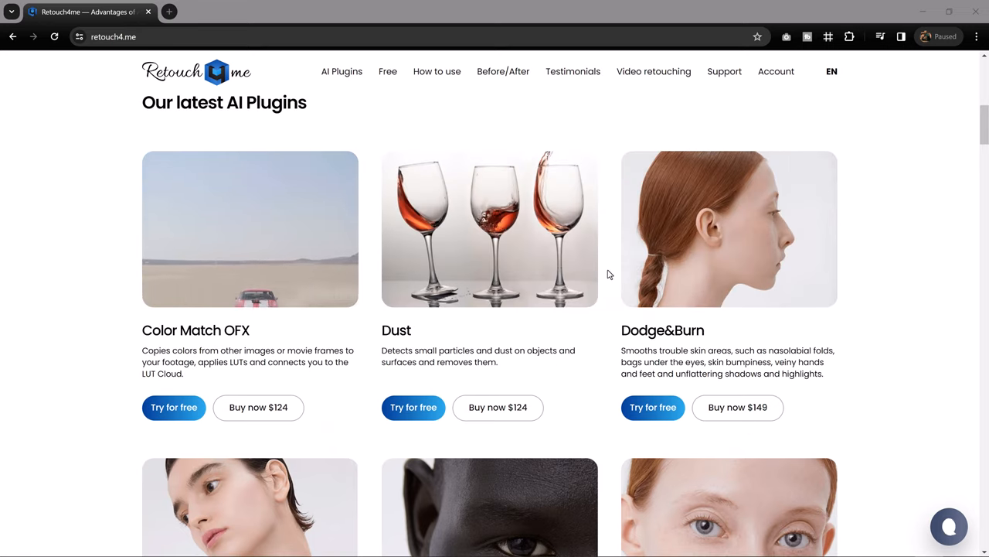
pyautogui.scroll(3)
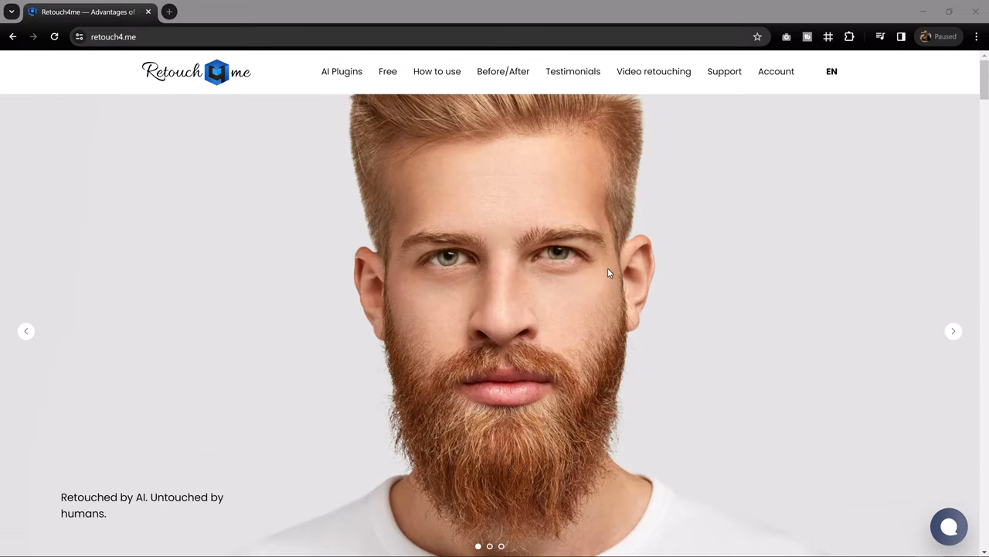
pyautogui.moveTo(609, 275)
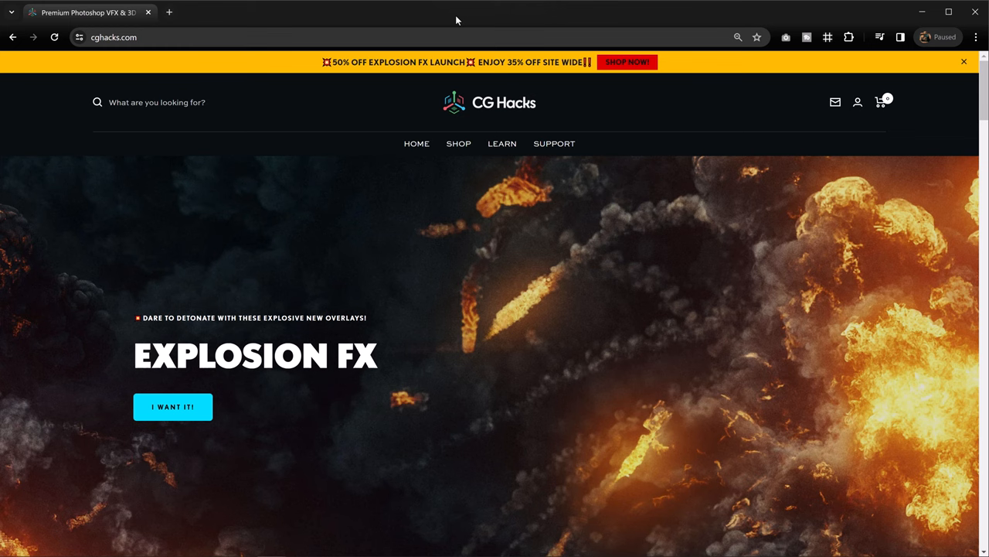
# Browse from the shop's product categories into the Photoshop VFX overlays collection and an overlay product page.
pyautogui.click(458, 142)
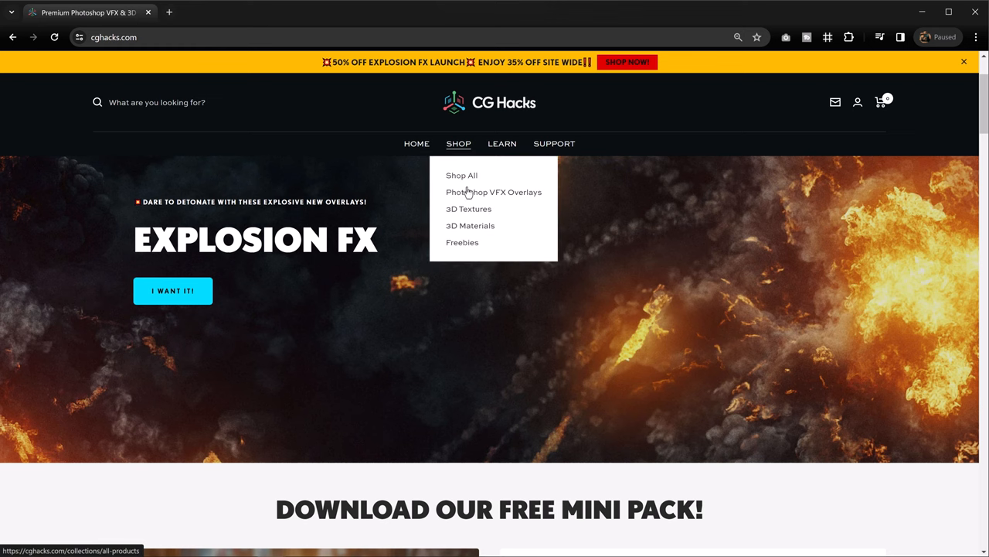
pyautogui.click(495, 192)
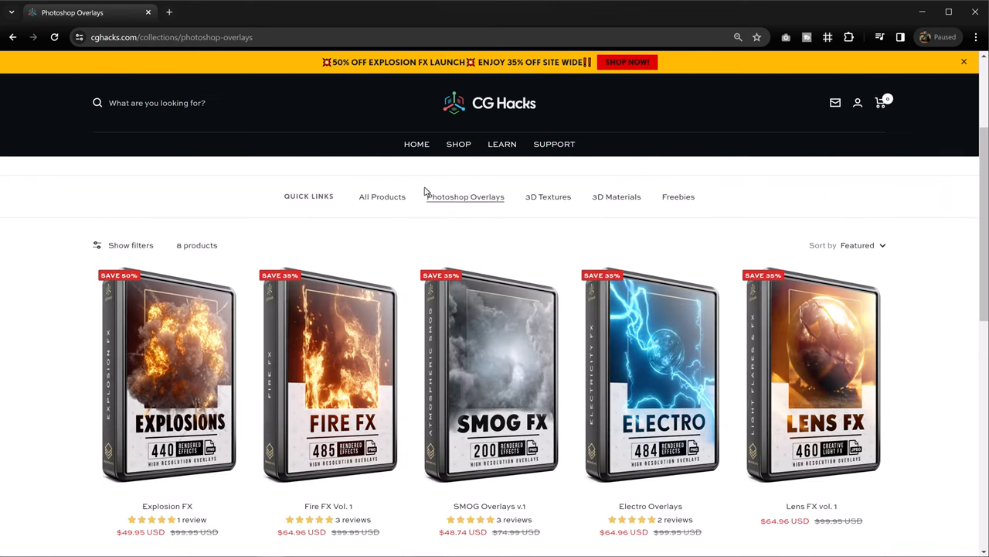
pyautogui.scroll(-3)
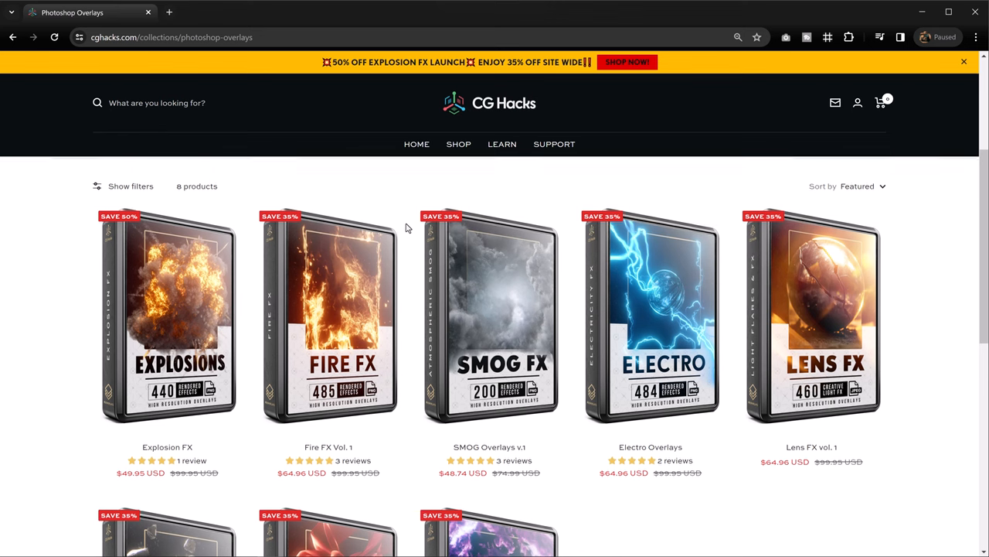
pyautogui.click(489, 317)
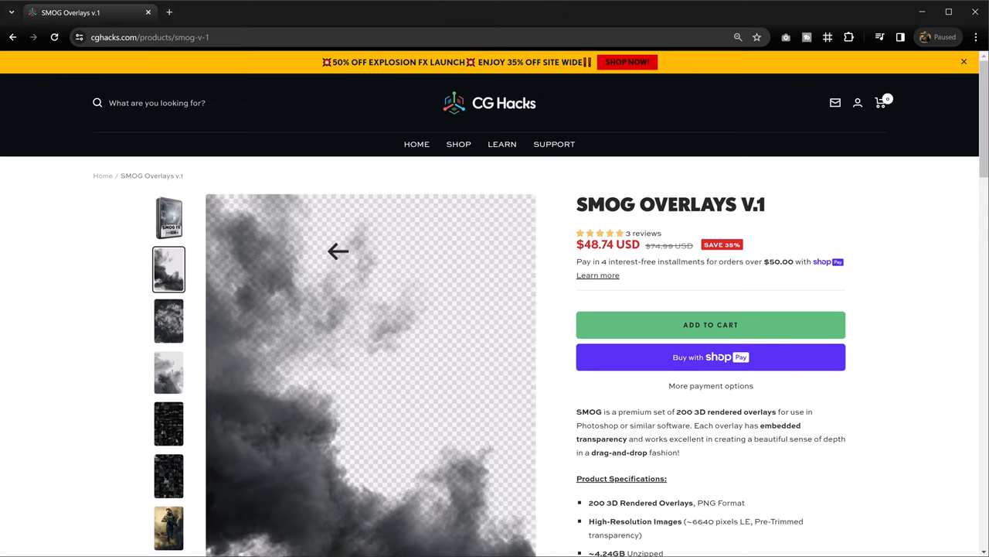
pyautogui.scroll(-3)
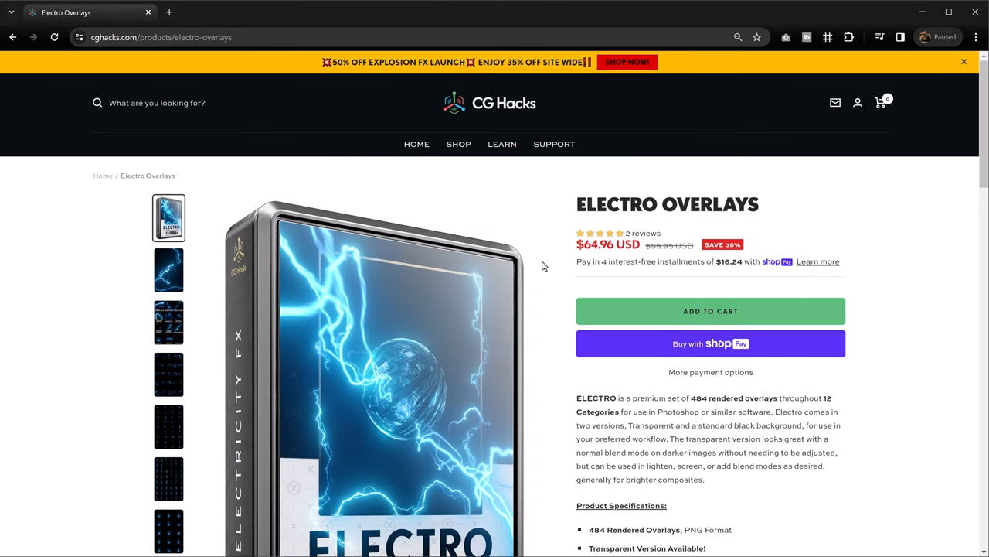
pyautogui.moveTo(185, 278)
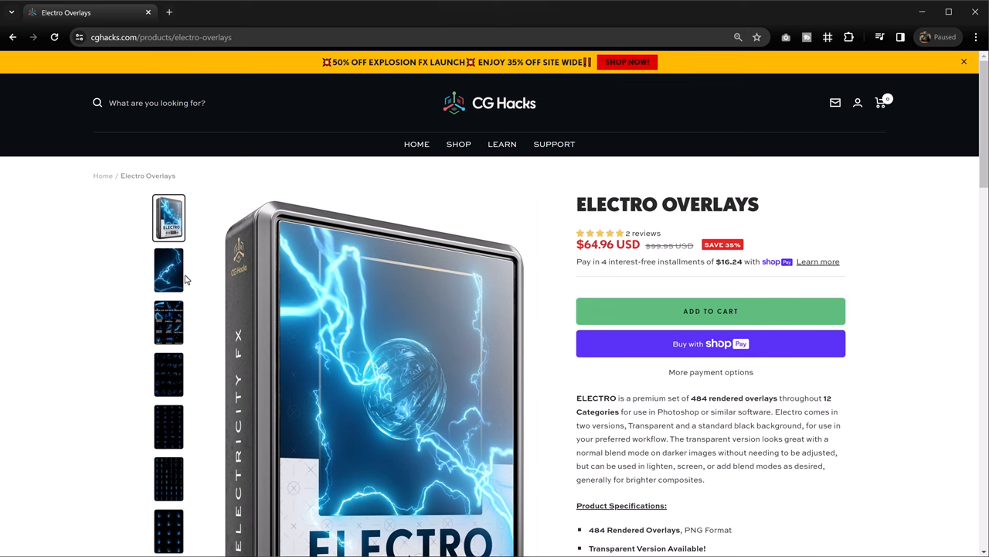
# View the Electro Overlays lightning bolt preview and the grid of lightning overlay categories.
pyautogui.click(169, 269)
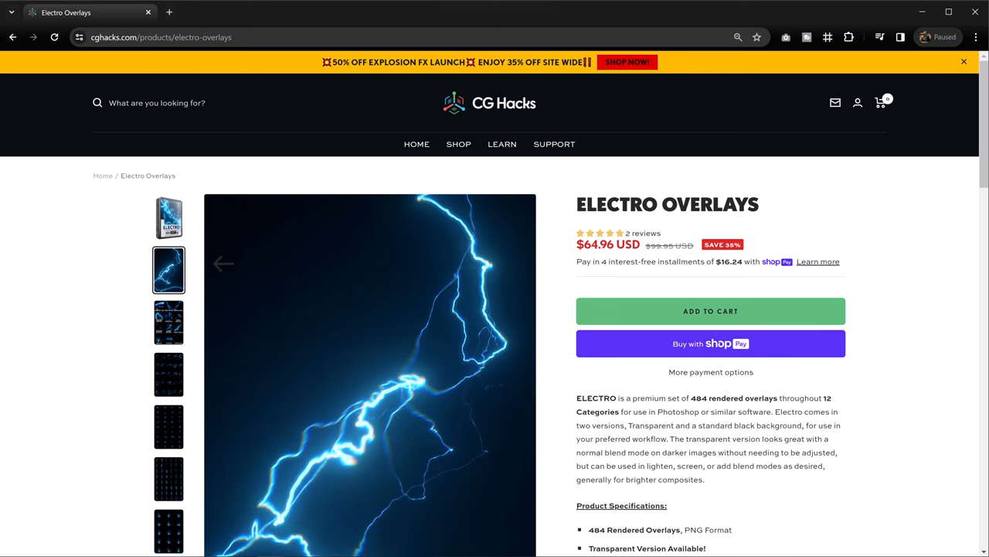
pyautogui.scroll(-3)
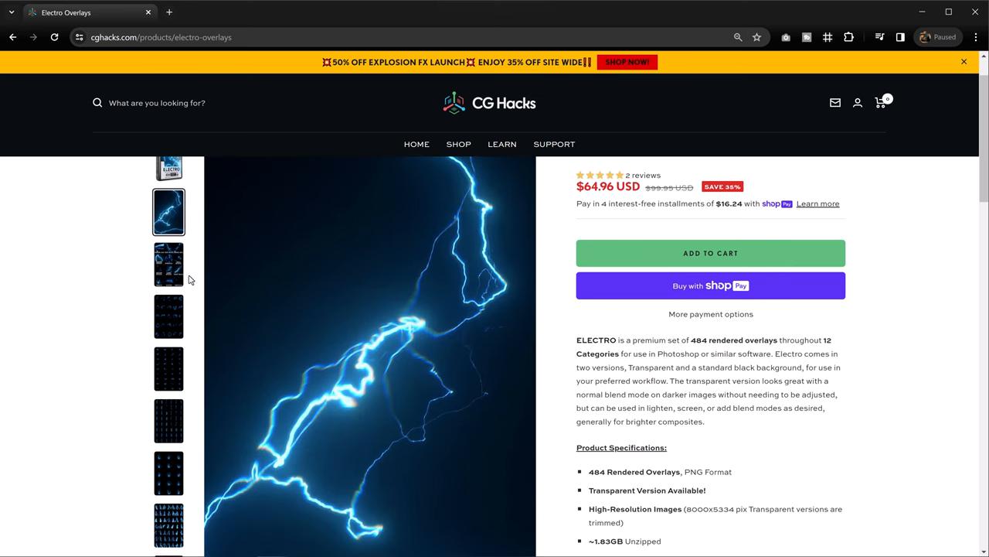
pyautogui.click(168, 263)
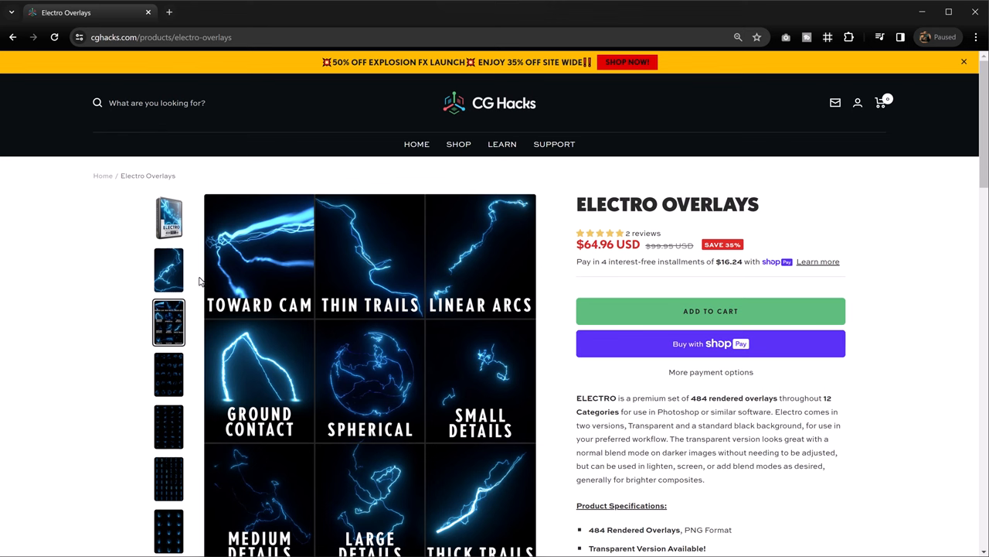
pyautogui.moveTo(204, 284)
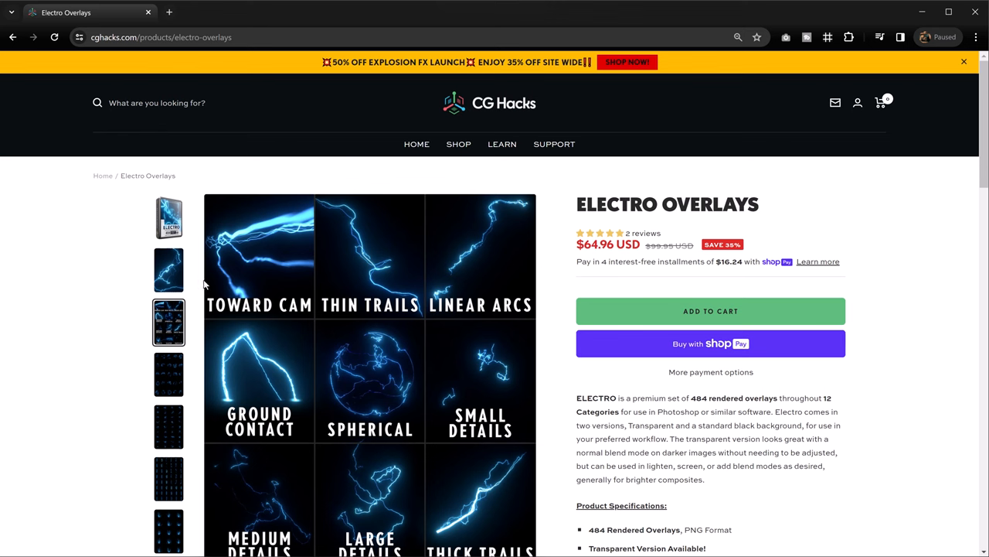
pyautogui.moveTo(197, 286)
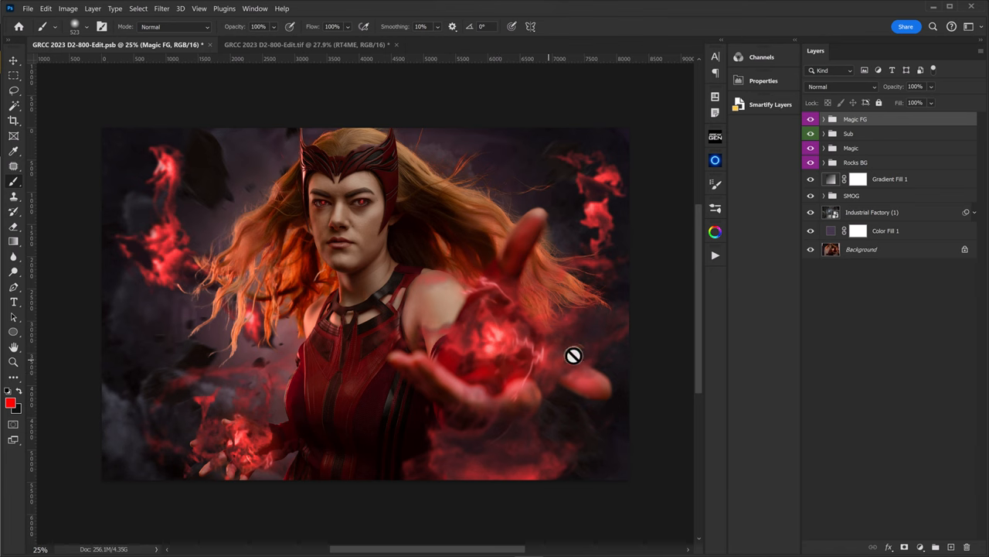
pyautogui.moveTo(603, 335)
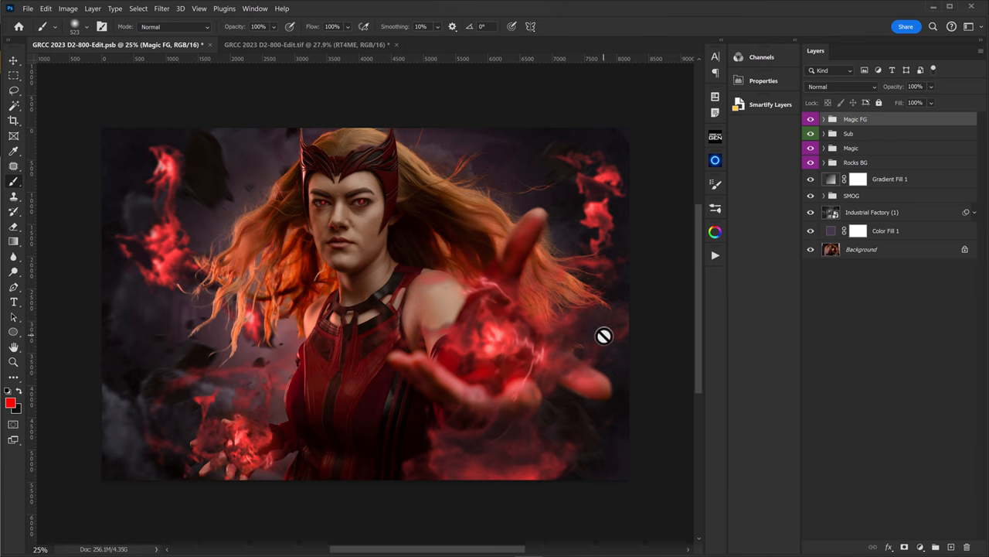
pyautogui.moveTo(715, 267)
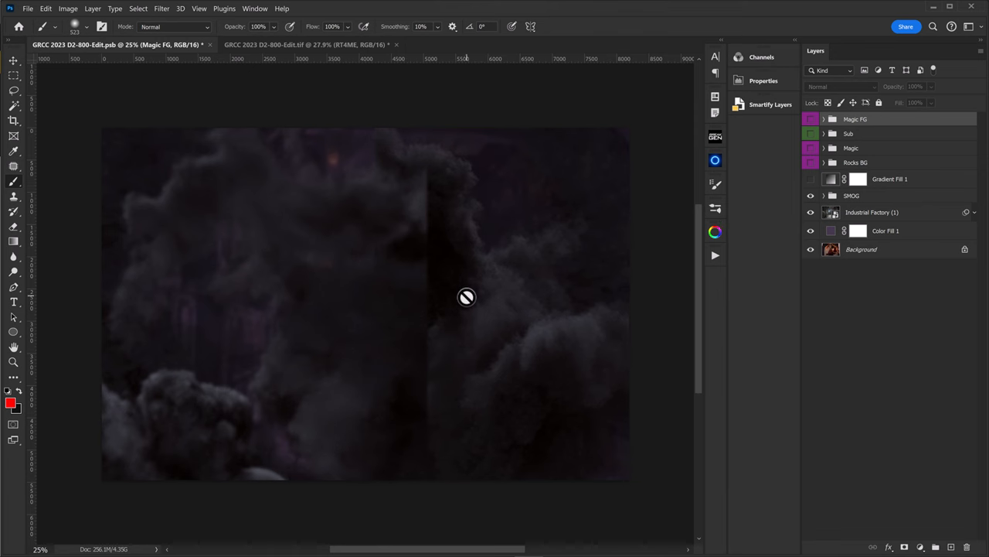
pyautogui.moveTo(782, 248)
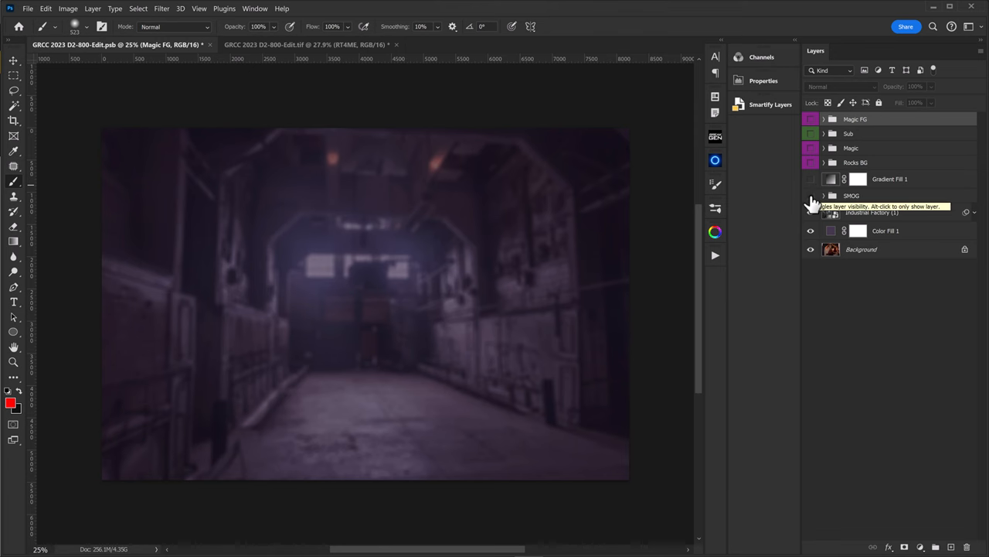
pyautogui.click(812, 195)
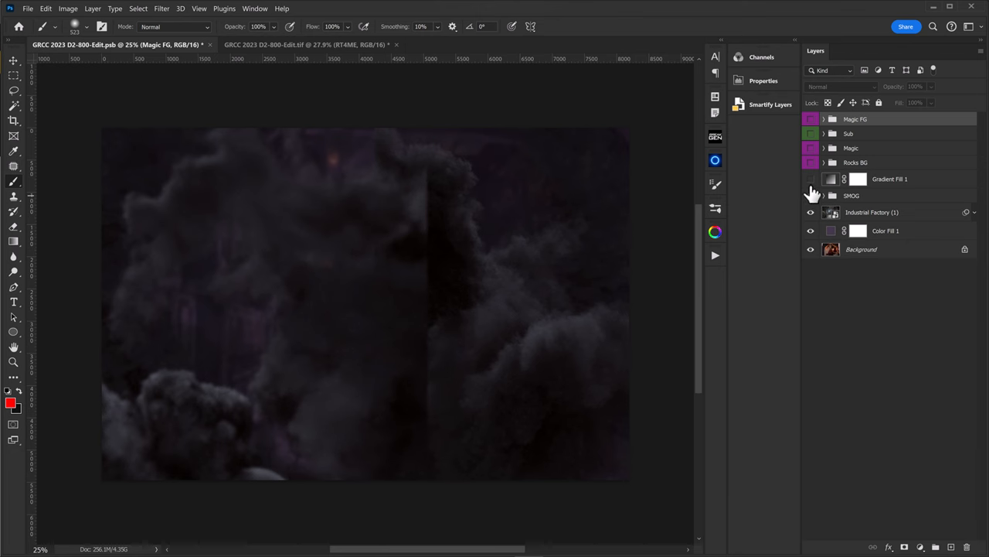
pyautogui.click(812, 179)
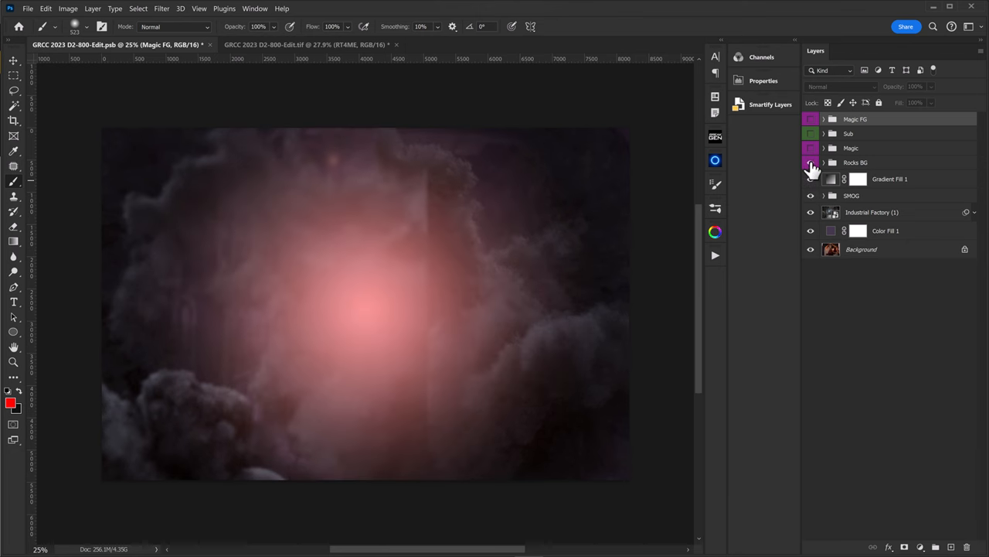
pyautogui.click(810, 163)
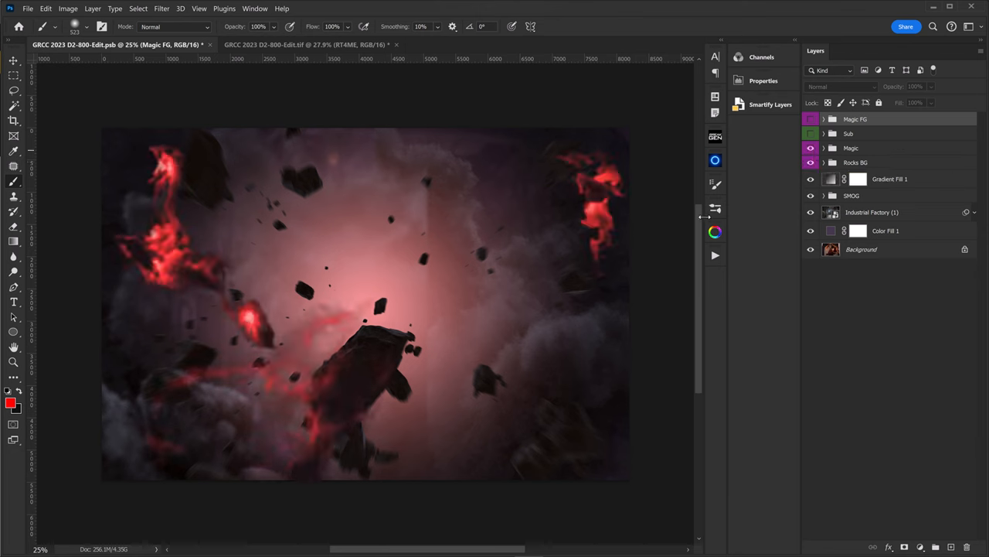
pyautogui.click(810, 133)
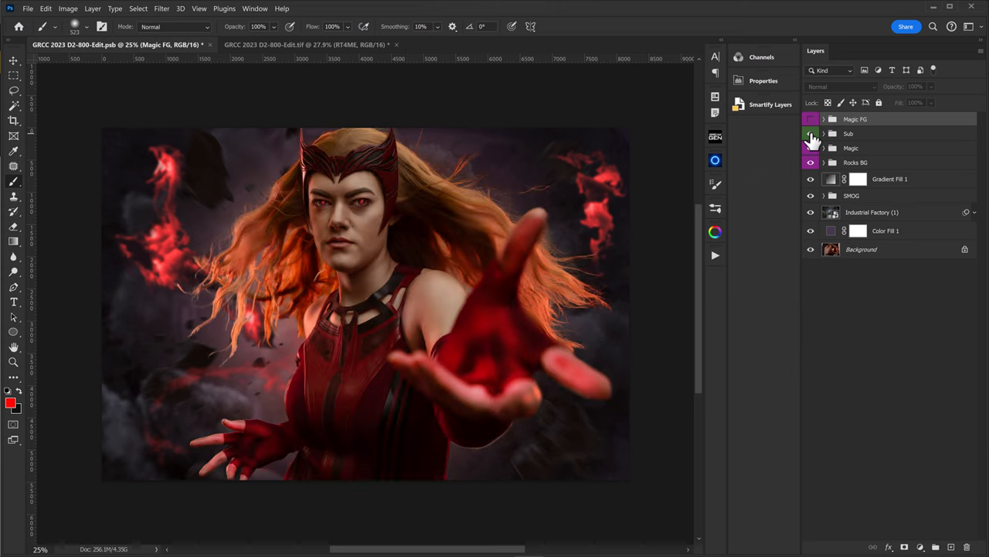
pyautogui.click(810, 133)
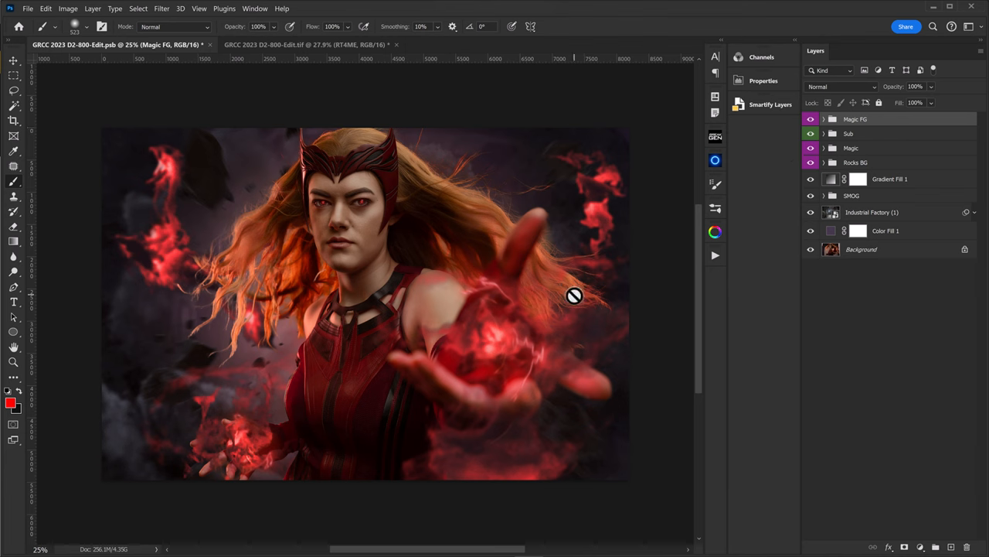
pyautogui.moveTo(582, 299)
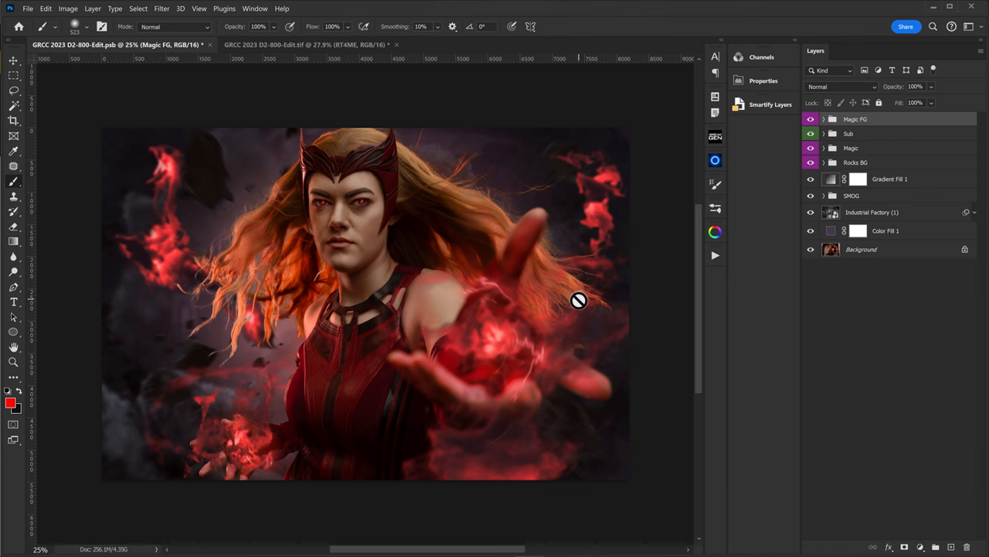
pyautogui.moveTo(575, 300)
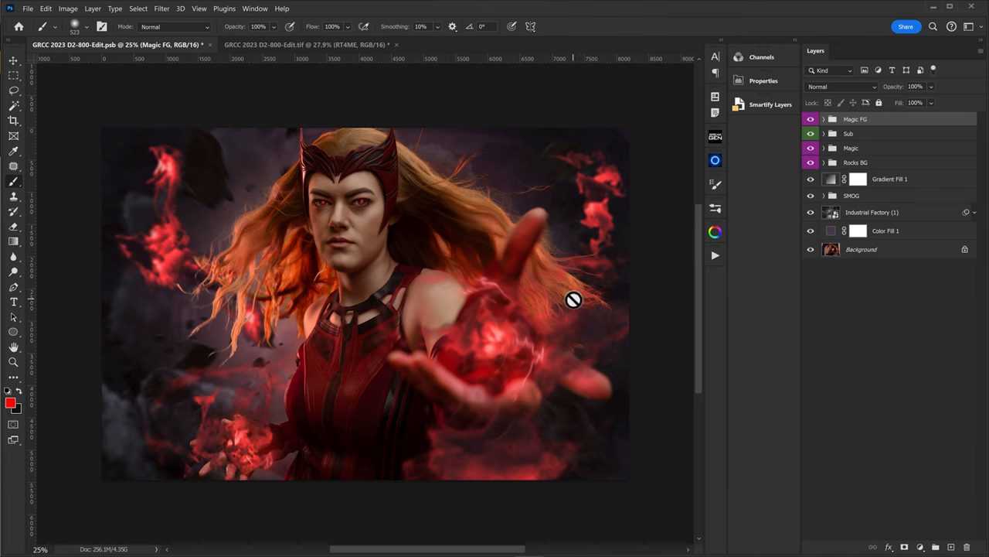
pyautogui.click(826, 119)
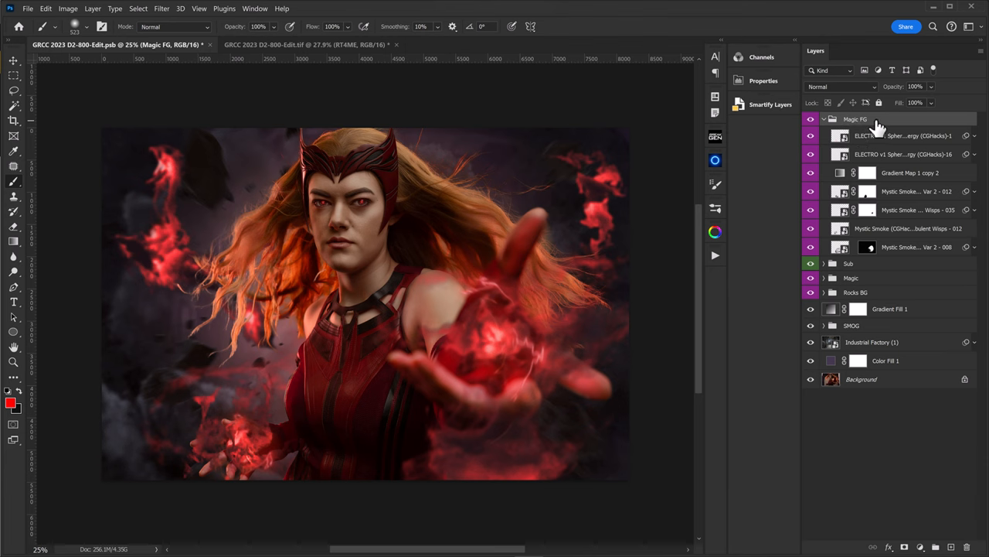
pyautogui.moveTo(874, 124)
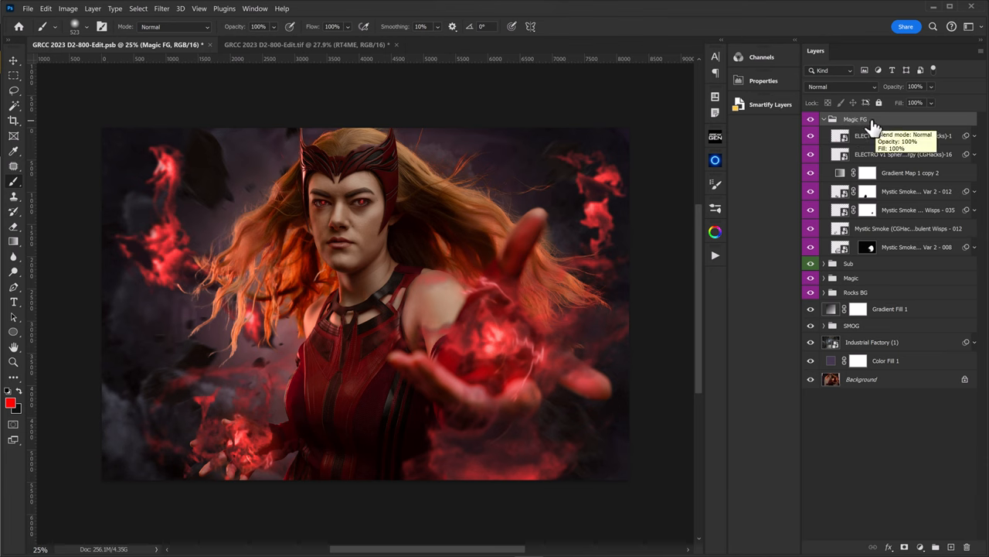
pyautogui.moveTo(858, 125)
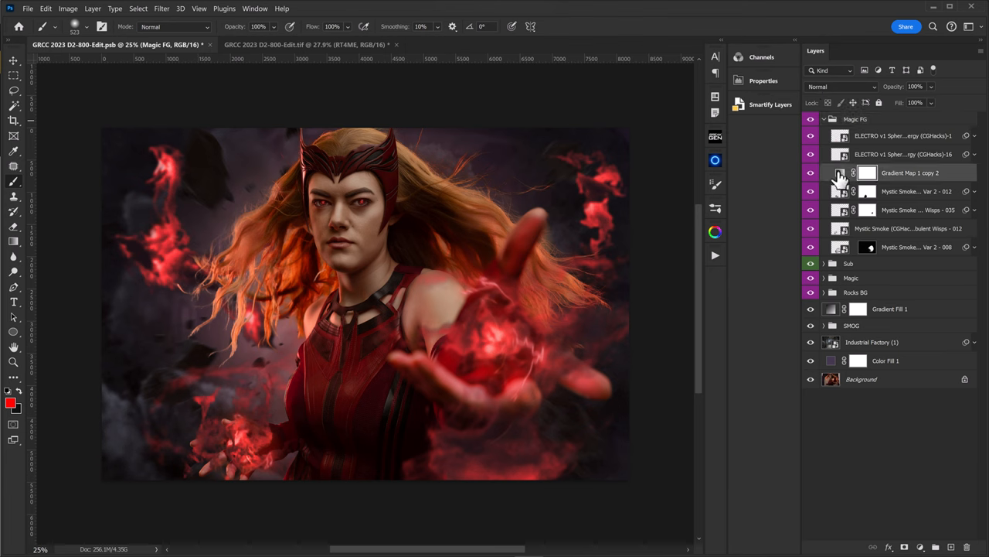
pyautogui.click(852, 174)
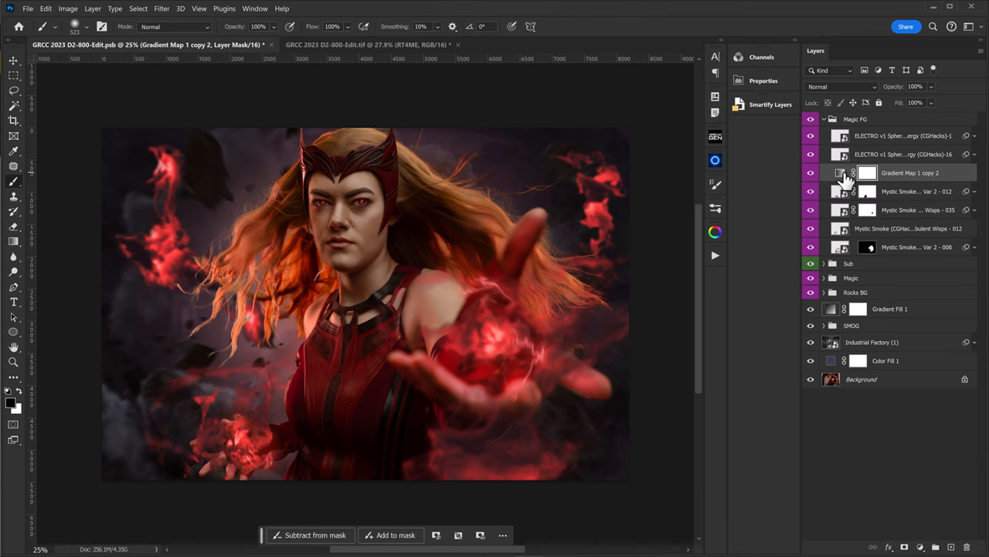
pyautogui.moveTo(832, 182)
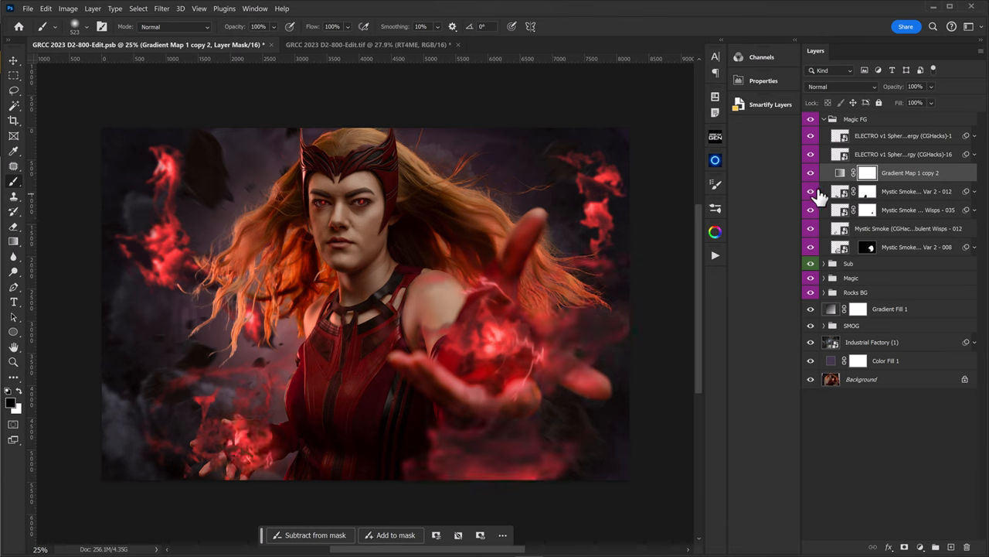
pyautogui.moveTo(837, 177)
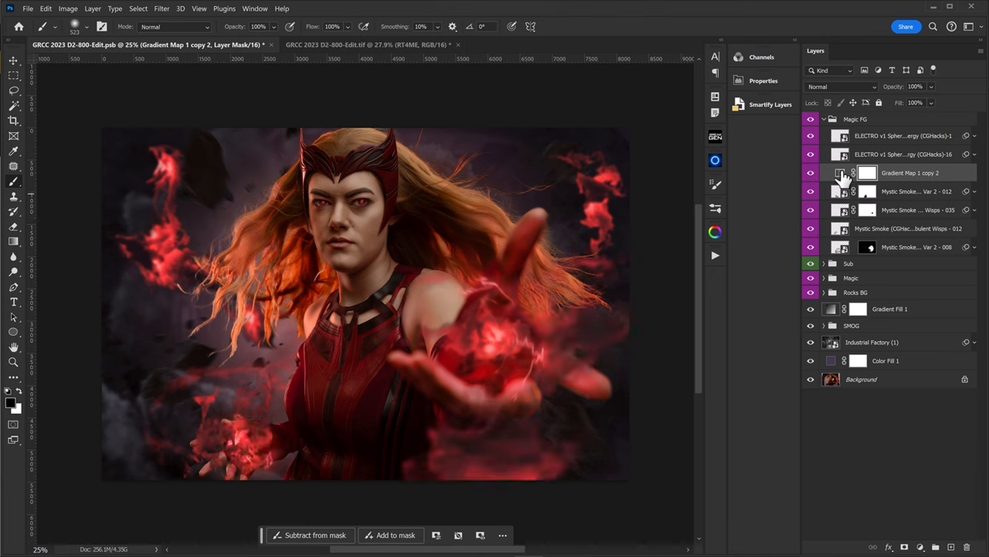
pyautogui.click(912, 154)
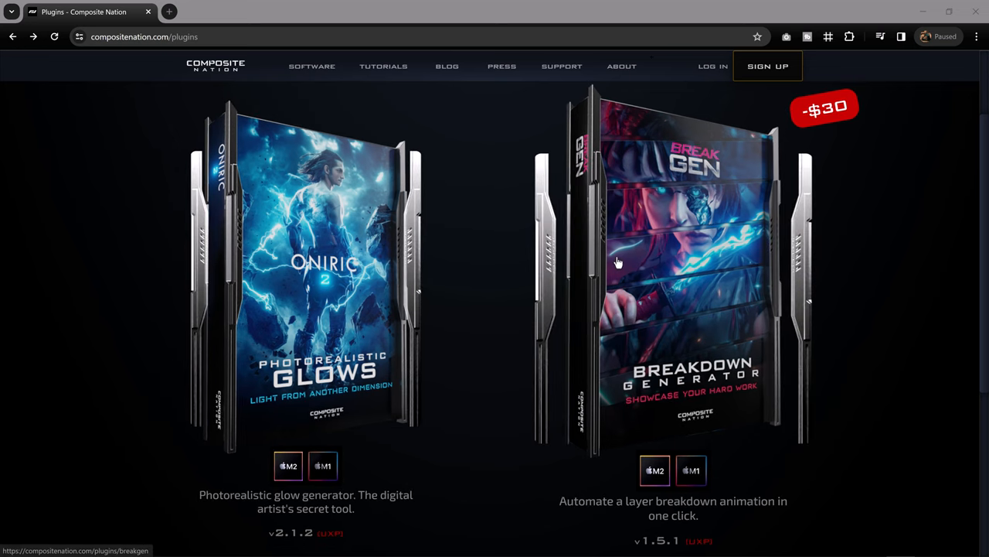
# Go to the Oniric plugin page and compare the Thor example with and without bloom.
pyautogui.click(325, 270)
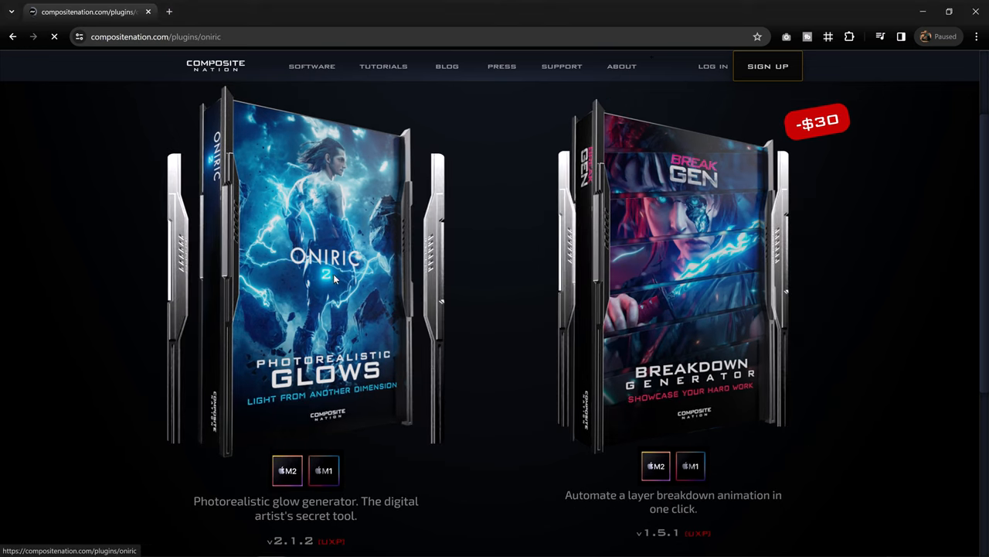
pyautogui.click(333, 278)
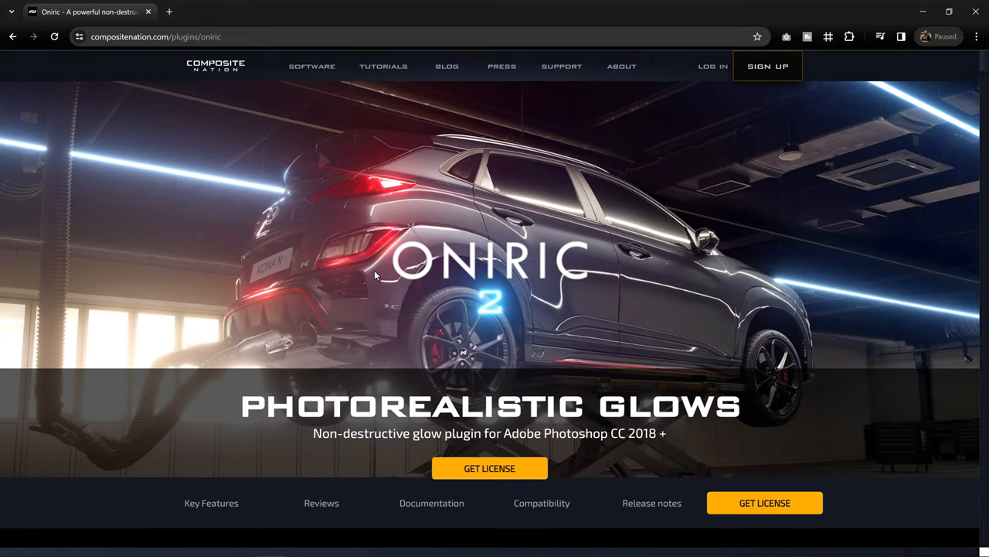
pyautogui.scroll(-3)
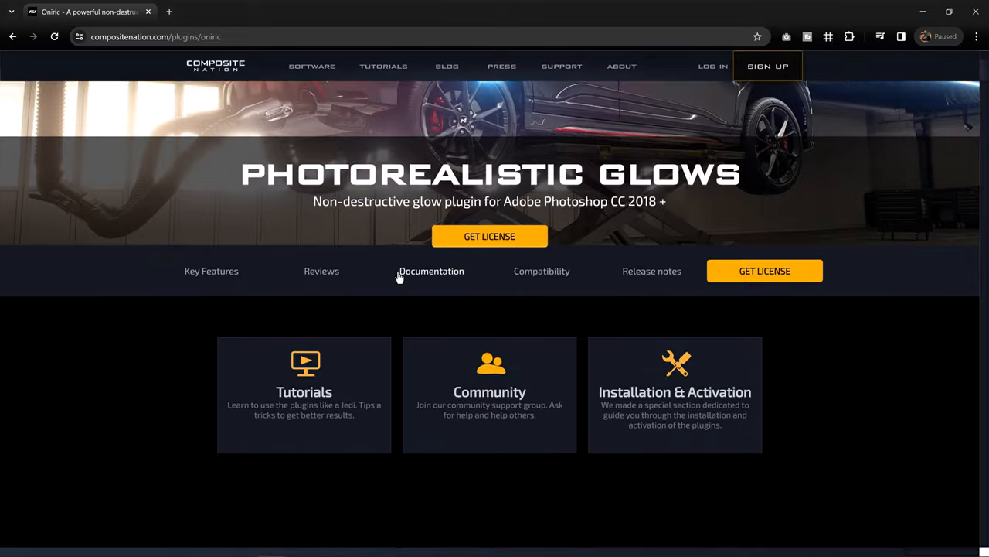
pyautogui.scroll(-3)
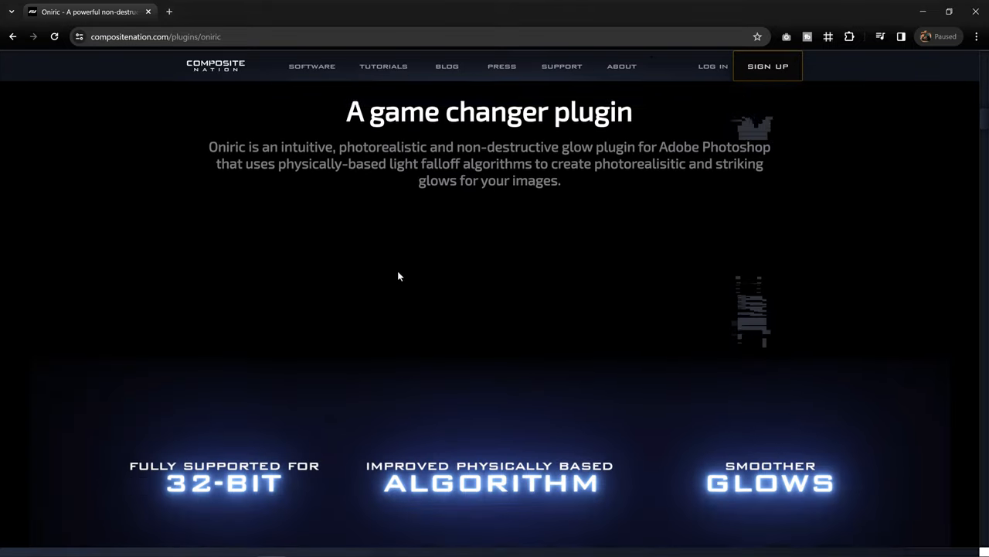
pyautogui.scroll(-3)
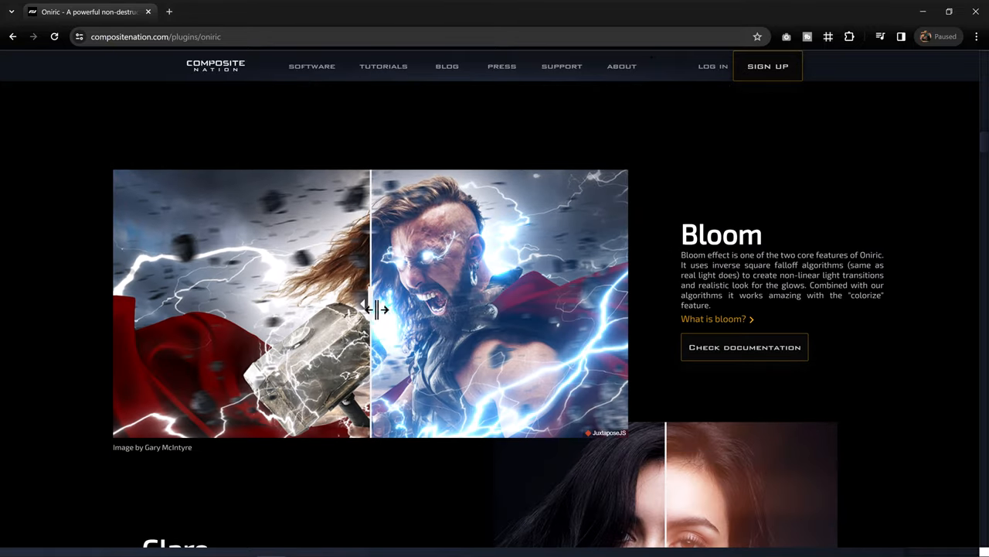
pyautogui.moveTo(377, 308); pyautogui.dragTo(154, 301)
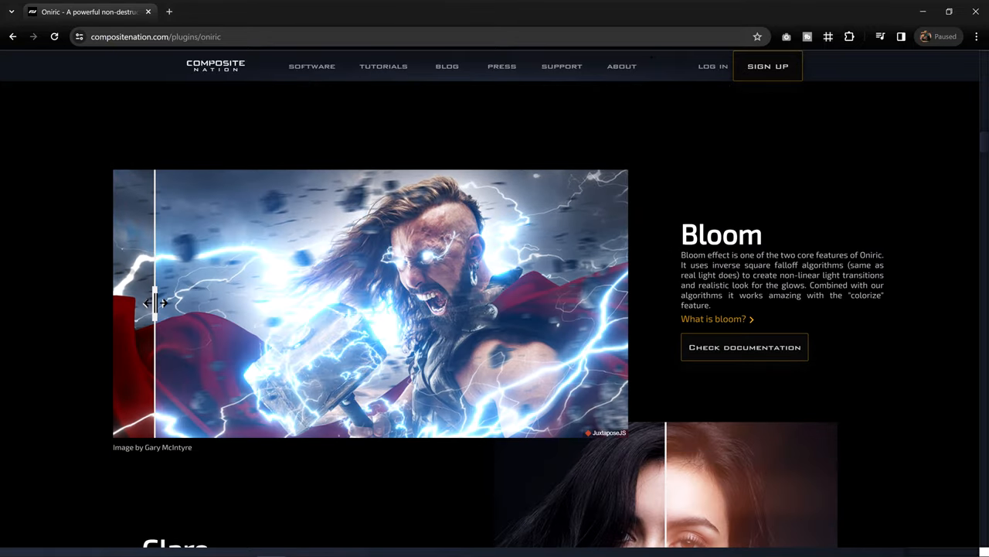
pyautogui.moveTo(155, 303); pyautogui.dragTo(359, 318)
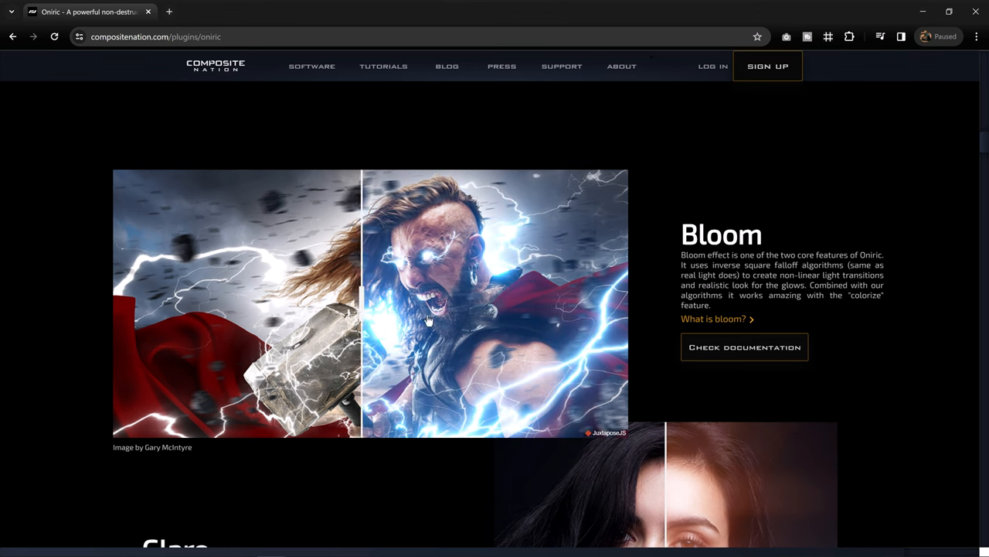
# Compare the portrait example with and without glare, then continue down toward the BreakGen plugin page.
pyautogui.scroll(-3)
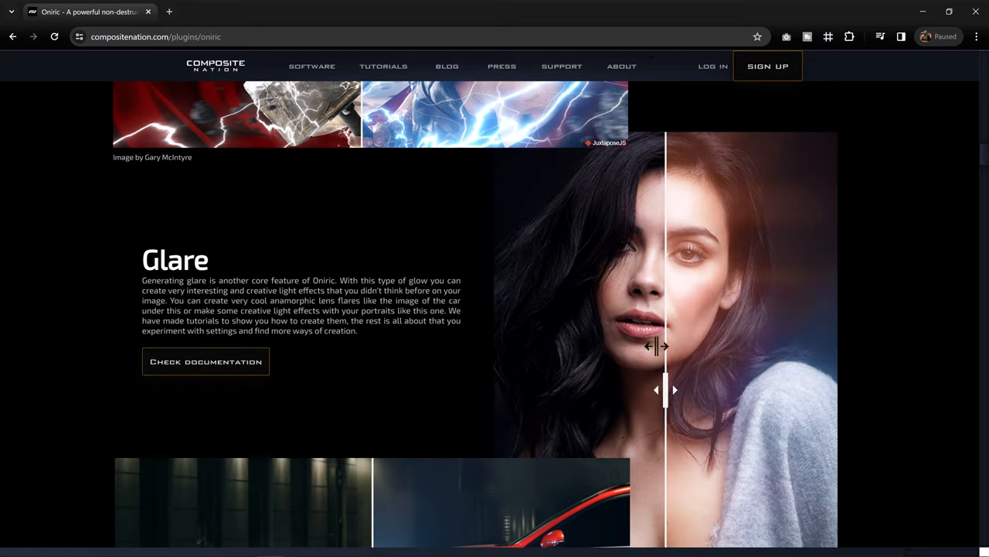
pyautogui.moveTo(663, 346); pyautogui.dragTo(648, 389)
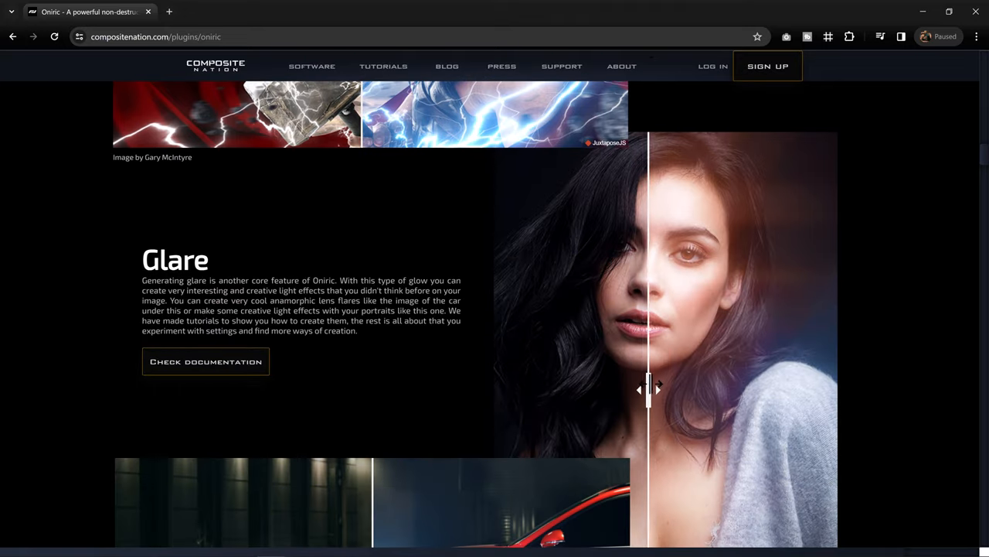
pyautogui.moveTo(647, 390); pyautogui.dragTo(657, 390)
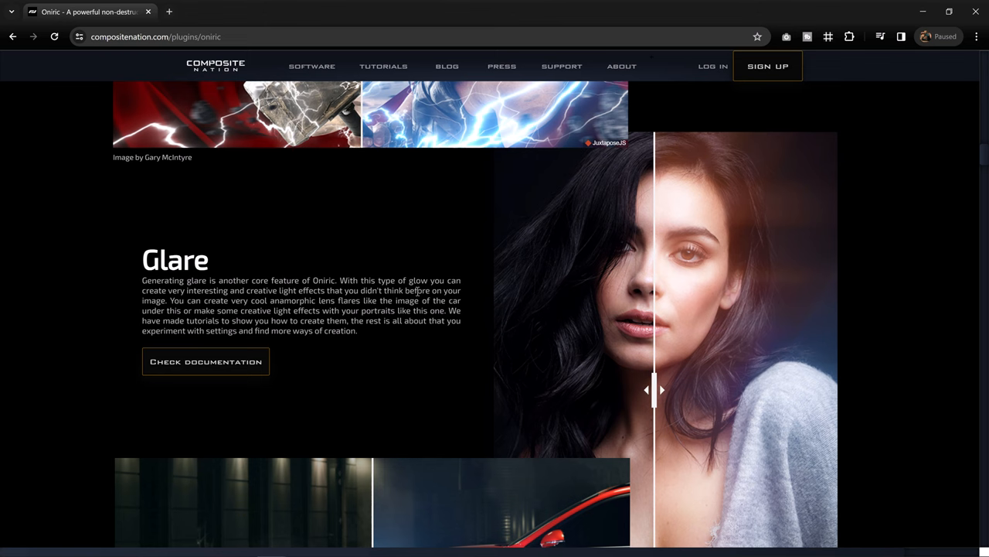
pyautogui.scroll(-3)
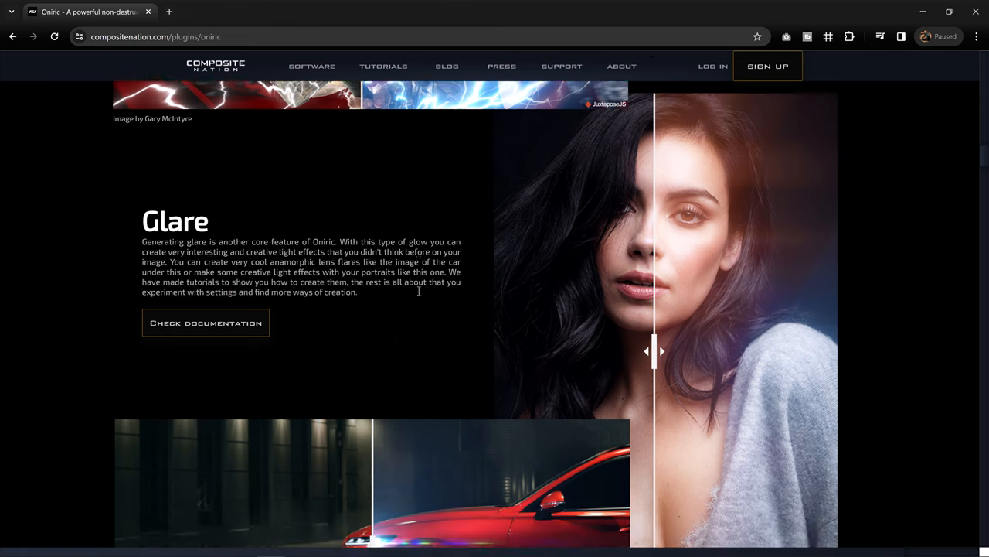
pyautogui.scroll(-3)
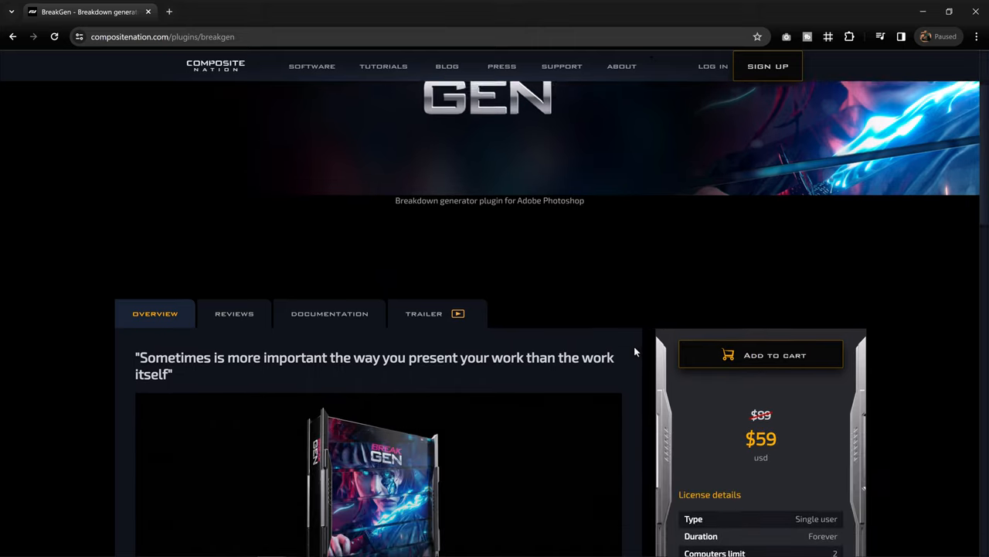
pyautogui.scroll(-3)
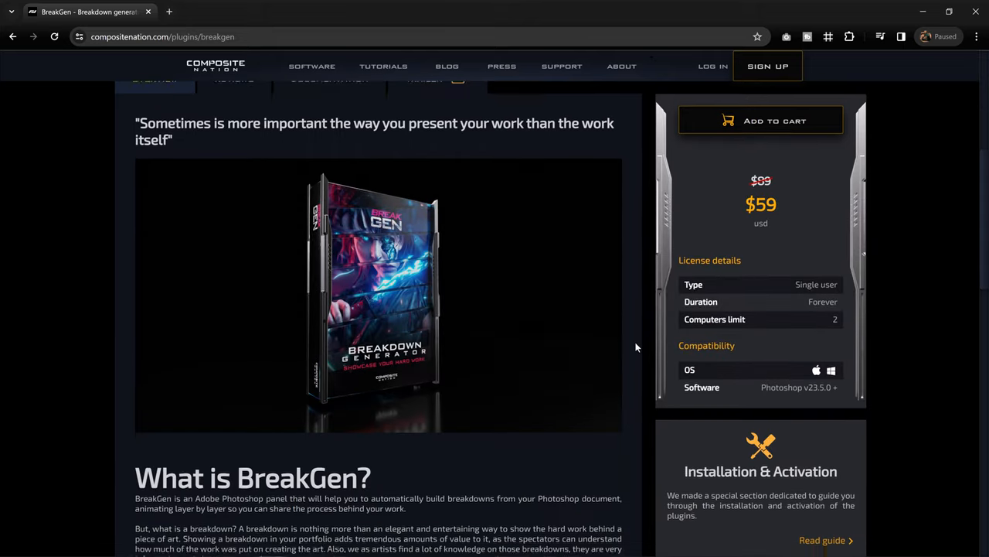
pyautogui.scroll(-3)
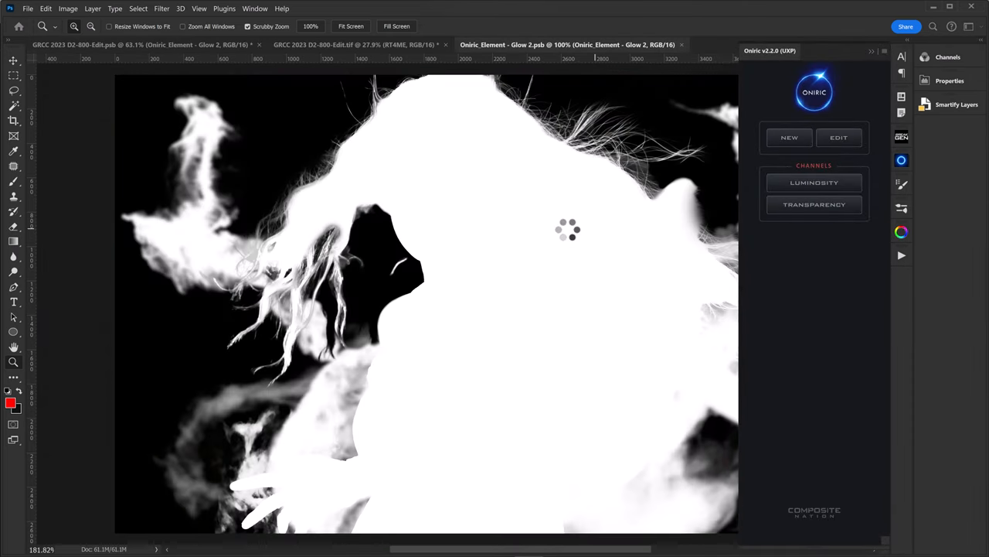
# Create a new Oniric glow and settle its brightness threshold so only the red magic glows.
pyautogui.click(838, 136)
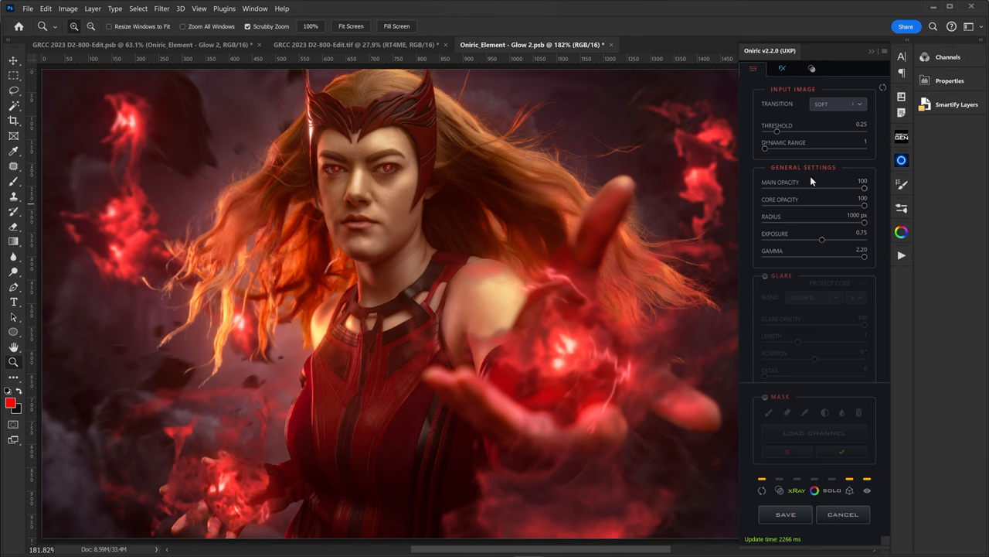
pyautogui.moveTo(777, 253)
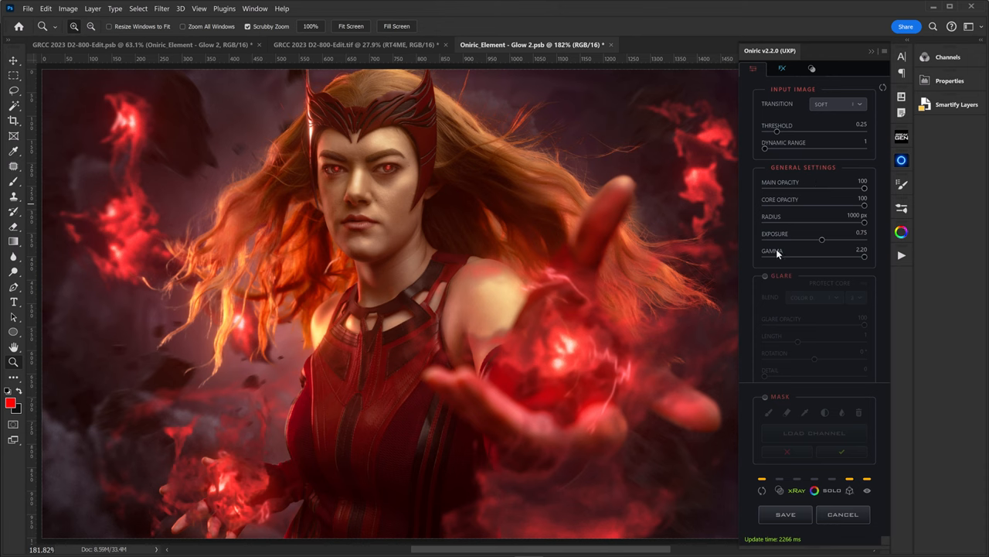
pyautogui.moveTo(769, 246)
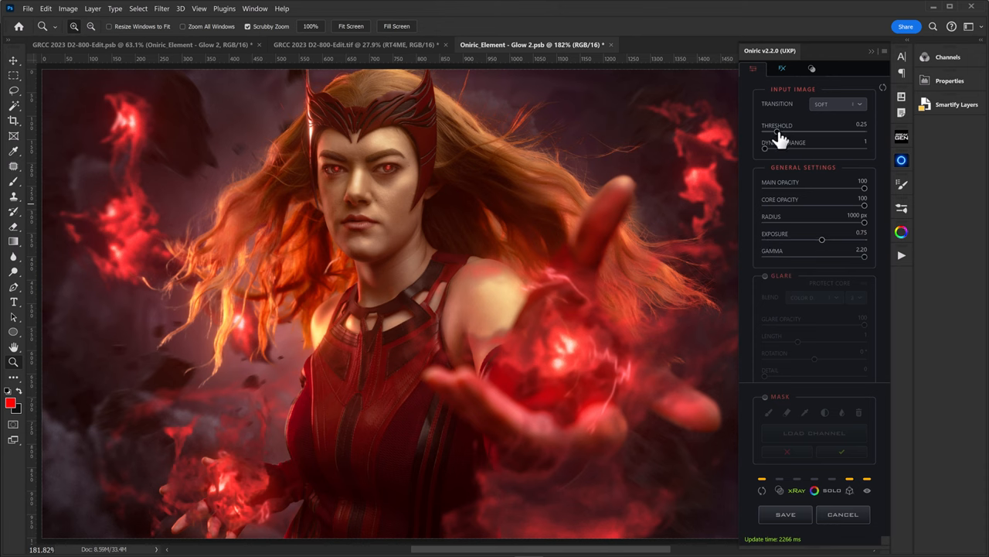
pyautogui.moveTo(765, 133); pyautogui.dragTo(827, 132)
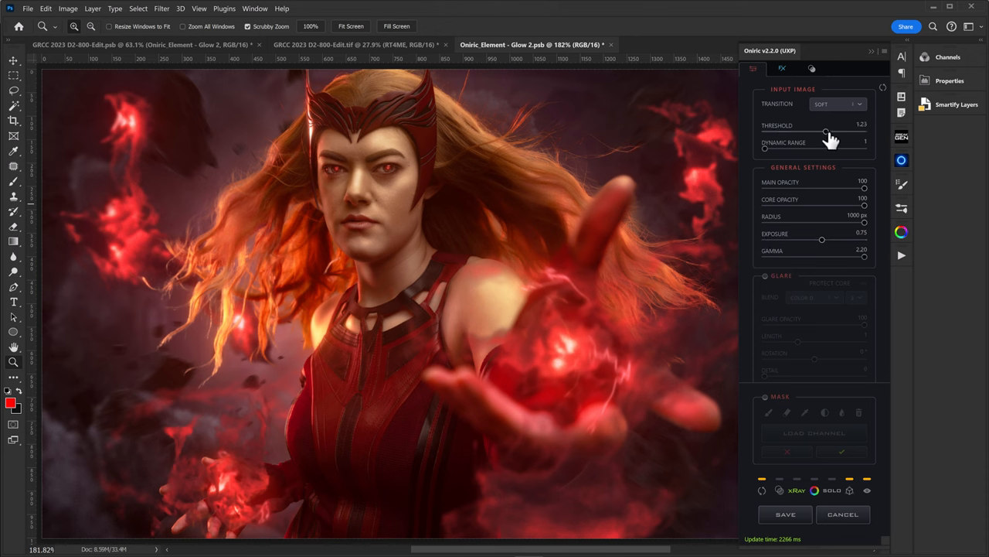
pyautogui.moveTo(826, 133); pyautogui.dragTo(831, 133)
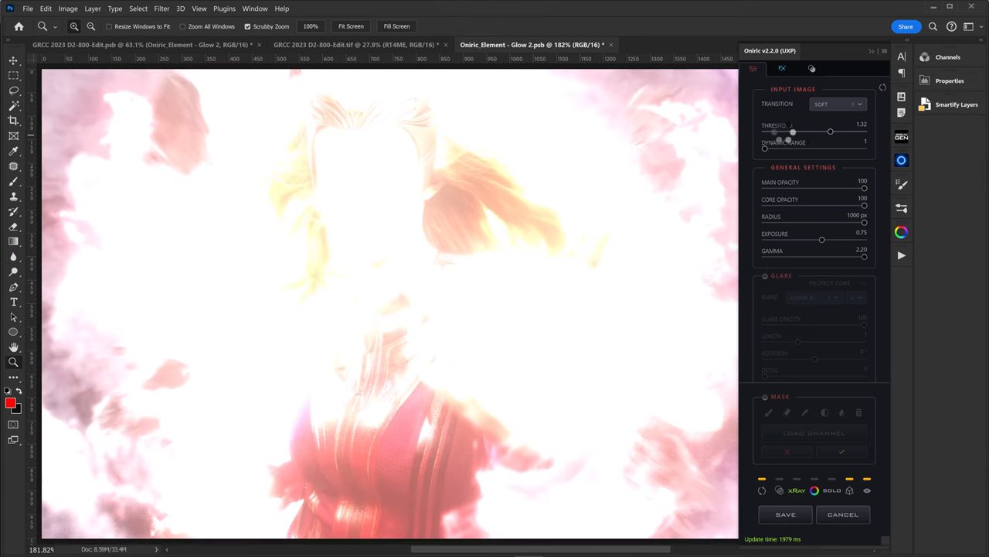
pyautogui.moveTo(831, 131); pyautogui.dragTo(780, 132)
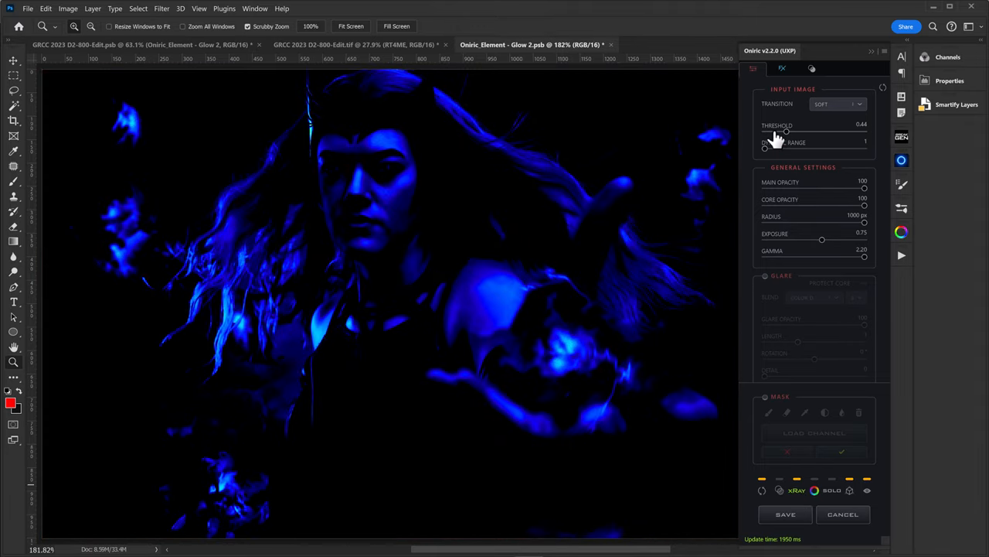
pyautogui.moveTo(785, 131); pyautogui.dragTo(773, 131)
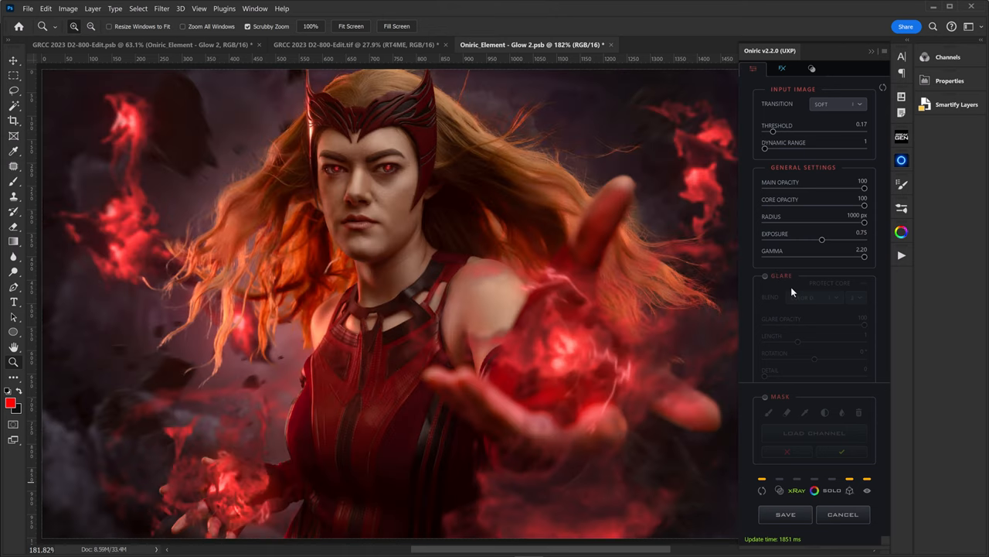
pyautogui.moveTo(803, 376)
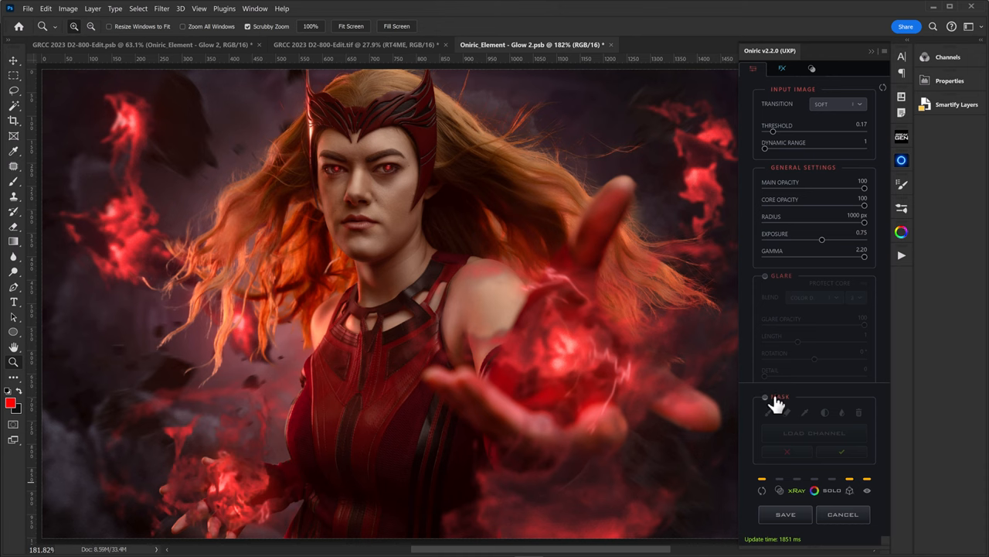
# Load the magic-smoke alpha channel as the glow's mask and confirm it.
pyautogui.click(764, 418)
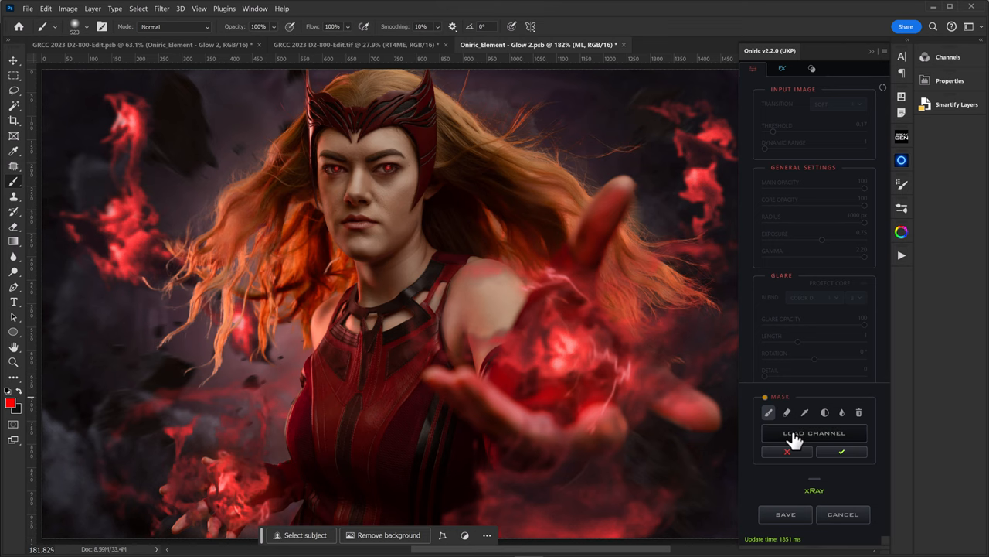
pyautogui.click(813, 433)
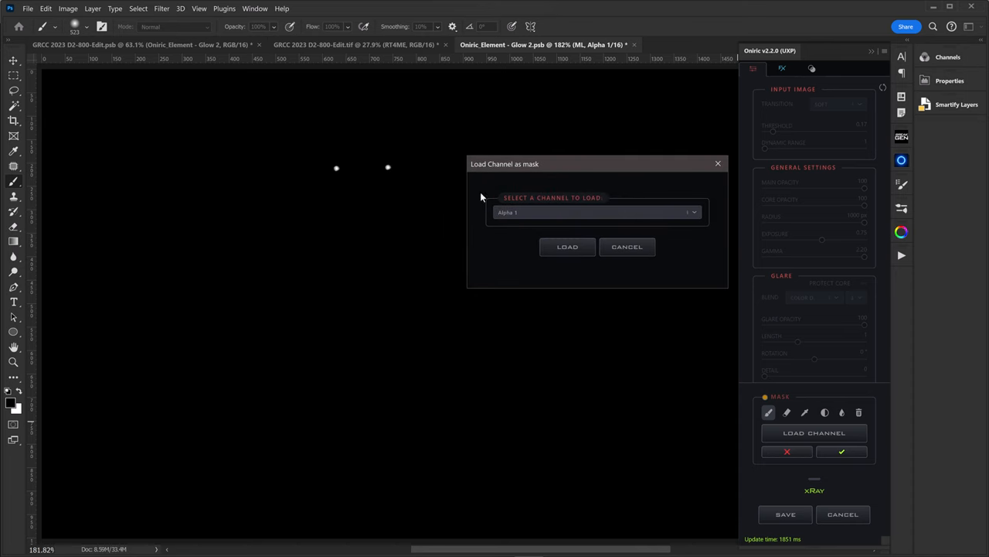
pyautogui.click(595, 212)
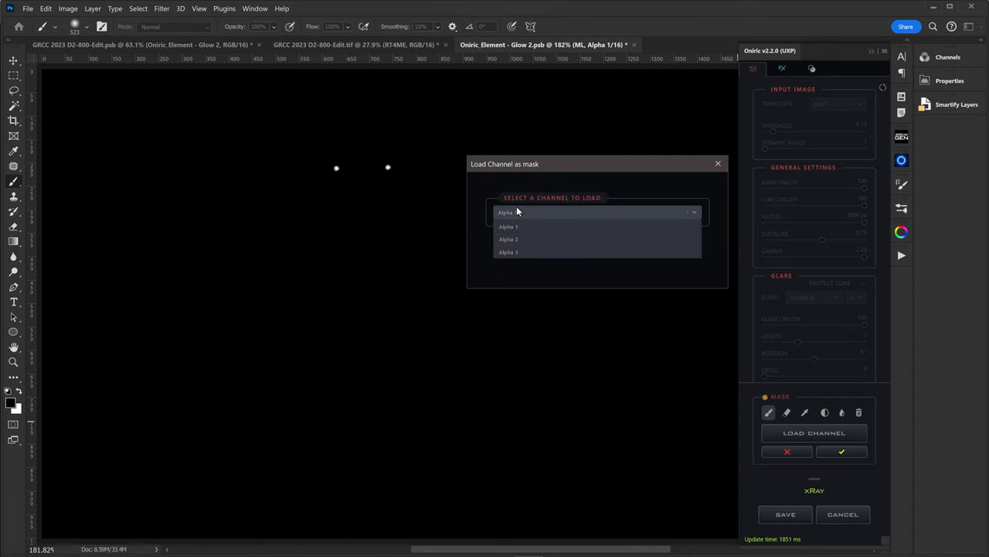
pyautogui.click(508, 238)
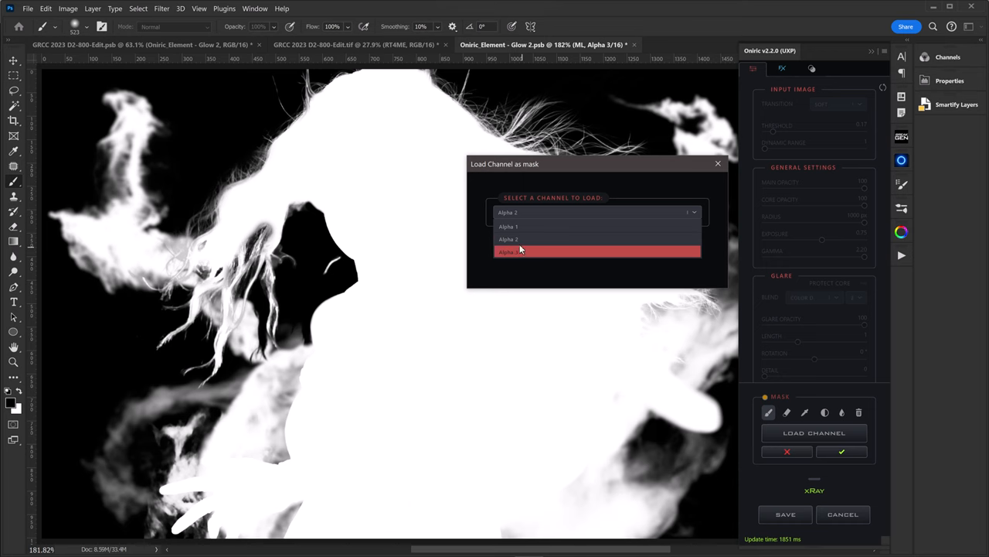
pyautogui.click(510, 238)
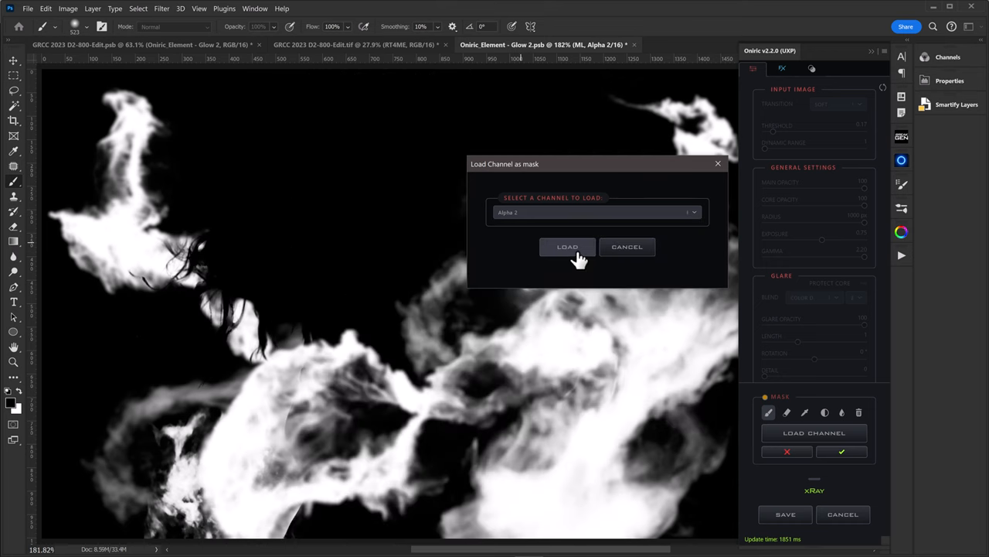
pyautogui.click(567, 248)
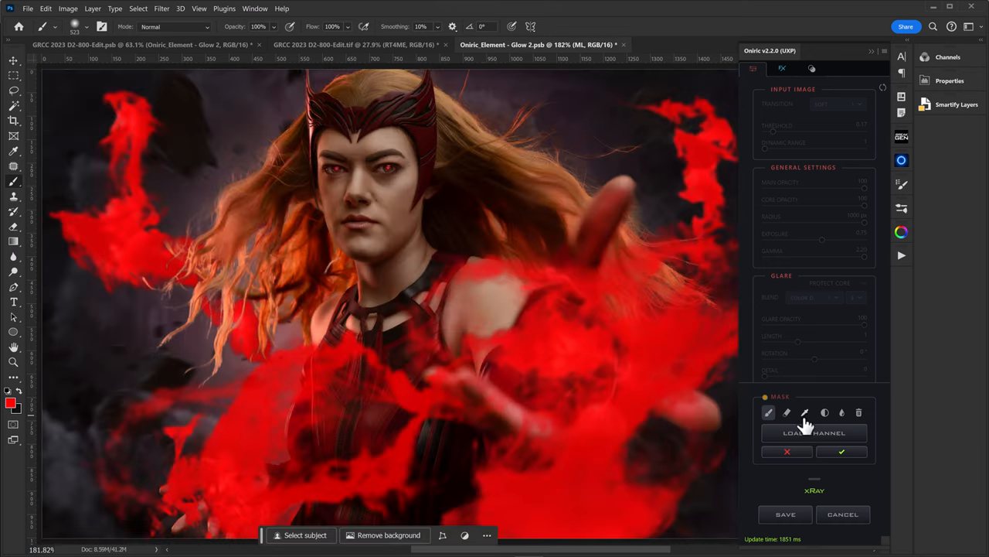
pyautogui.click(841, 451)
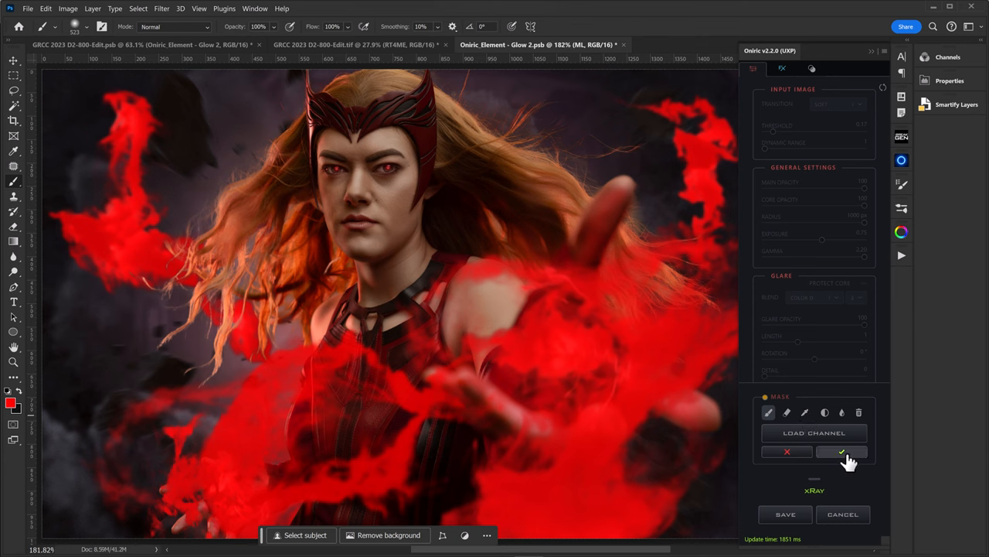
pyautogui.moveTo(798, 393)
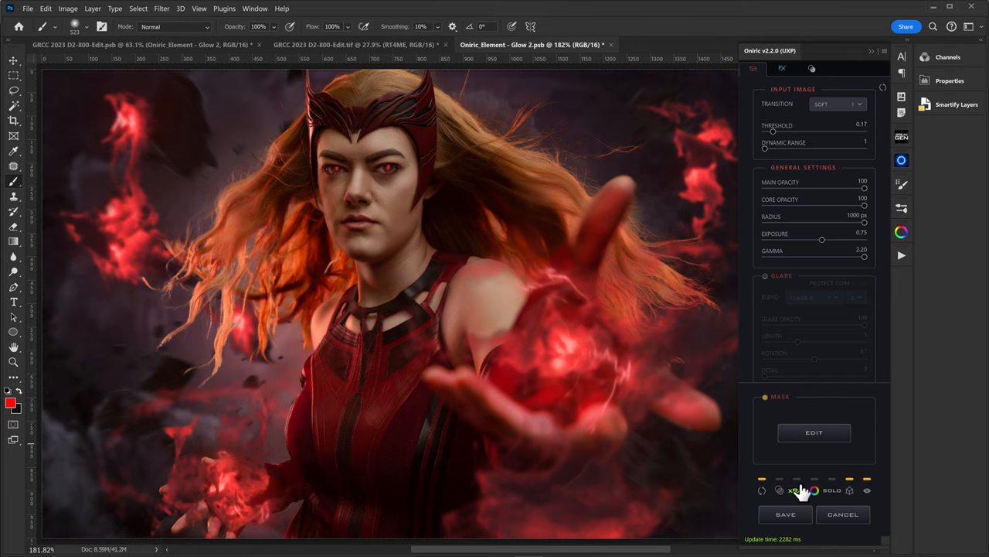
pyautogui.moveTo(773, 132); pyautogui.dragTo(796, 132)
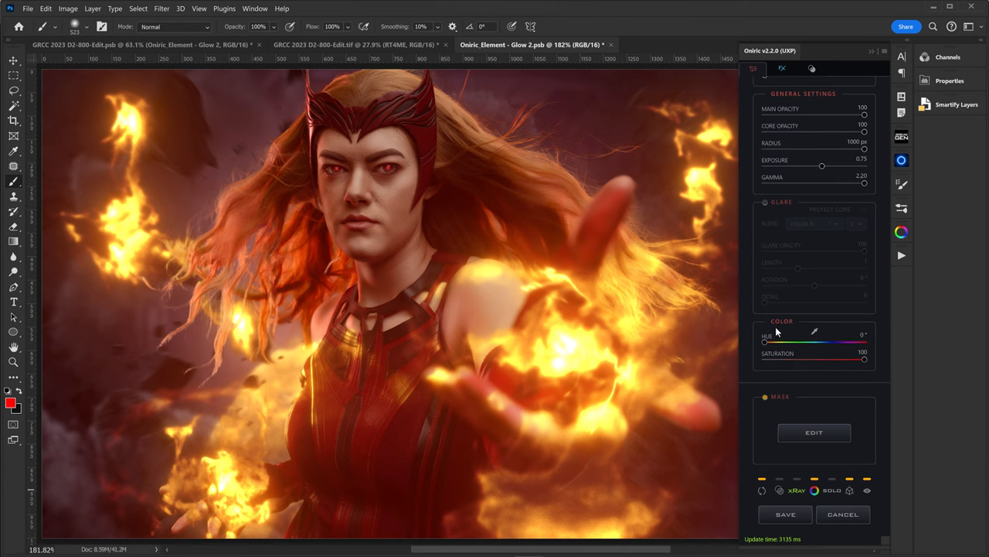
pyautogui.moveTo(765, 341); pyautogui.dragTo(864, 342)
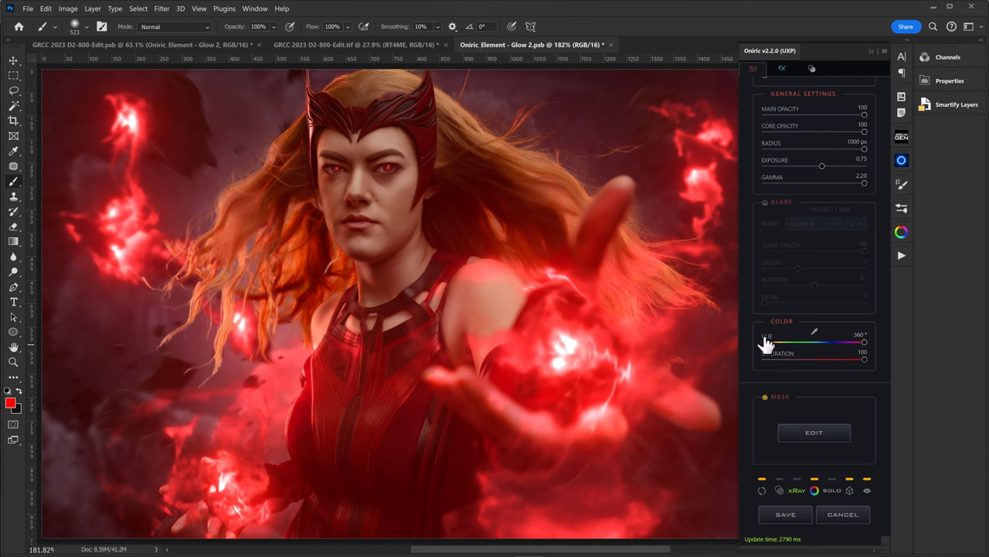
pyautogui.moveTo(754, 353)
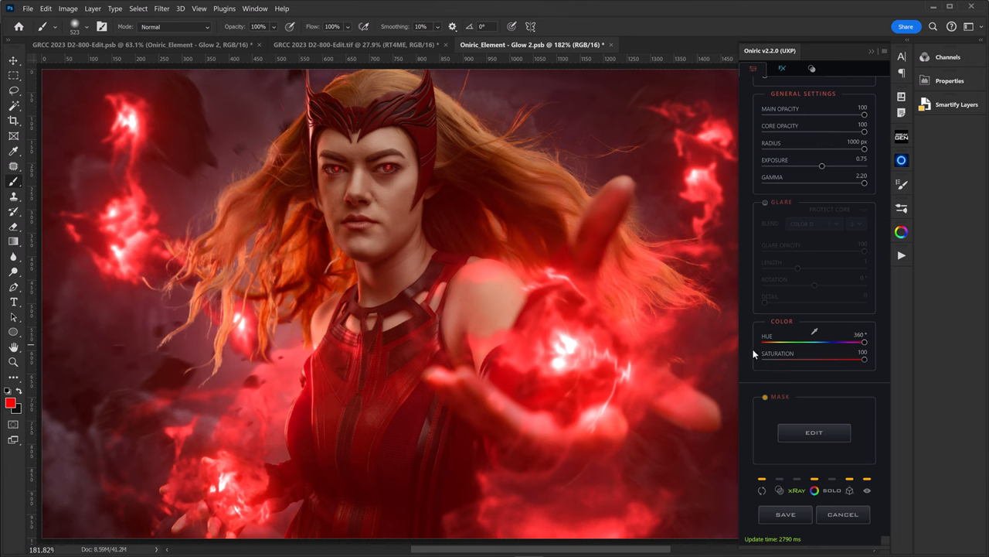
pyautogui.moveTo(758, 349)
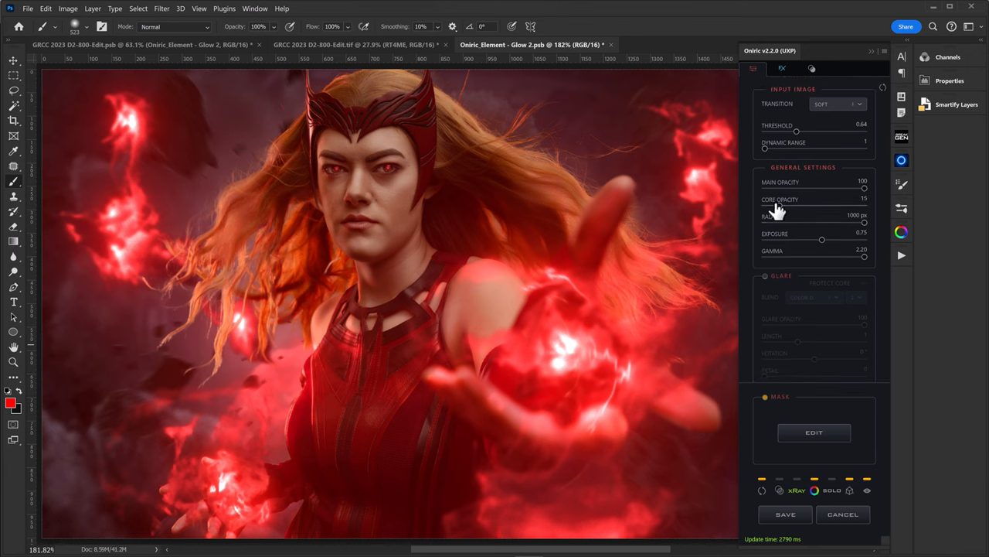
pyautogui.moveTo(864, 207); pyautogui.dragTo(766, 207)
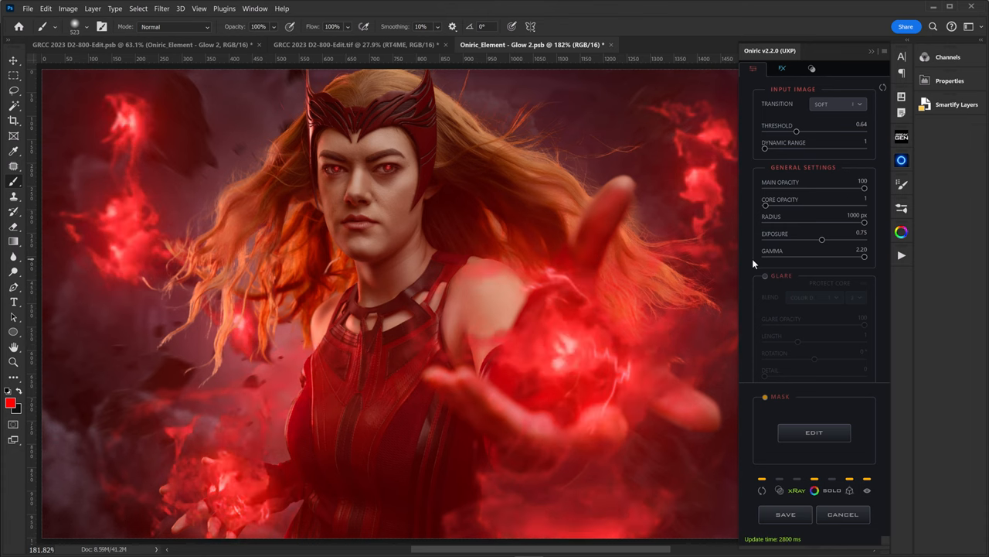
pyautogui.moveTo(791, 223)
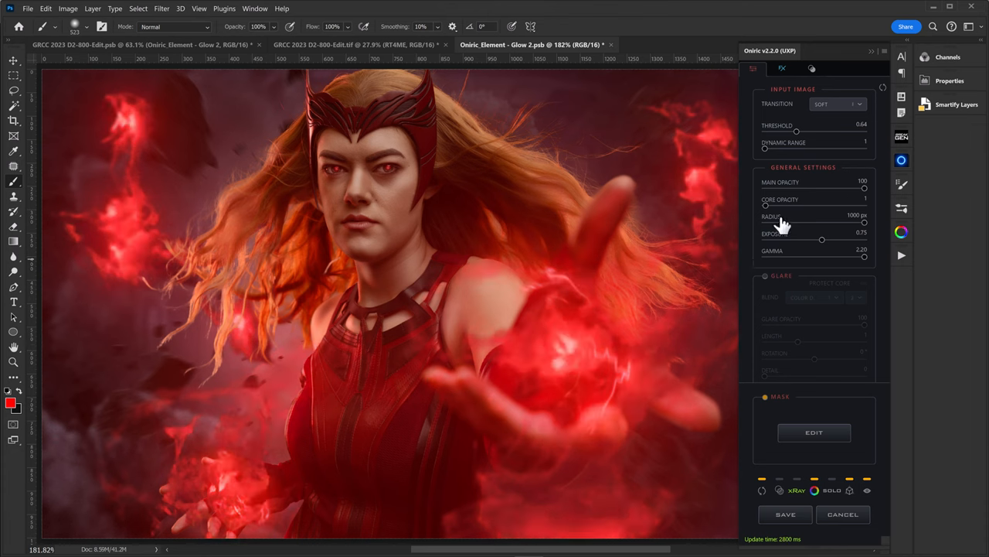
pyautogui.moveTo(790, 215)
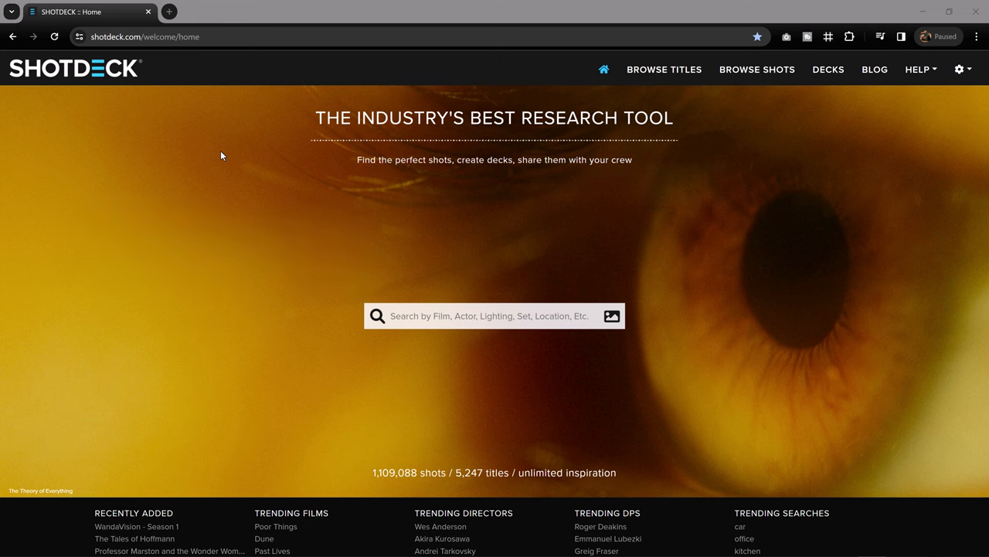
pyautogui.moveTo(251, 153)
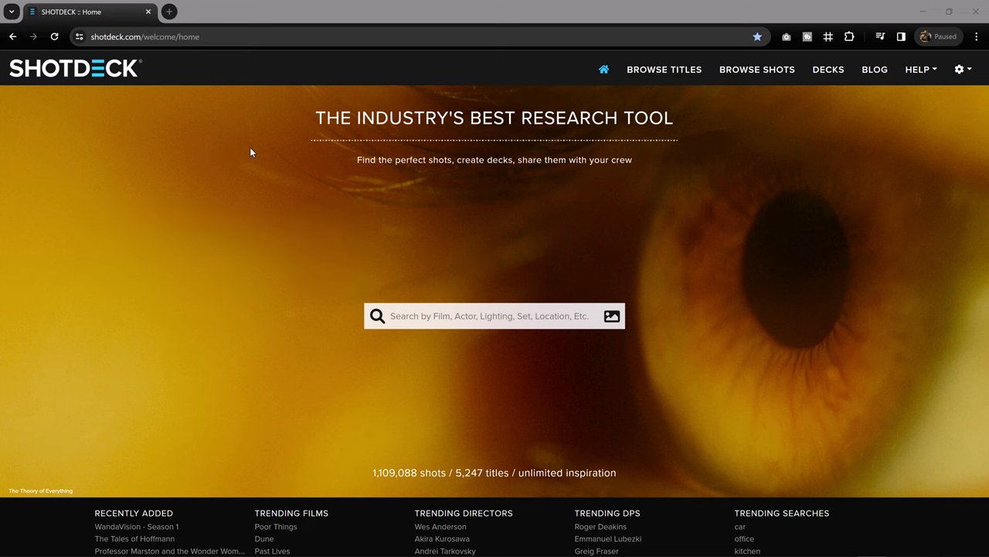
# Browse the ShotDeck shot library filtered to Cool colour and look through the results.
pyautogui.click(758, 68)
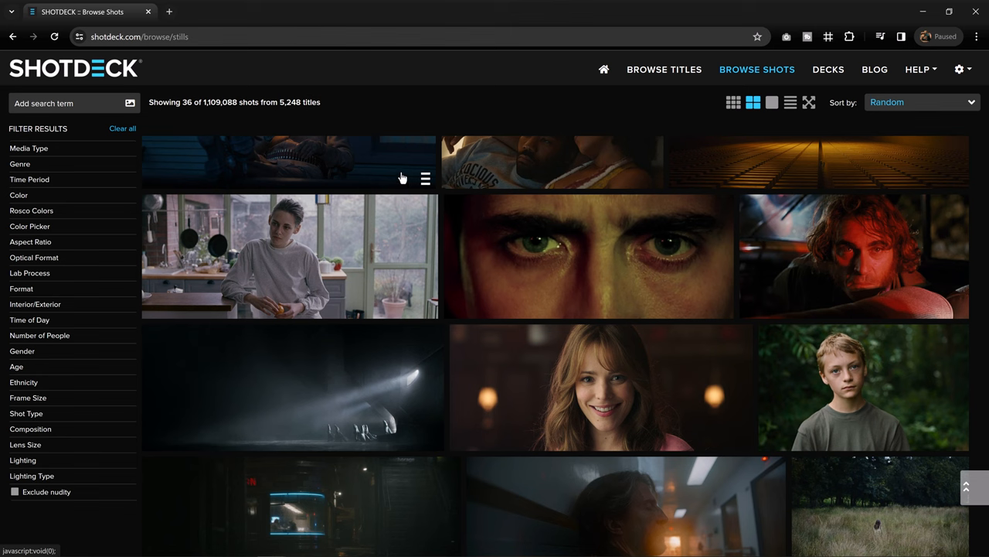
pyautogui.moveTo(176, 173)
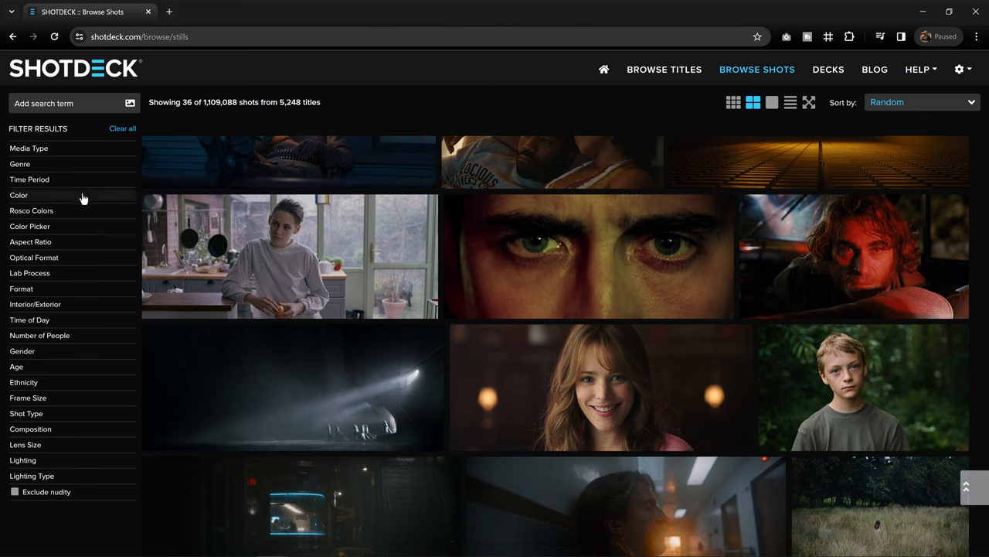
pyautogui.click(18, 195)
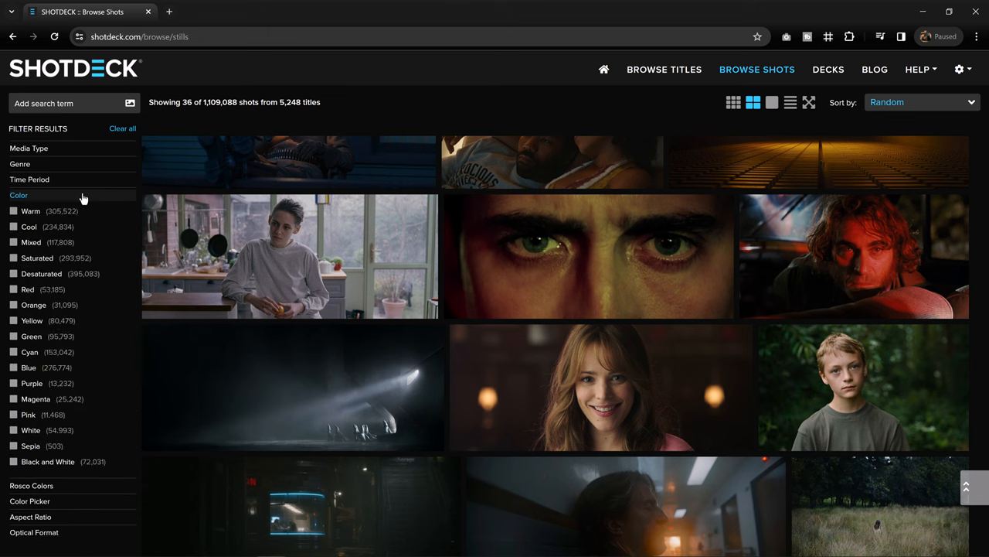
pyautogui.moveTo(37, 241)
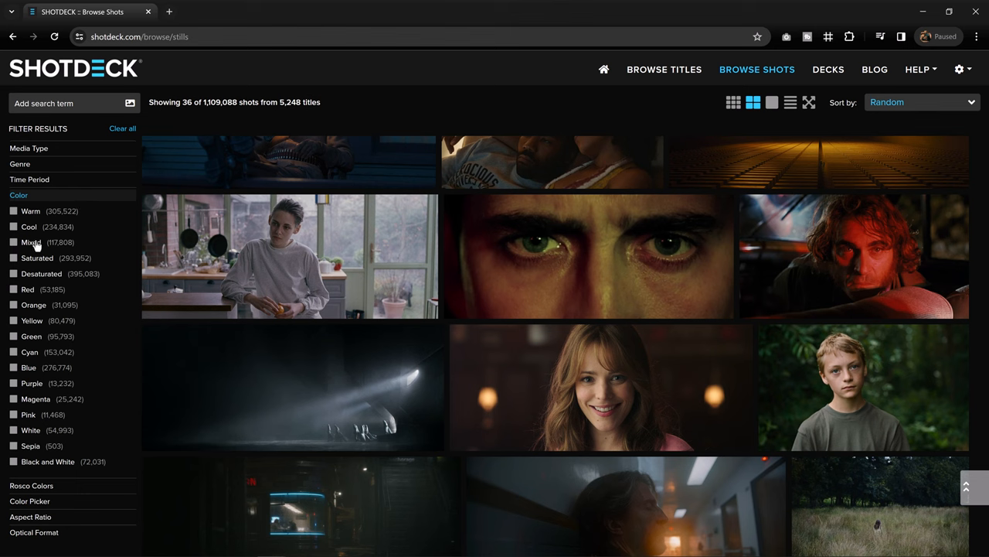
pyautogui.moveTo(40, 260)
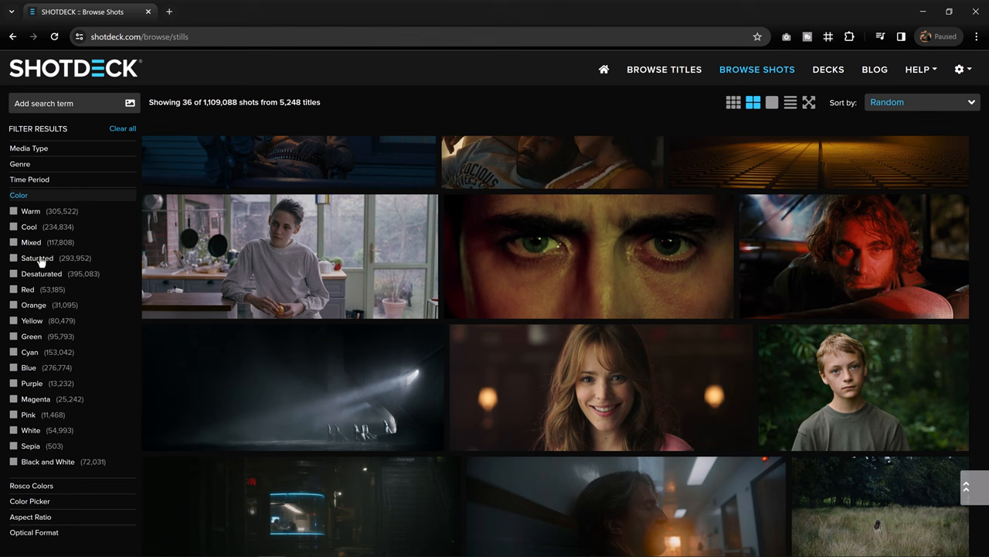
pyautogui.moveTo(31, 241)
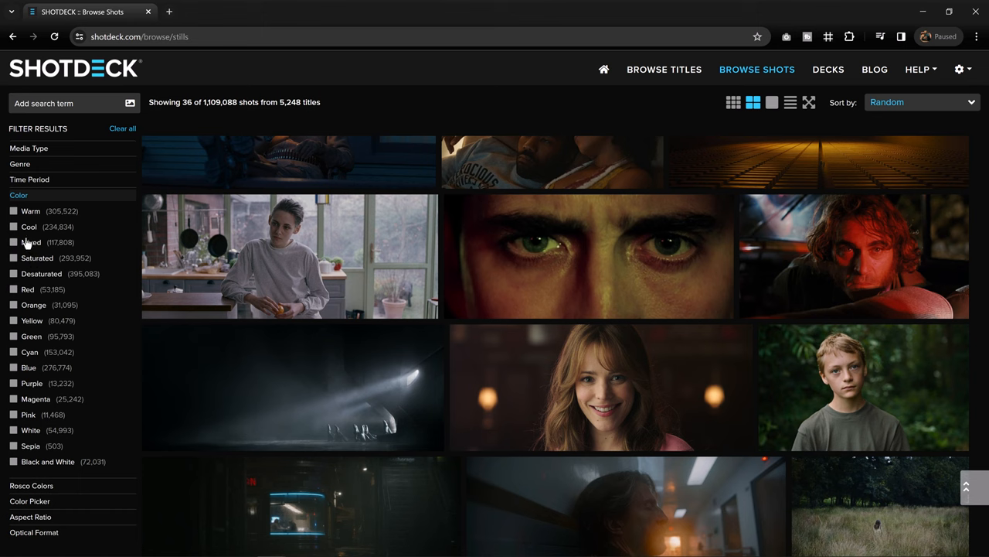
pyautogui.click(17, 226)
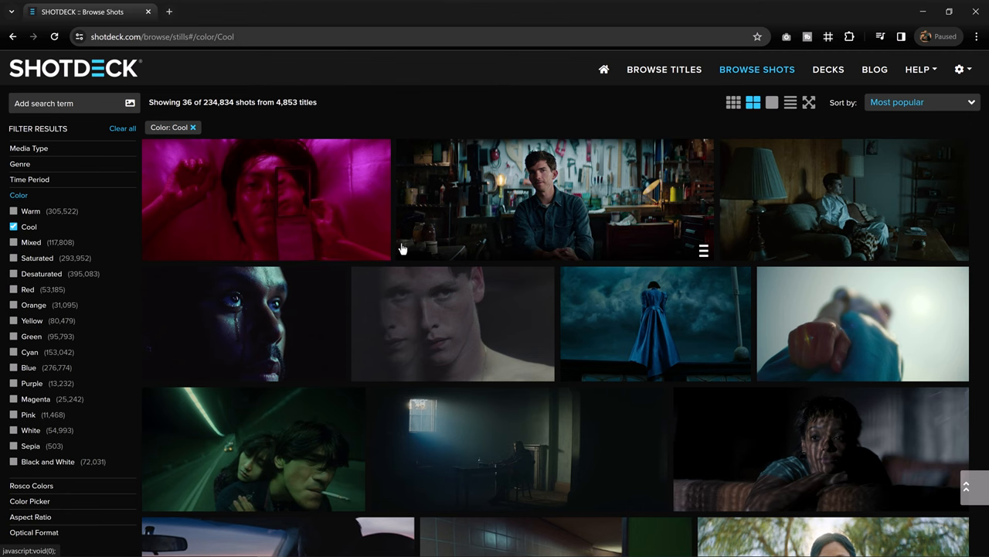
pyautogui.scroll(-3)
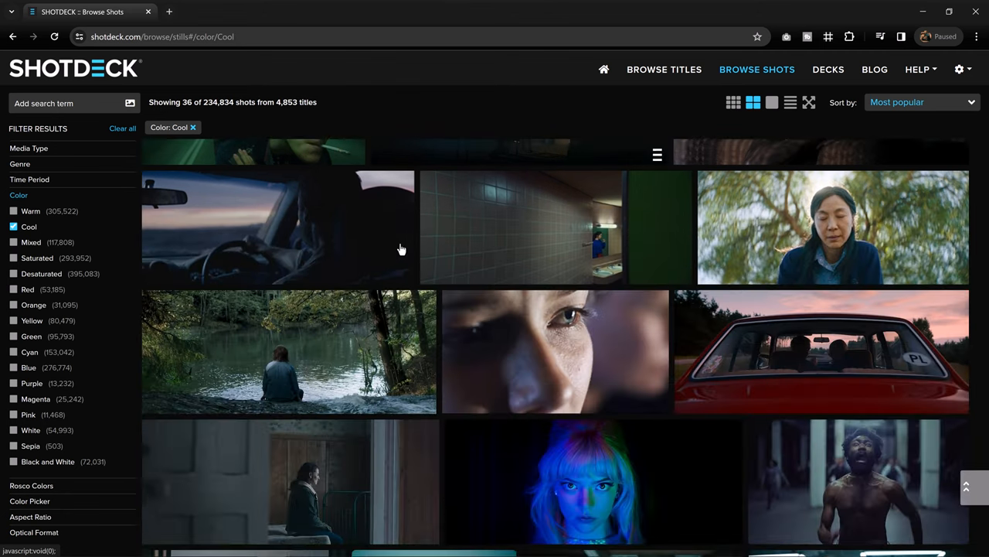
pyautogui.scroll(-3)
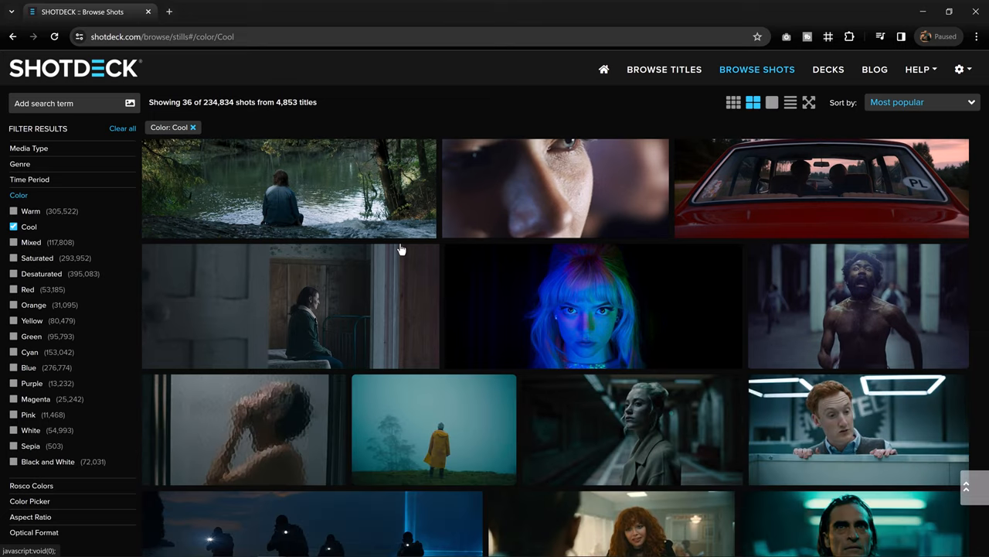
pyautogui.scroll(-3)
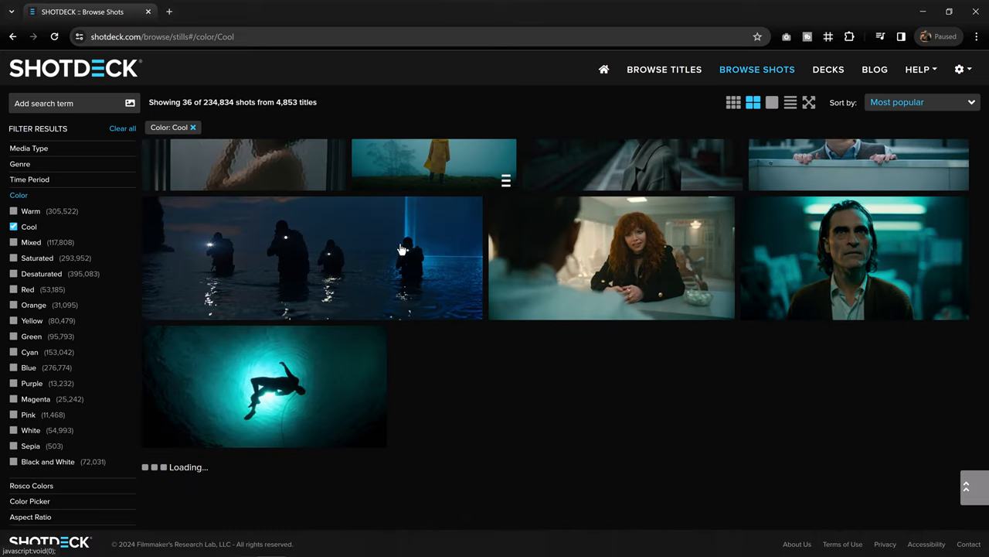
pyautogui.scroll(-3)
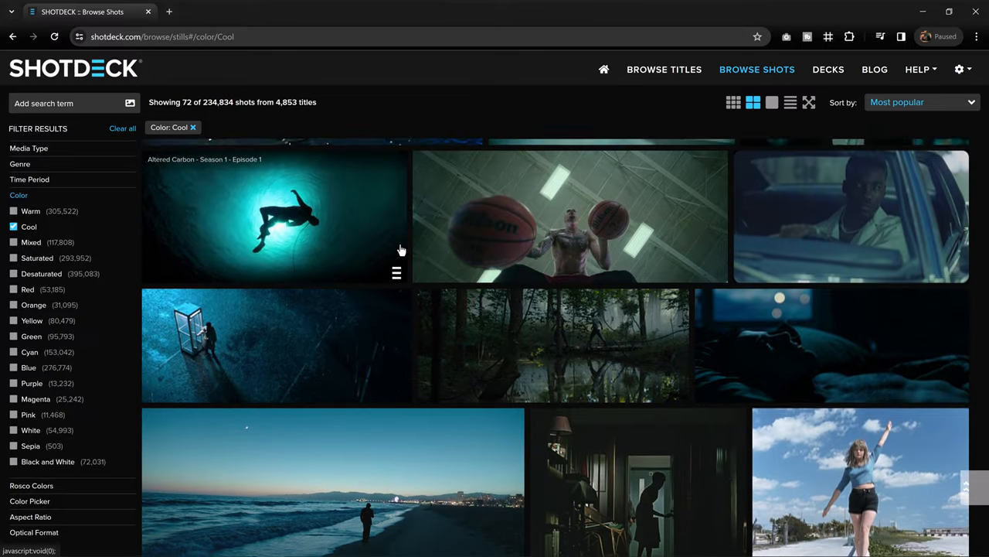
pyautogui.scroll(-3)
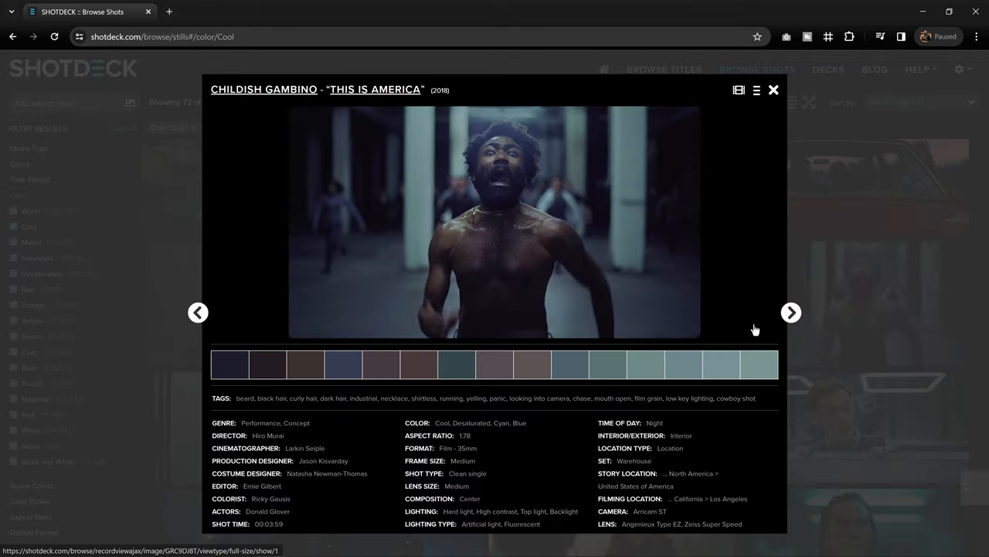
pyautogui.moveTo(238, 365)
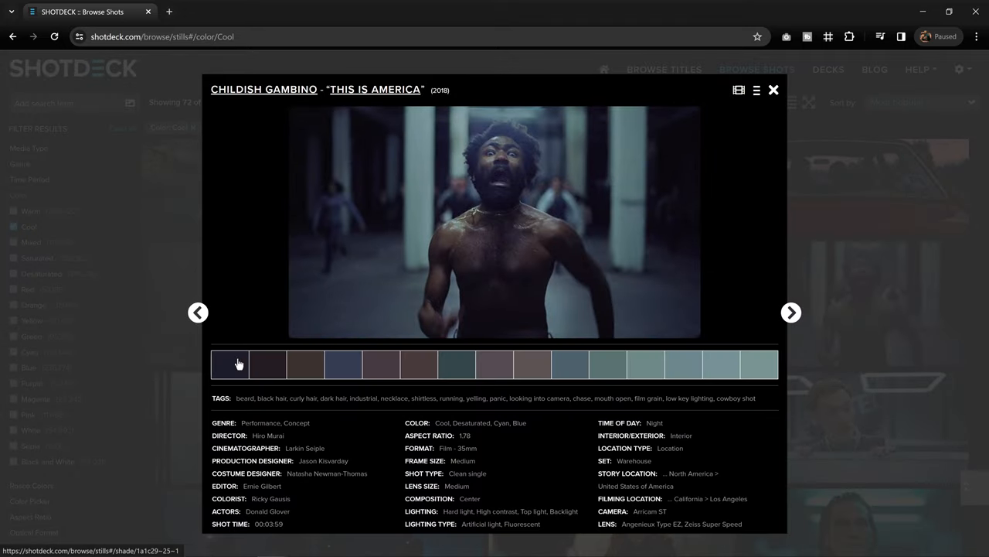
pyautogui.moveTo(776, 364)
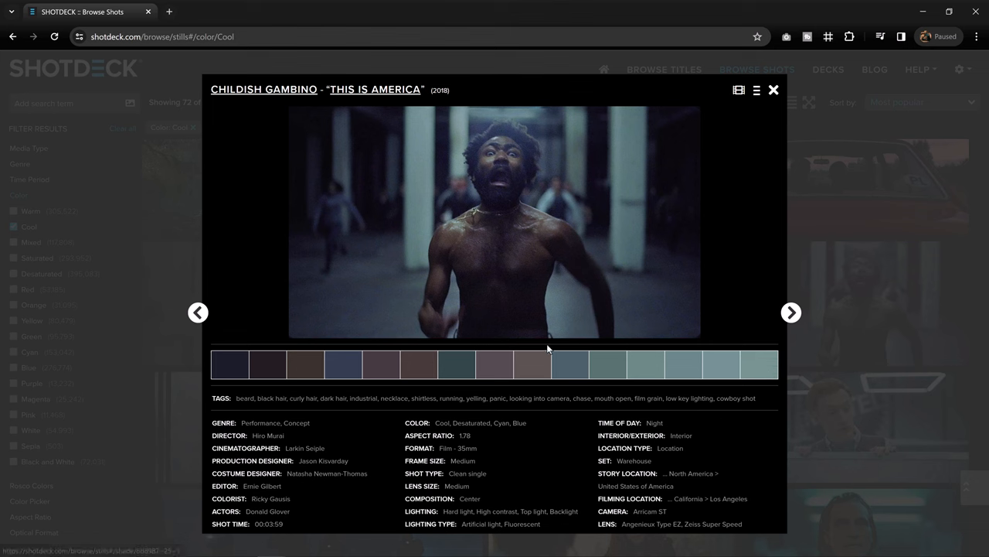
pyautogui.moveTo(405, 365)
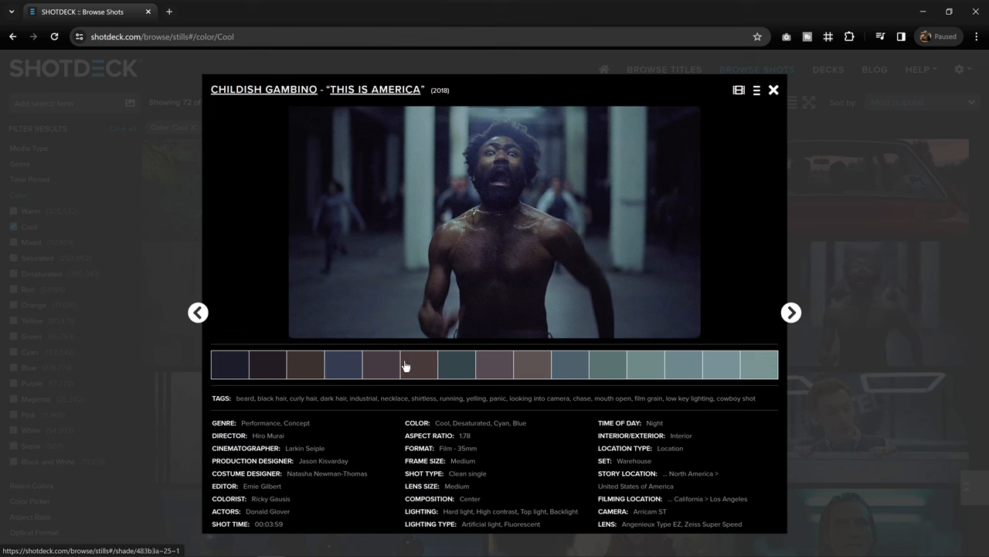
pyautogui.moveTo(217, 381)
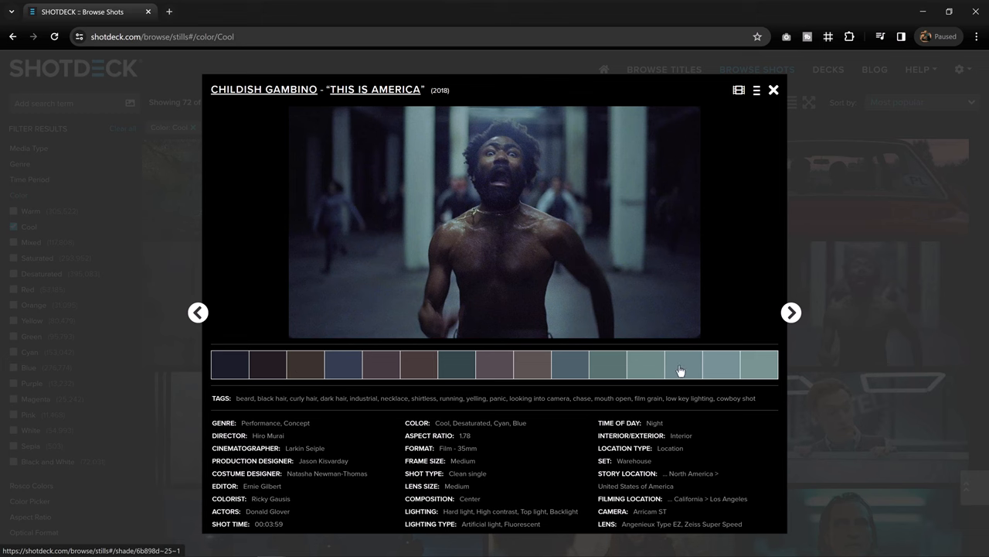
# Look down the 'This Is America' still's palette, shot details and similar shots.
pyautogui.scroll(-3)
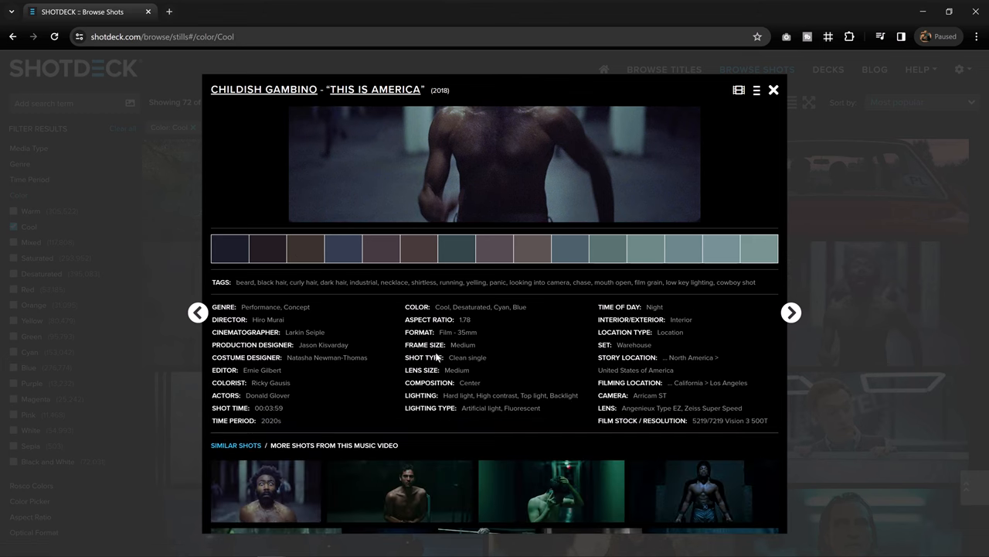
pyautogui.moveTo(289, 320)
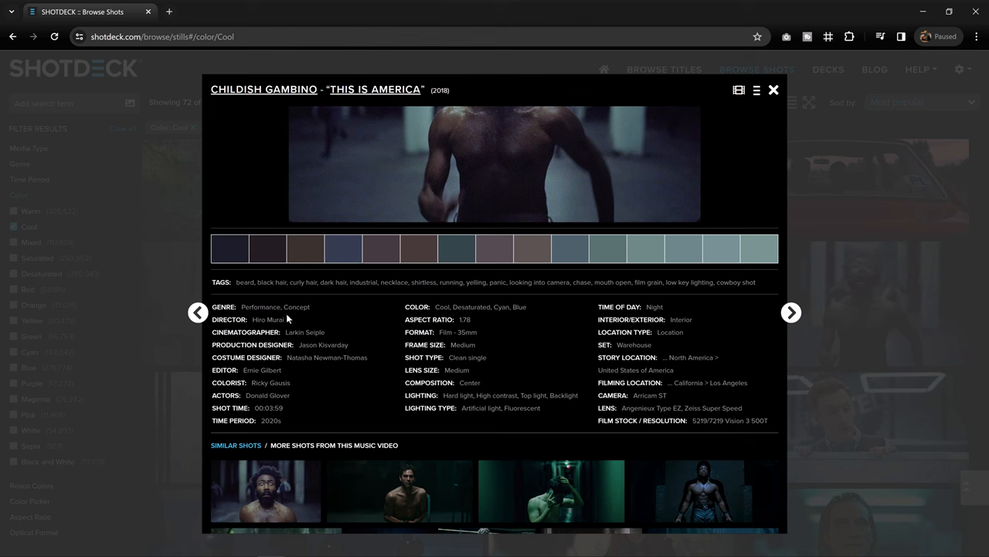
pyautogui.moveTo(305, 310)
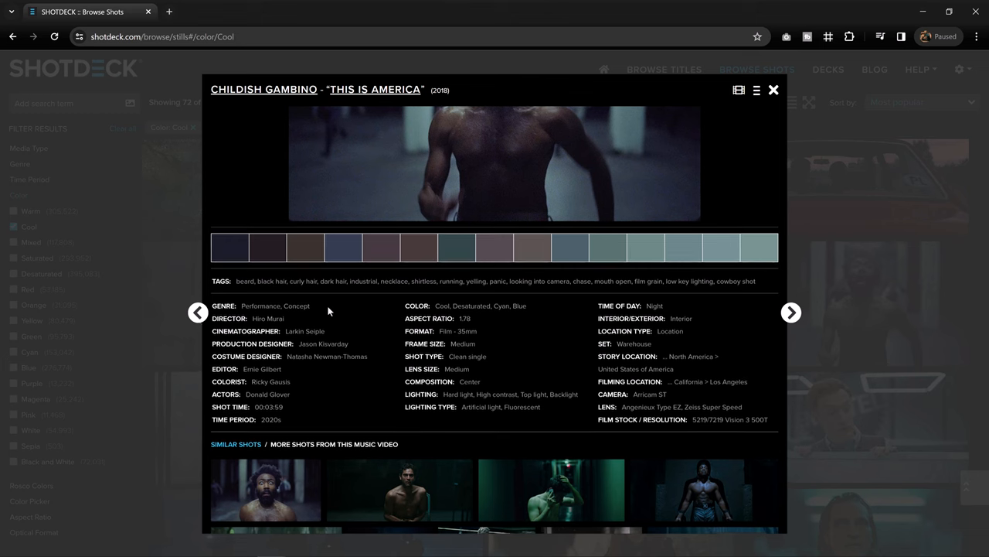
pyautogui.scroll(-3)
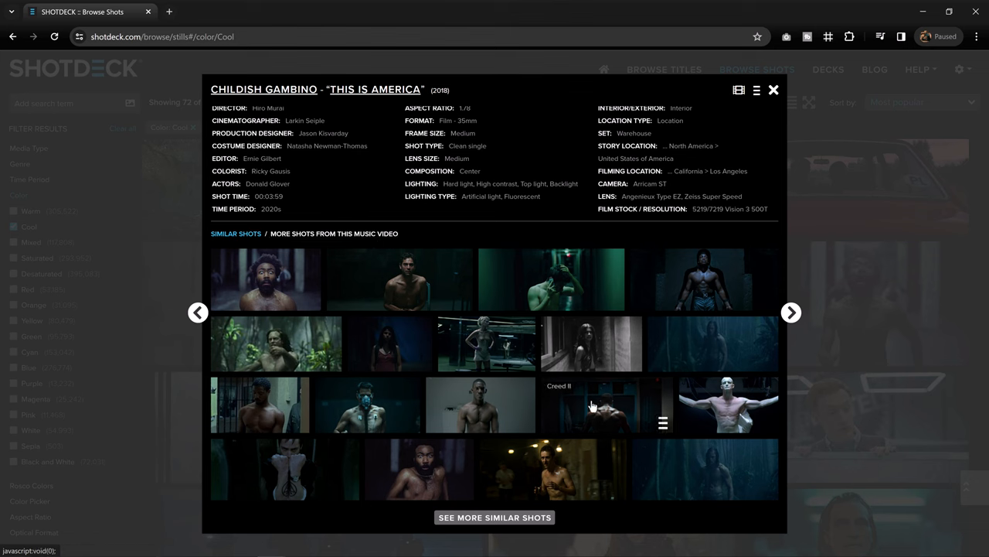
pyautogui.moveTo(715, 411)
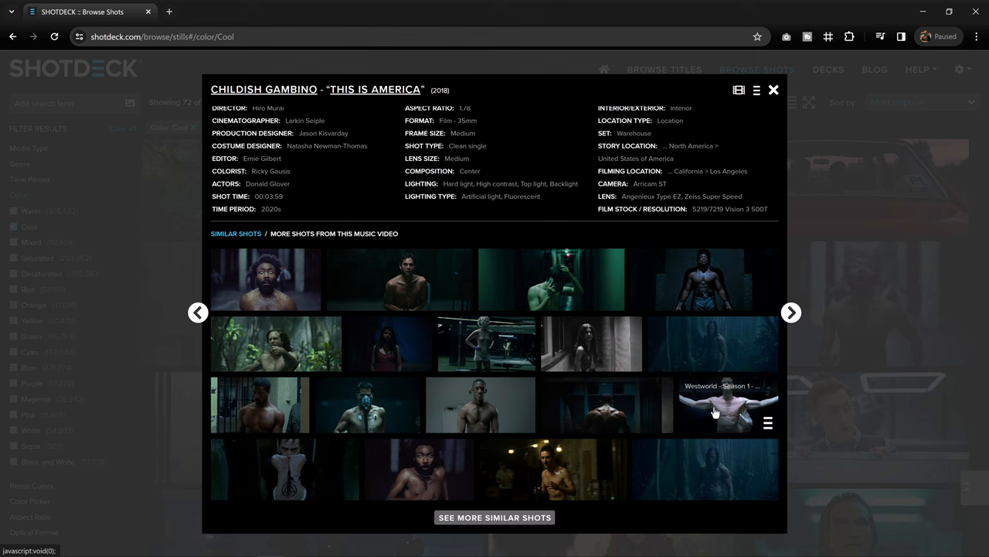
pyautogui.moveTo(674, 410)
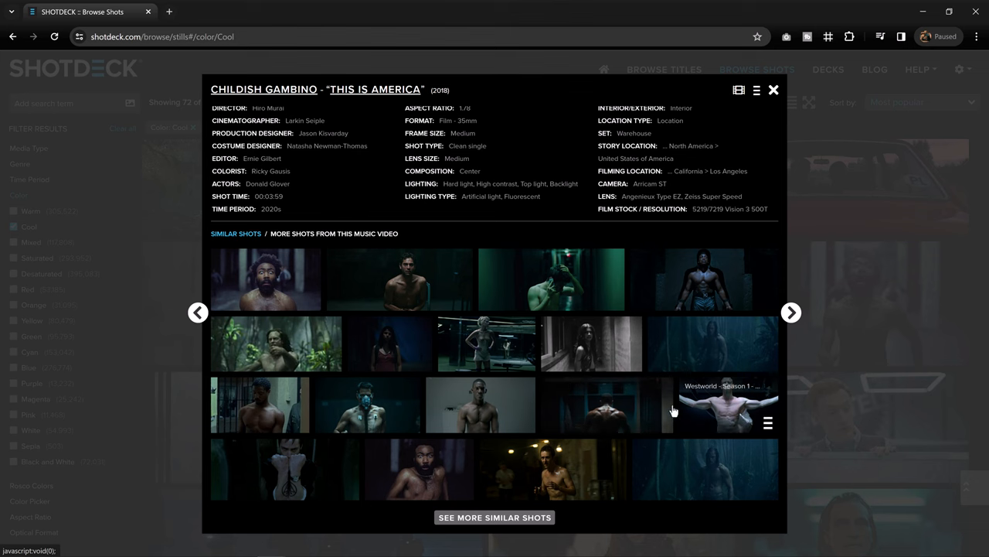
pyautogui.moveTo(655, 414)
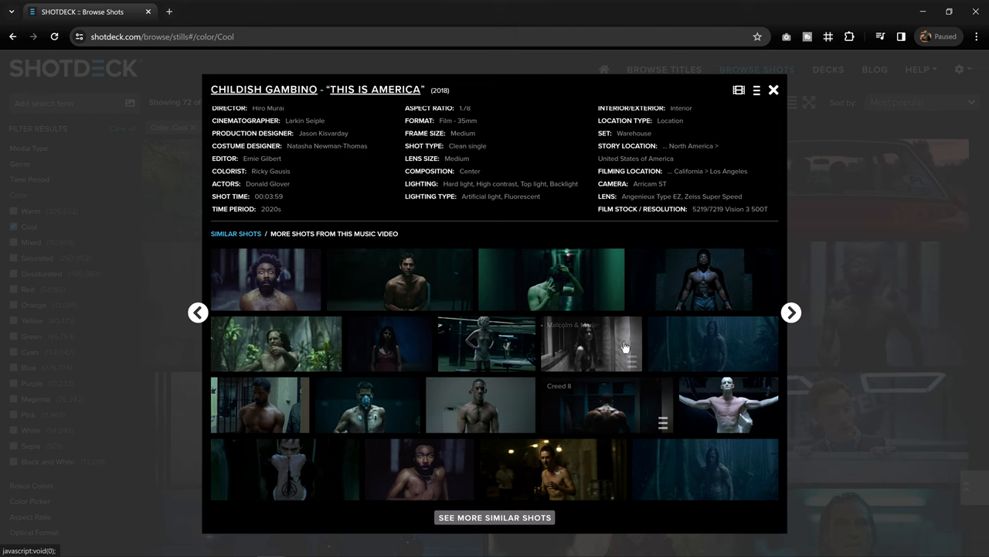
# Search ShotDeck for 'Scarlet witch' and remove the Color: Cool filter from the results.
pyautogui.click(771, 90)
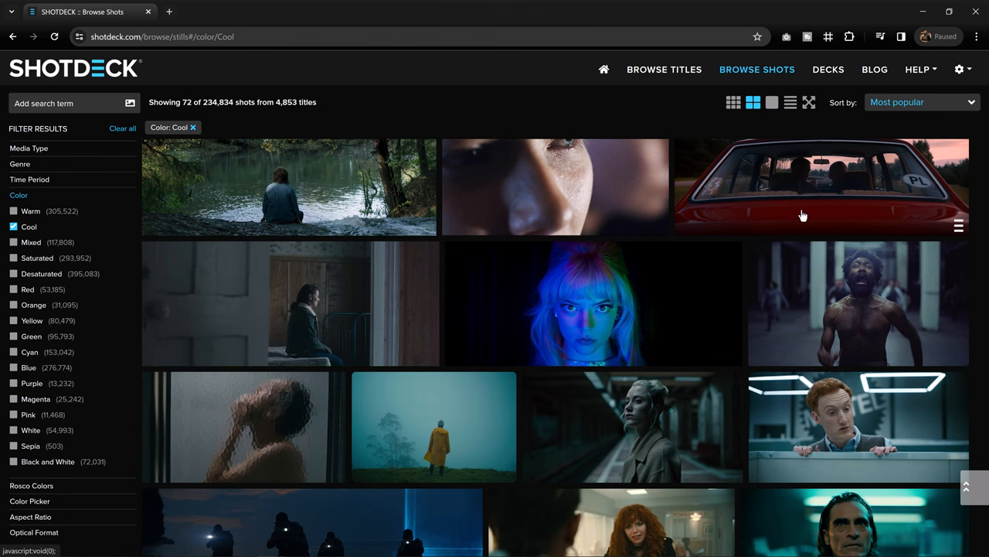
pyautogui.moveTo(749, 226)
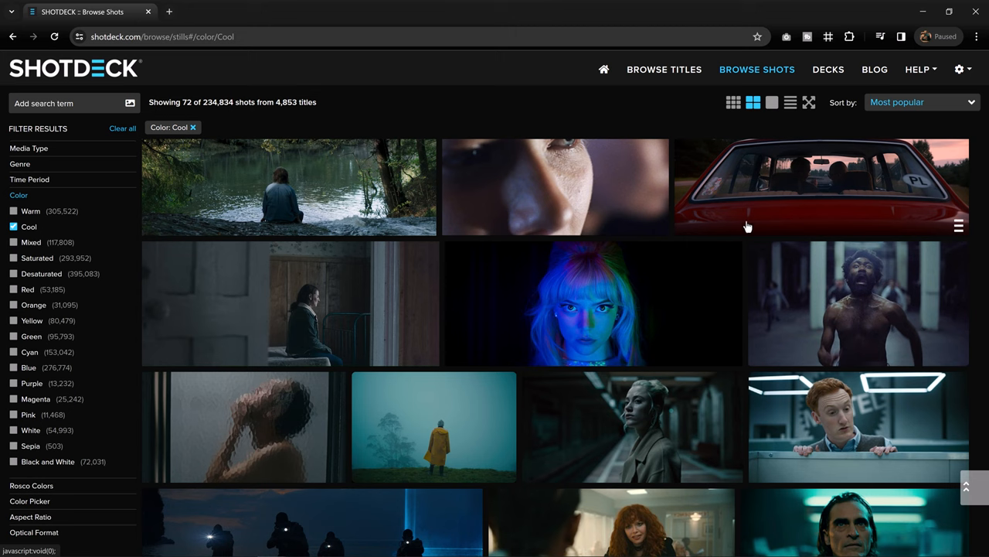
pyautogui.scroll(-3)
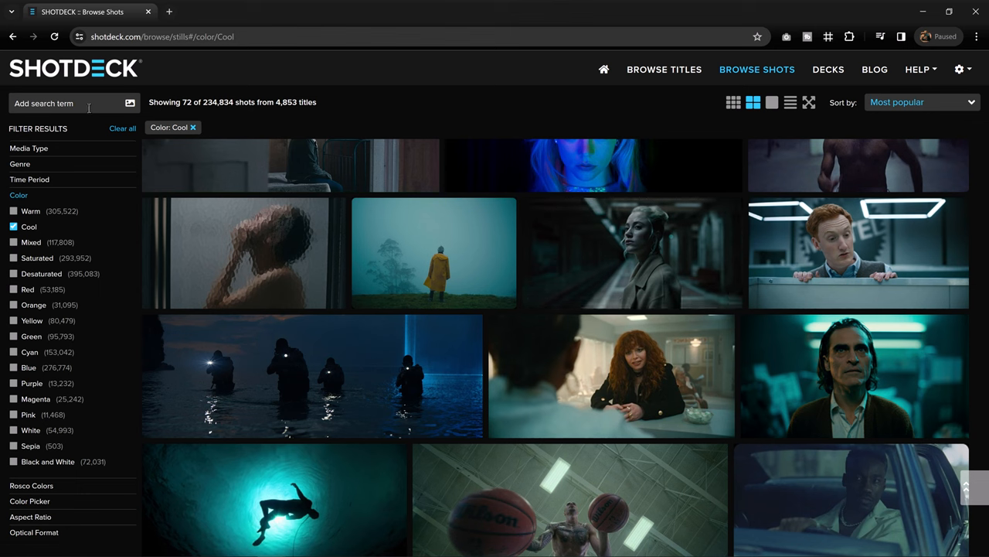
pyautogui.write('Scarlet wit')
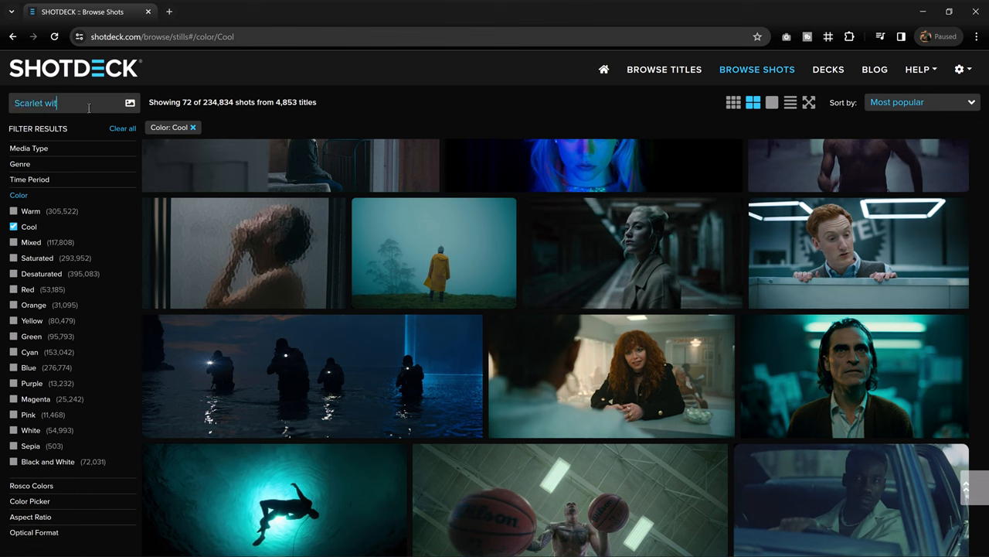
pyautogui.press('Enter')
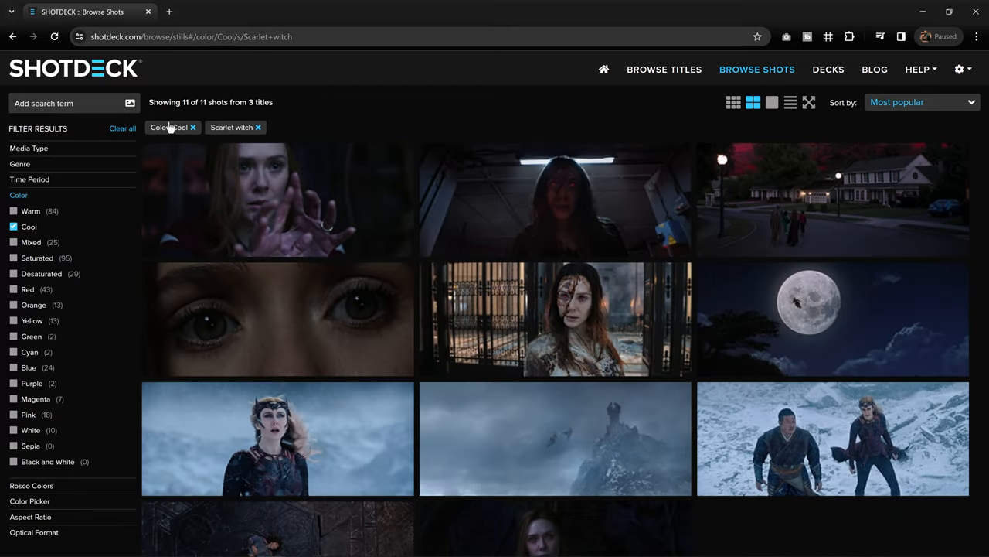
pyautogui.scroll(-3)
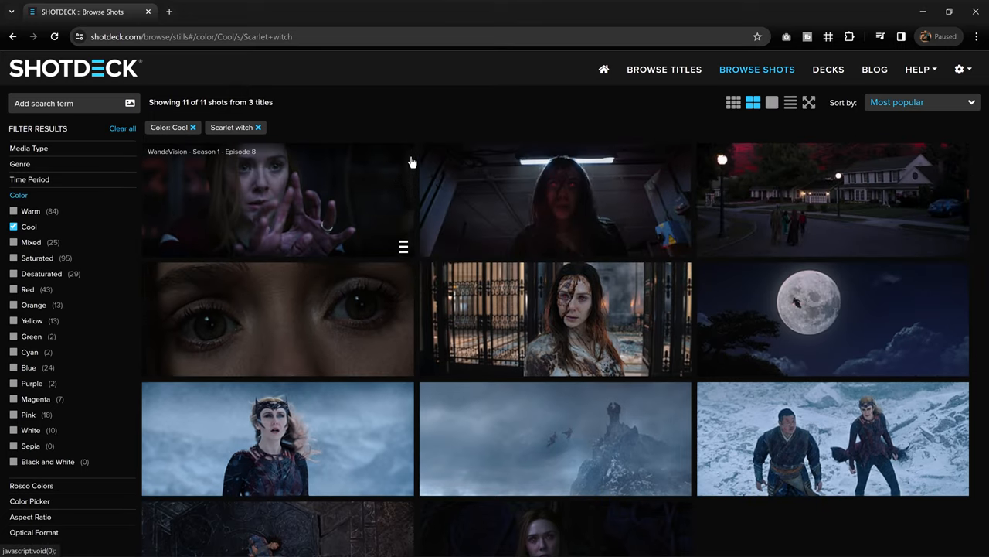
pyautogui.moveTo(426, 204)
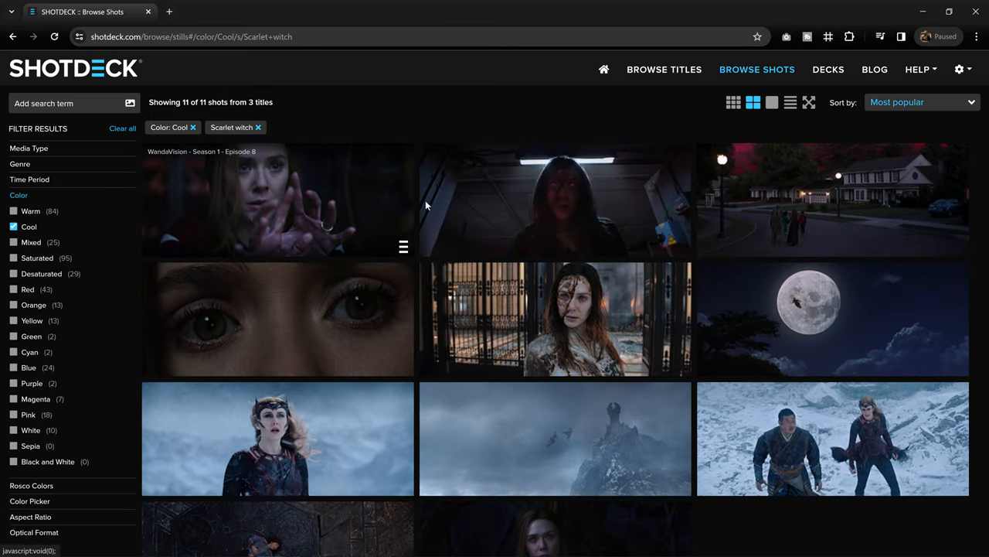
pyautogui.click(191, 126)
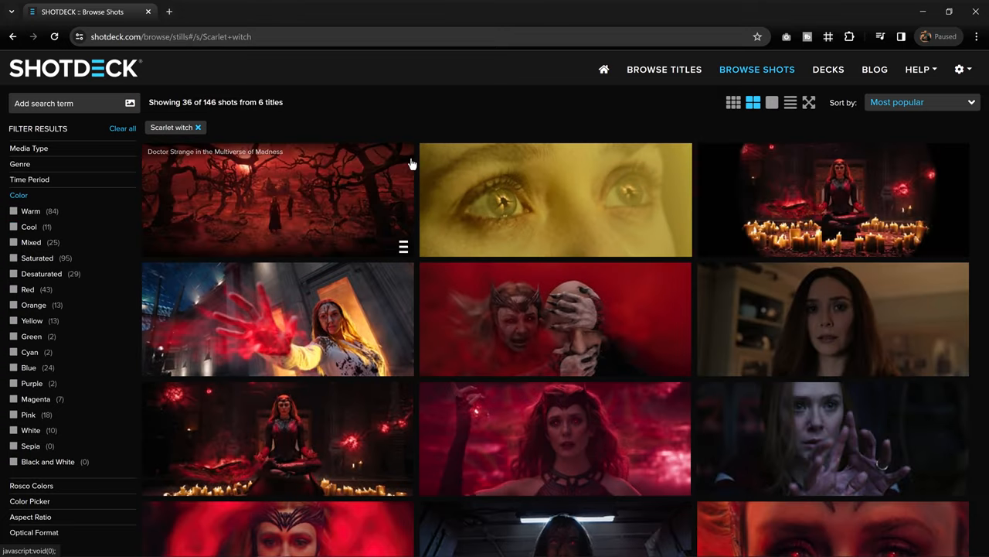
pyautogui.scroll(-3)
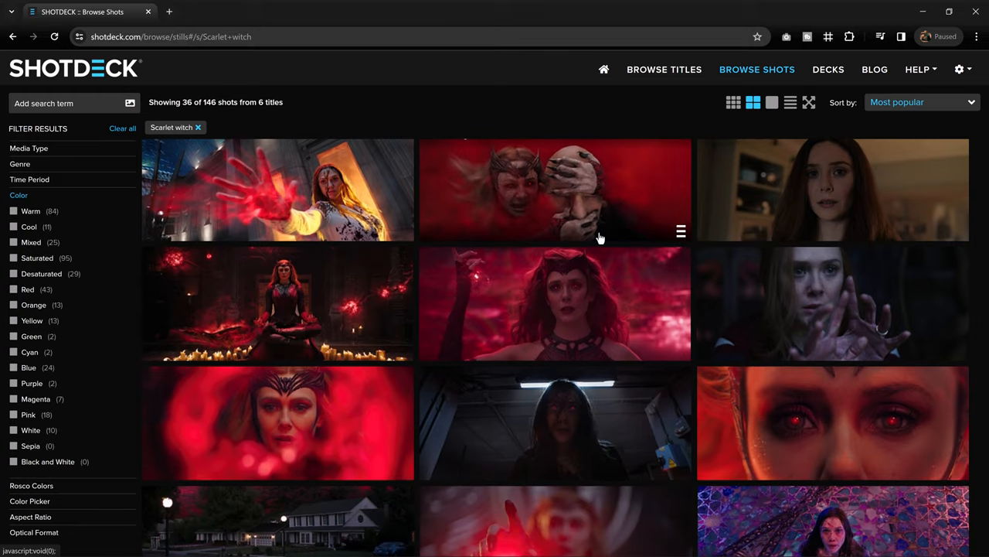
pyautogui.moveTo(558, 285)
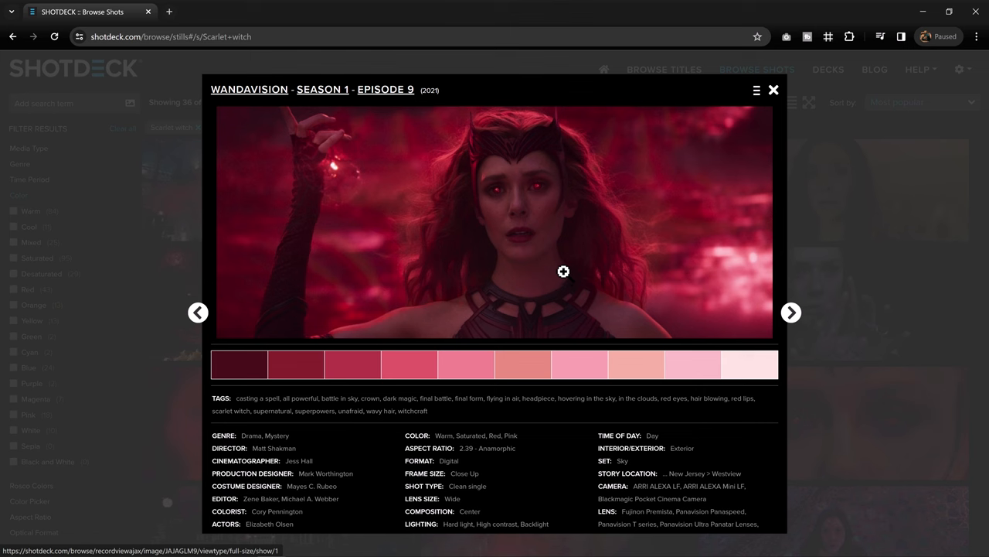
pyautogui.moveTo(569, 266)
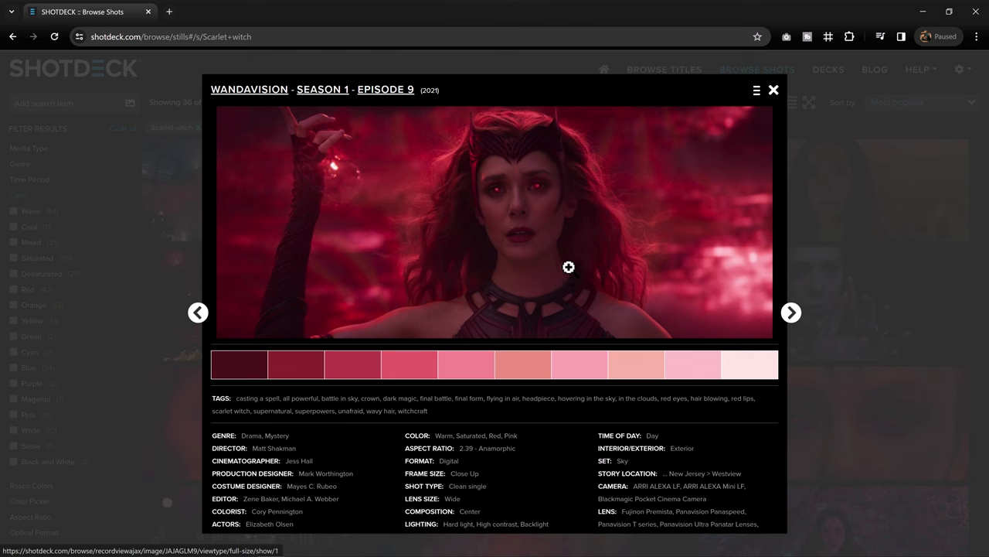
pyautogui.moveTo(569, 266)
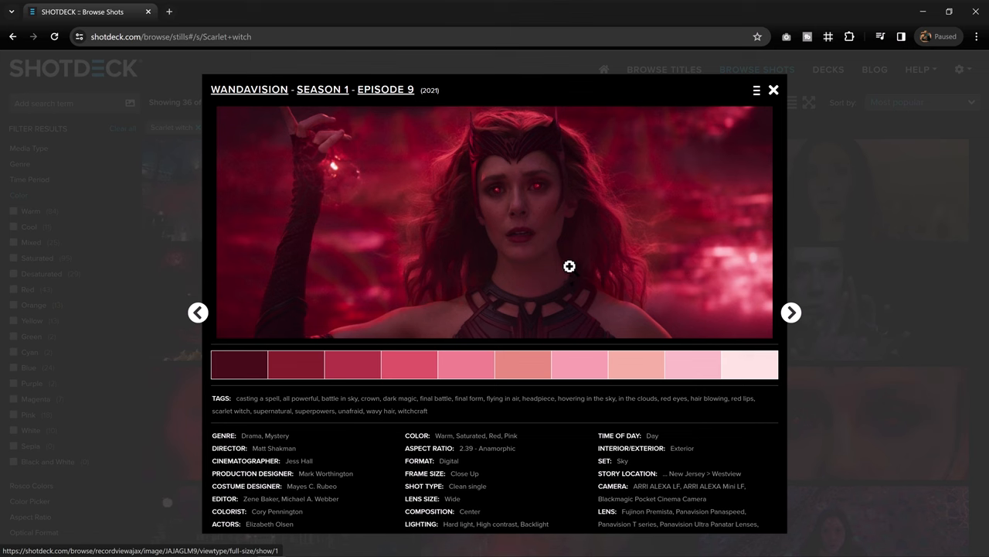
pyautogui.moveTo(781, 102)
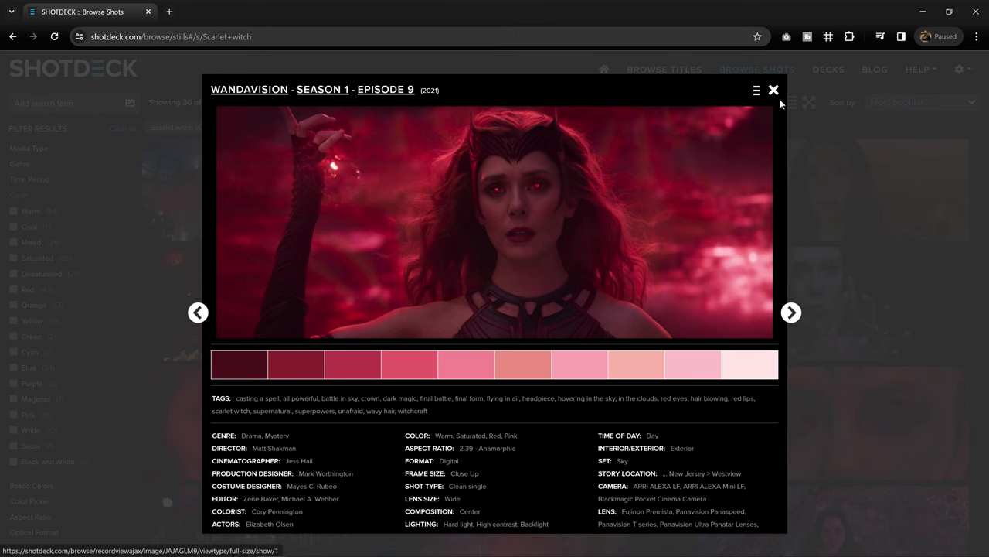
# Close the shot detail overlay and load more of the 146 Scarlet Witch results.
pyautogui.click(773, 89)
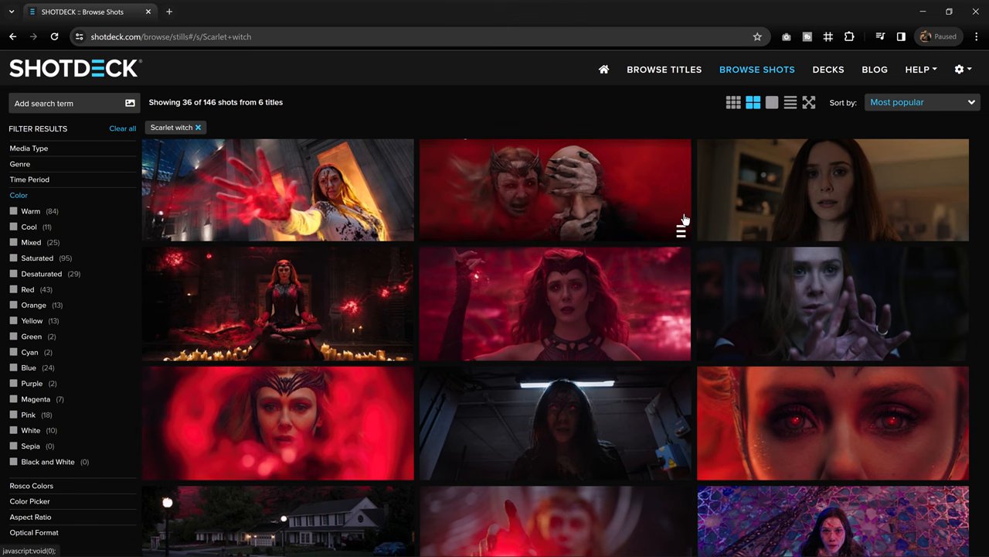
pyautogui.scroll(-3)
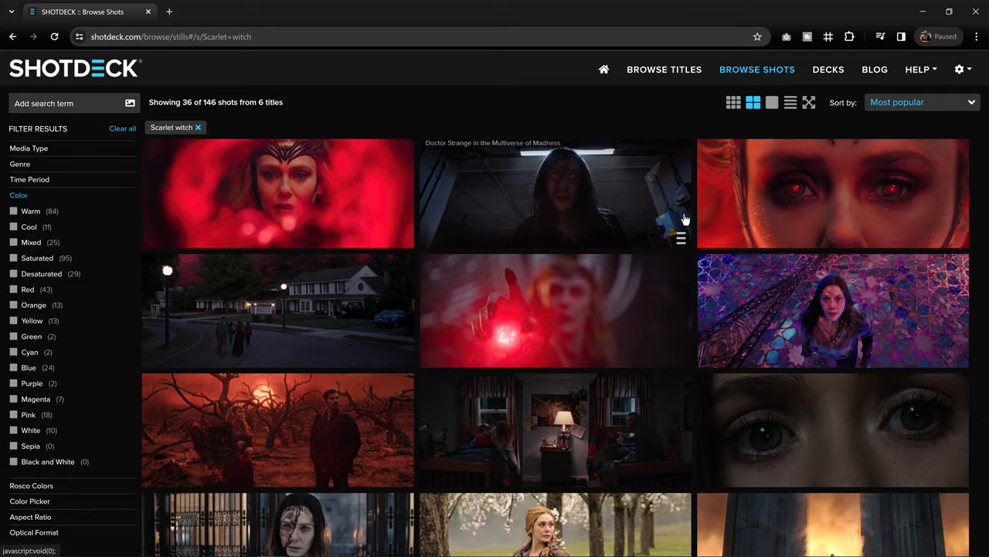
pyautogui.scroll(-3)
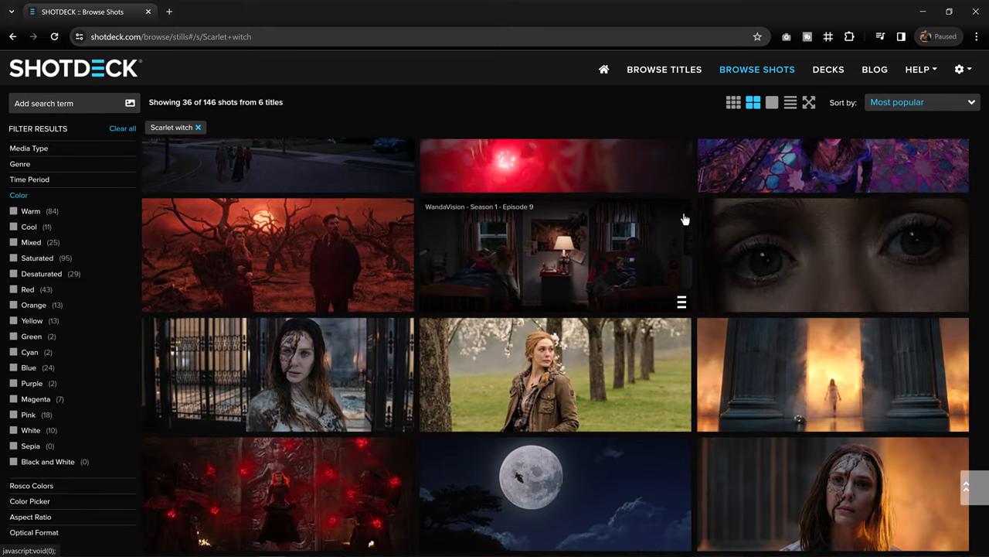
pyautogui.scroll(-3)
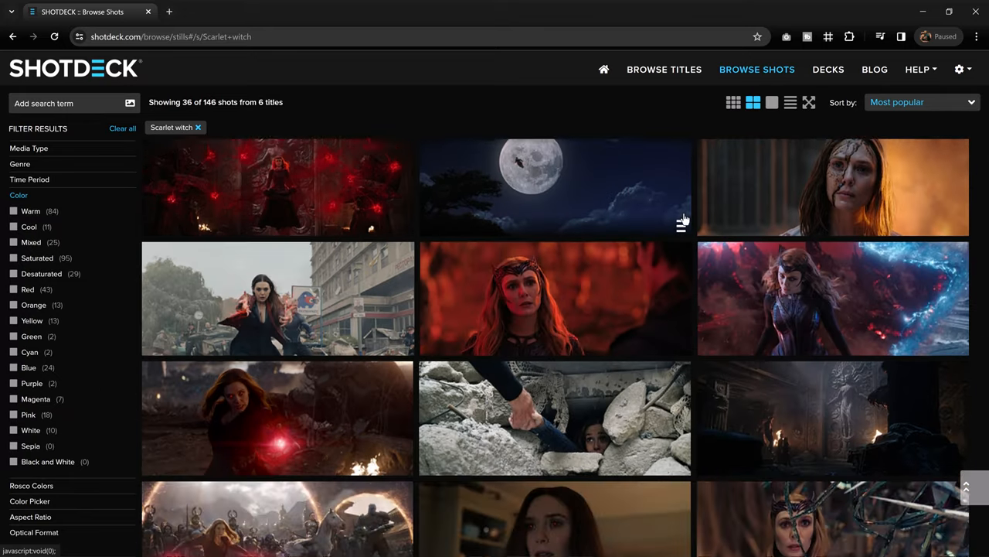
pyautogui.scroll(-3)
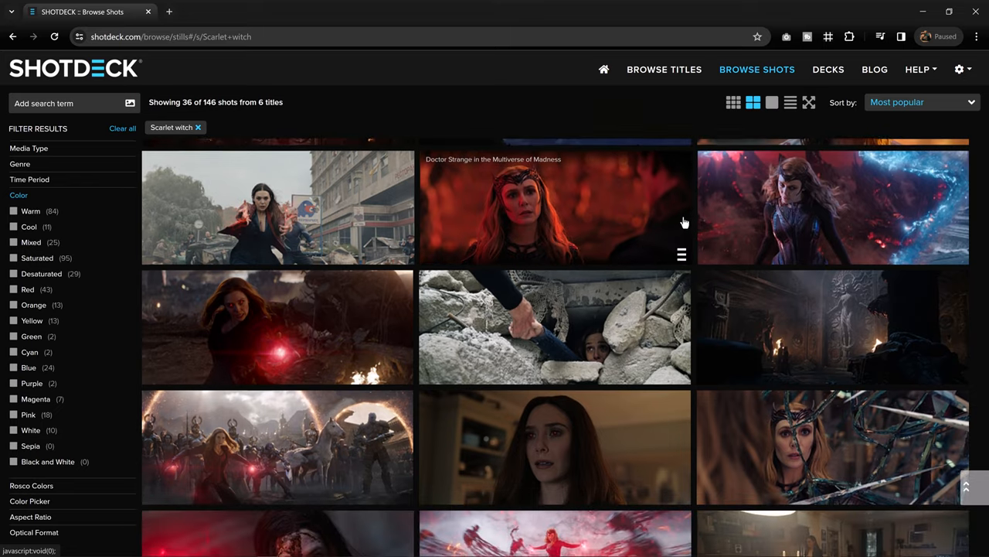
pyautogui.scroll(-3)
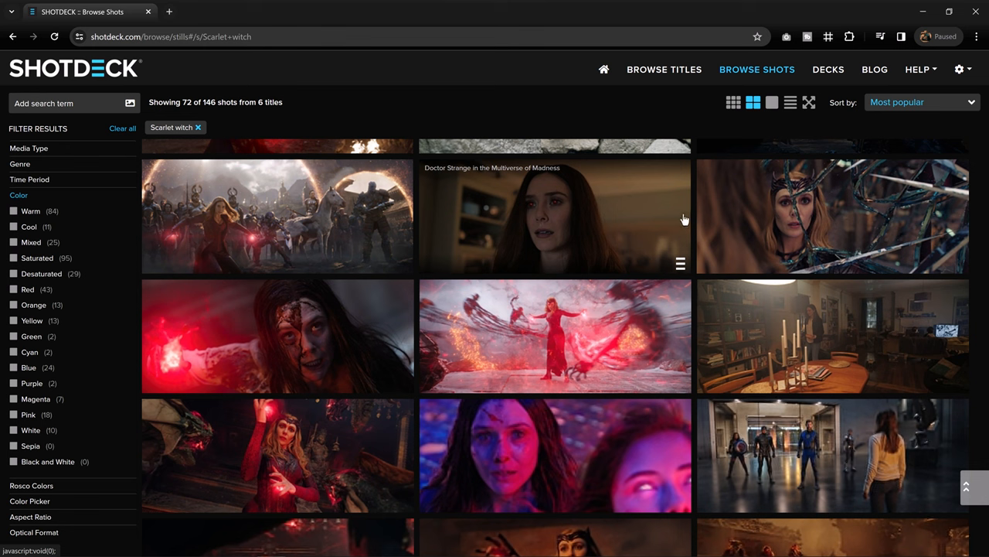
pyautogui.moveTo(688, 221)
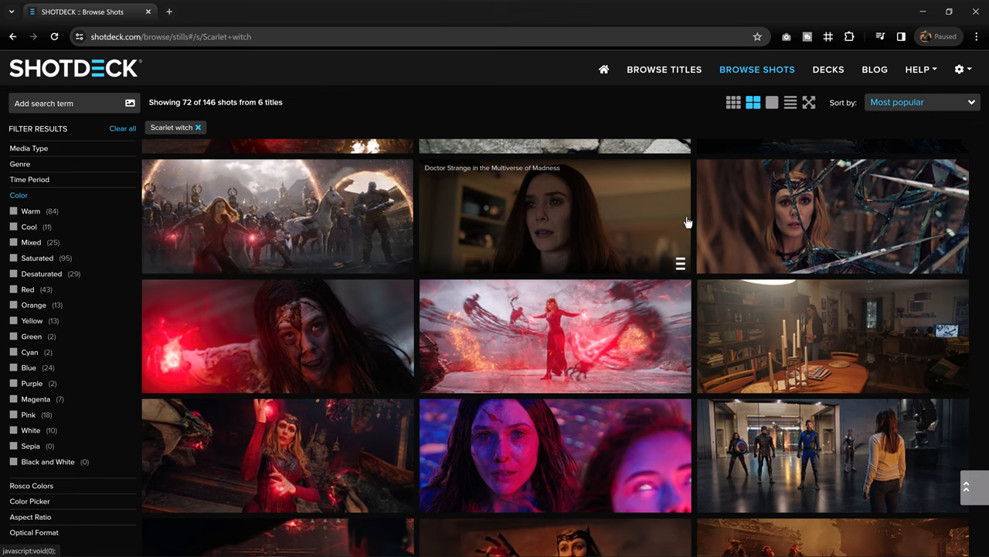
pyautogui.scroll(-3)
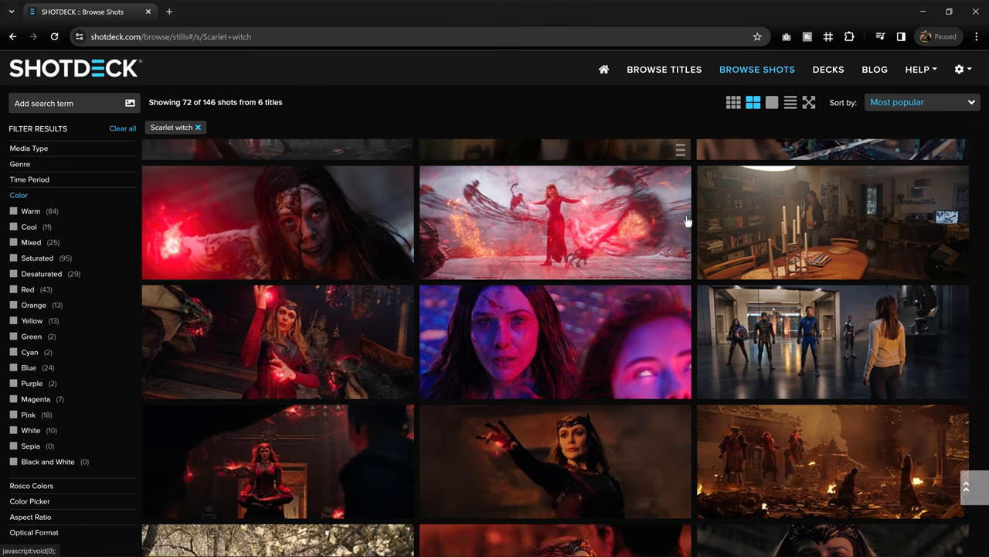
pyautogui.scroll(-3)
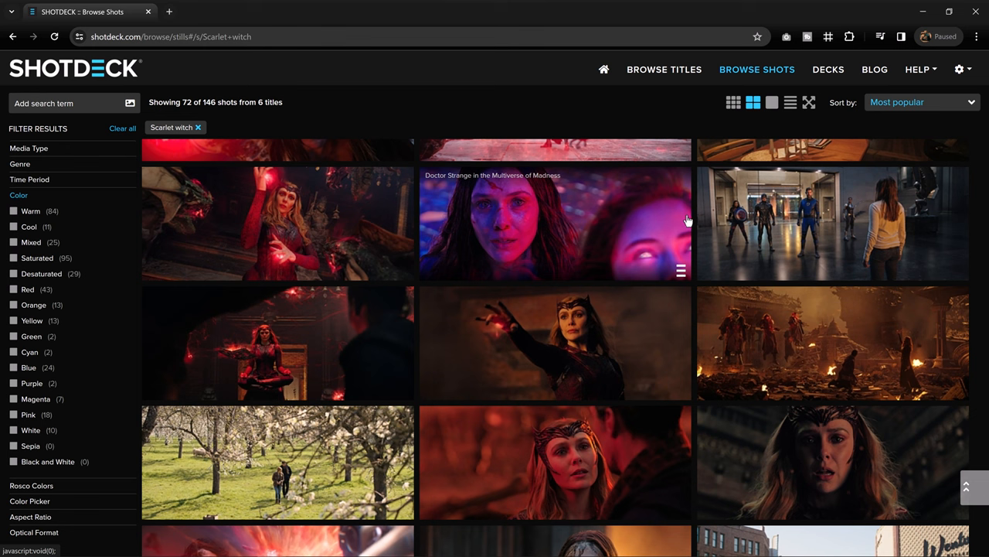
pyautogui.moveTo(693, 226)
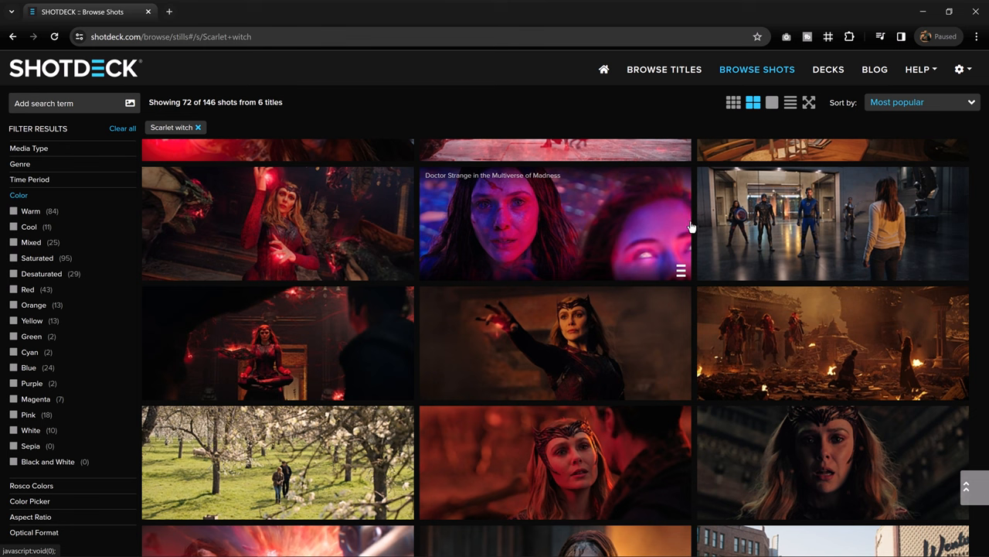
pyautogui.moveTo(693, 223)
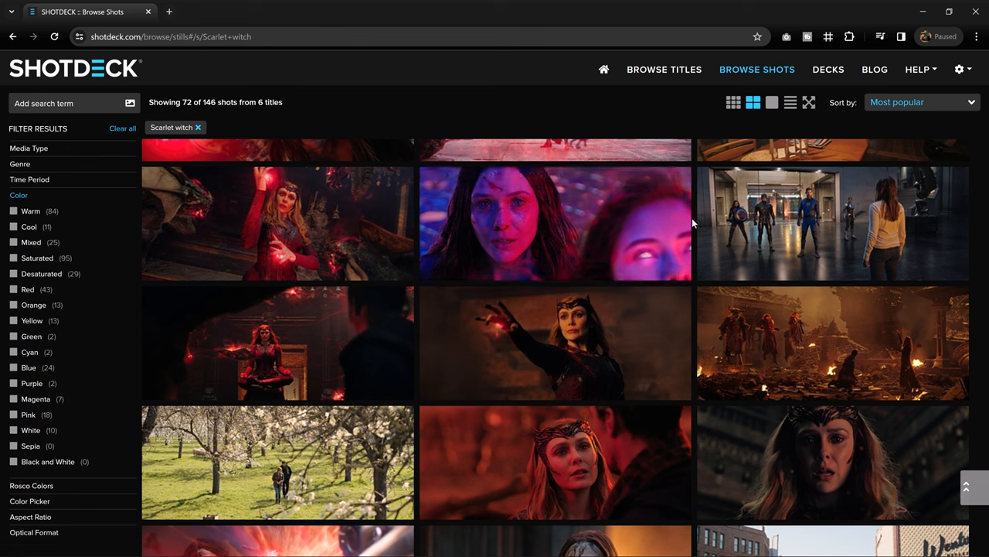